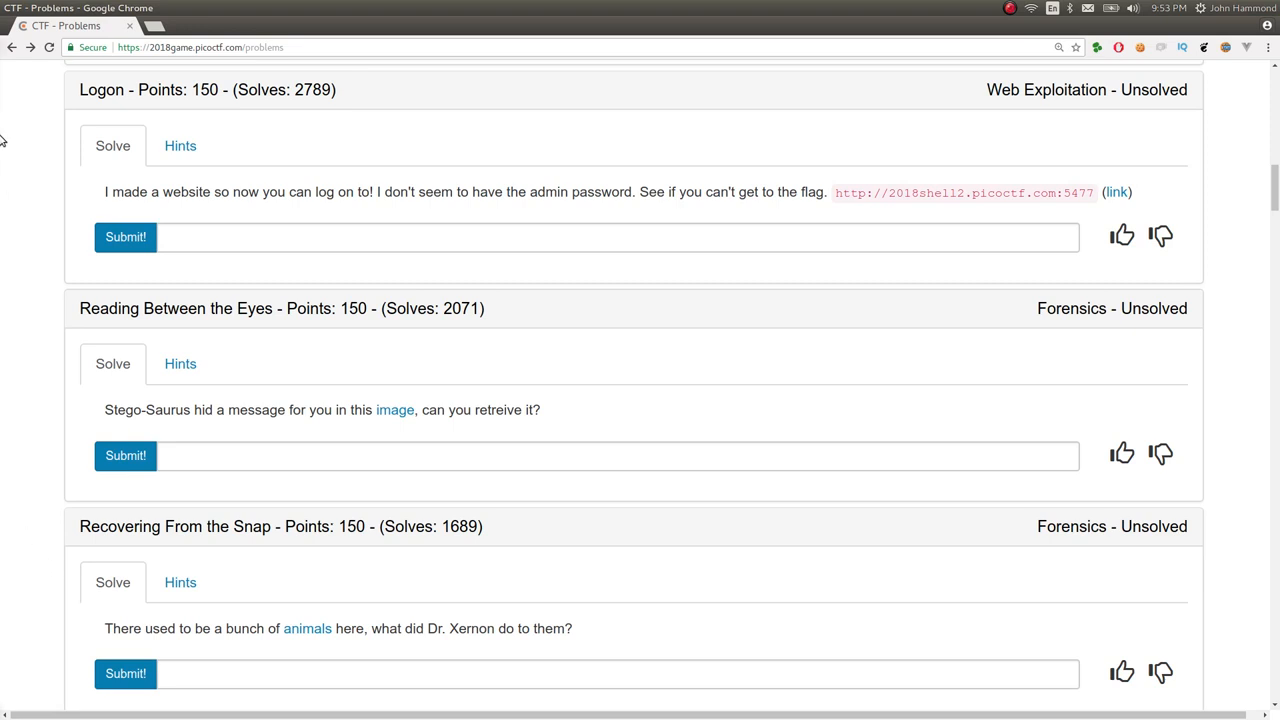
mouse_move(945, 104)
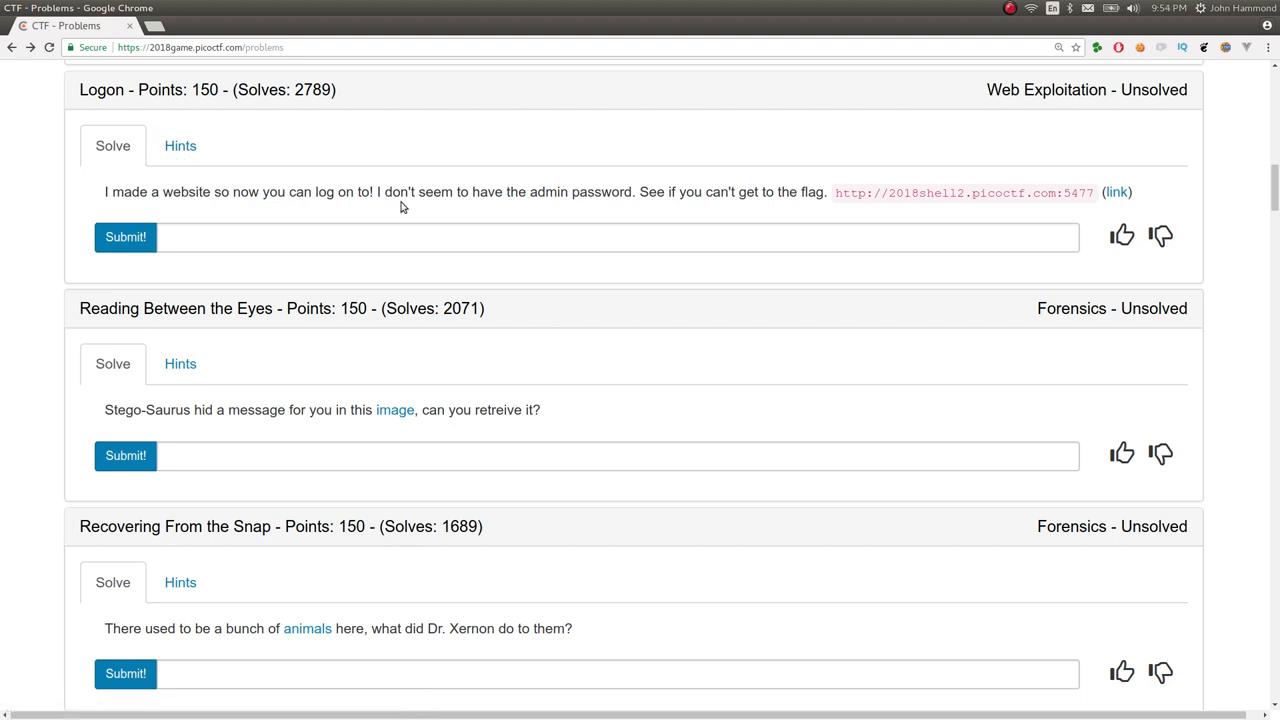
mouse_move(650, 191)
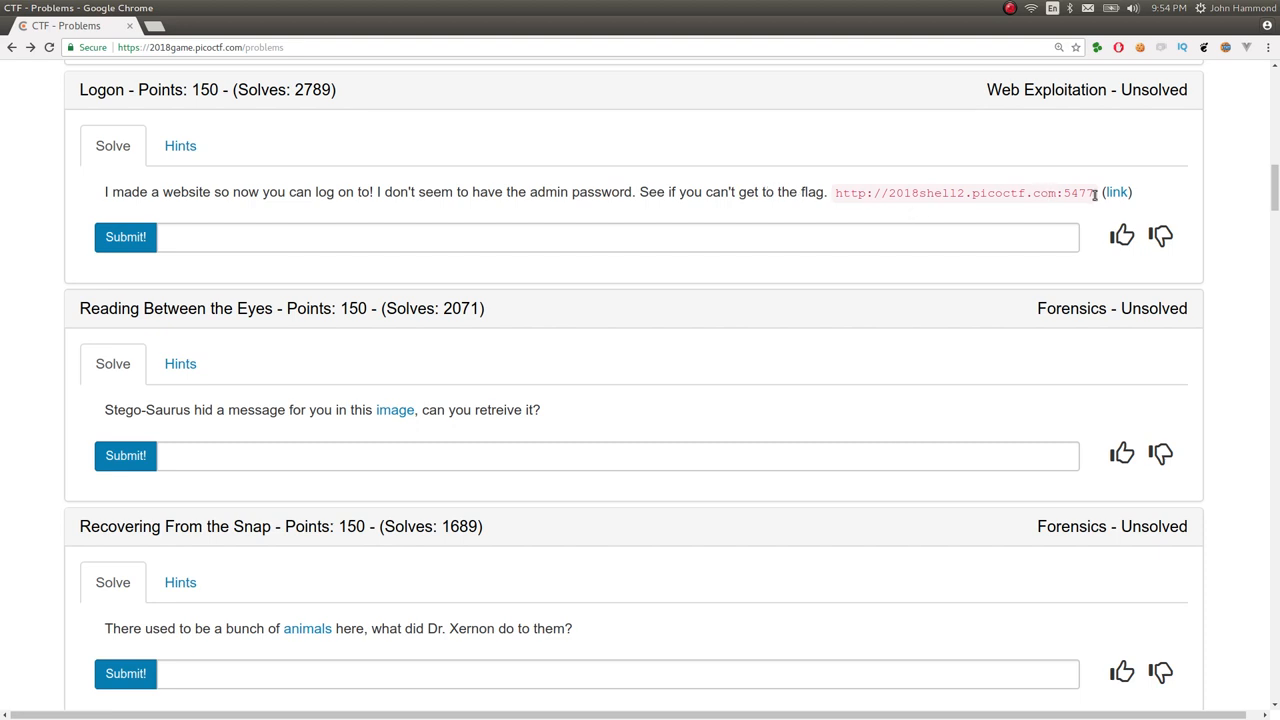
Open the Logon challenge site and try signing in as admin
click(1116, 192)
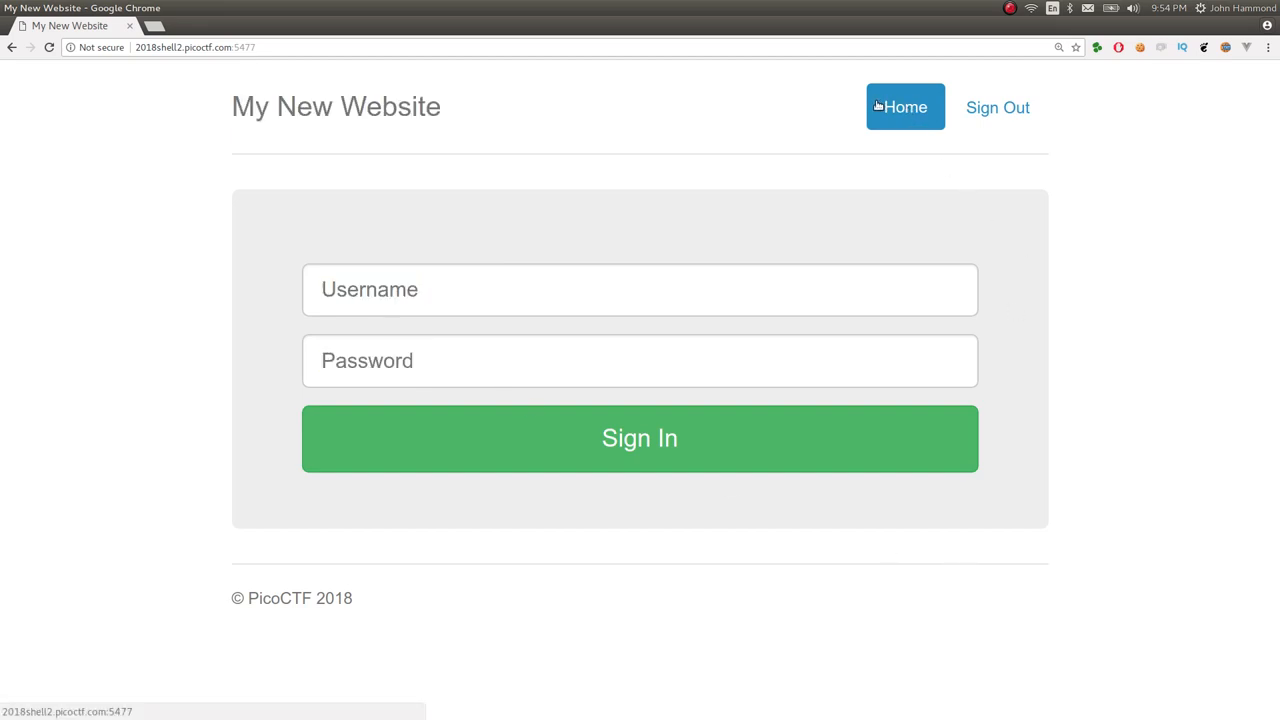
mouse_move(858, 124)
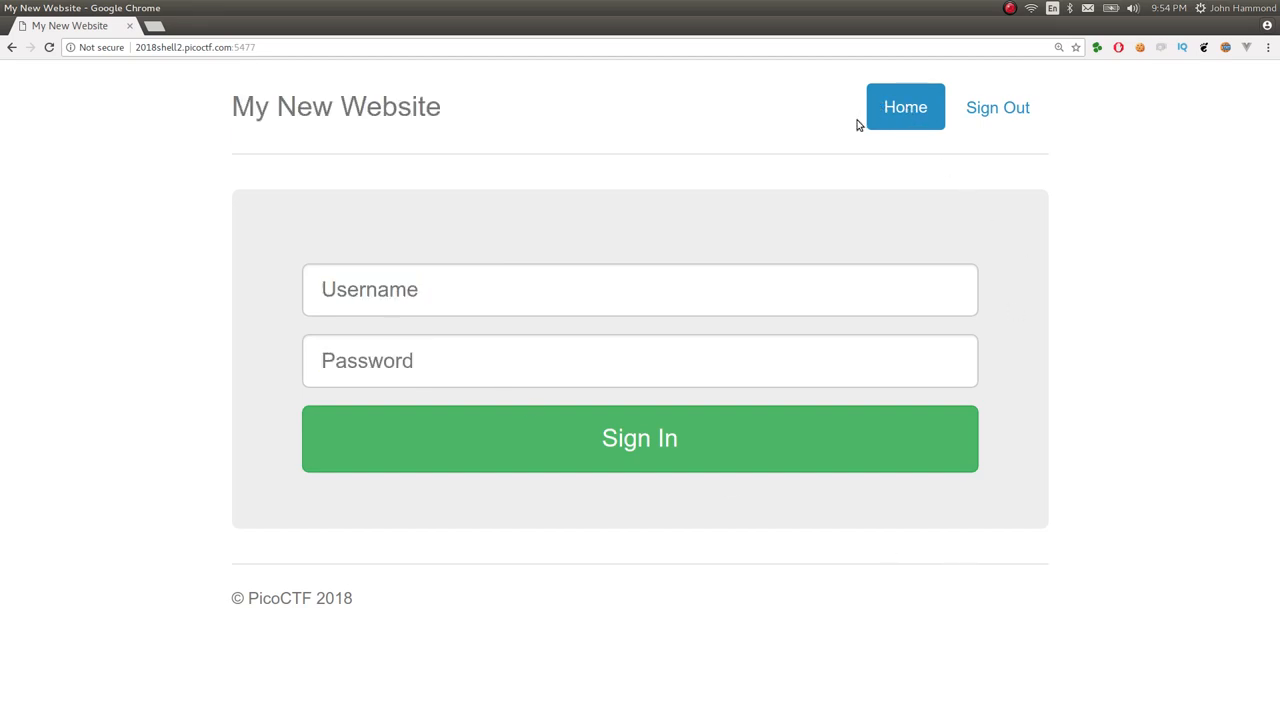
text(admin)
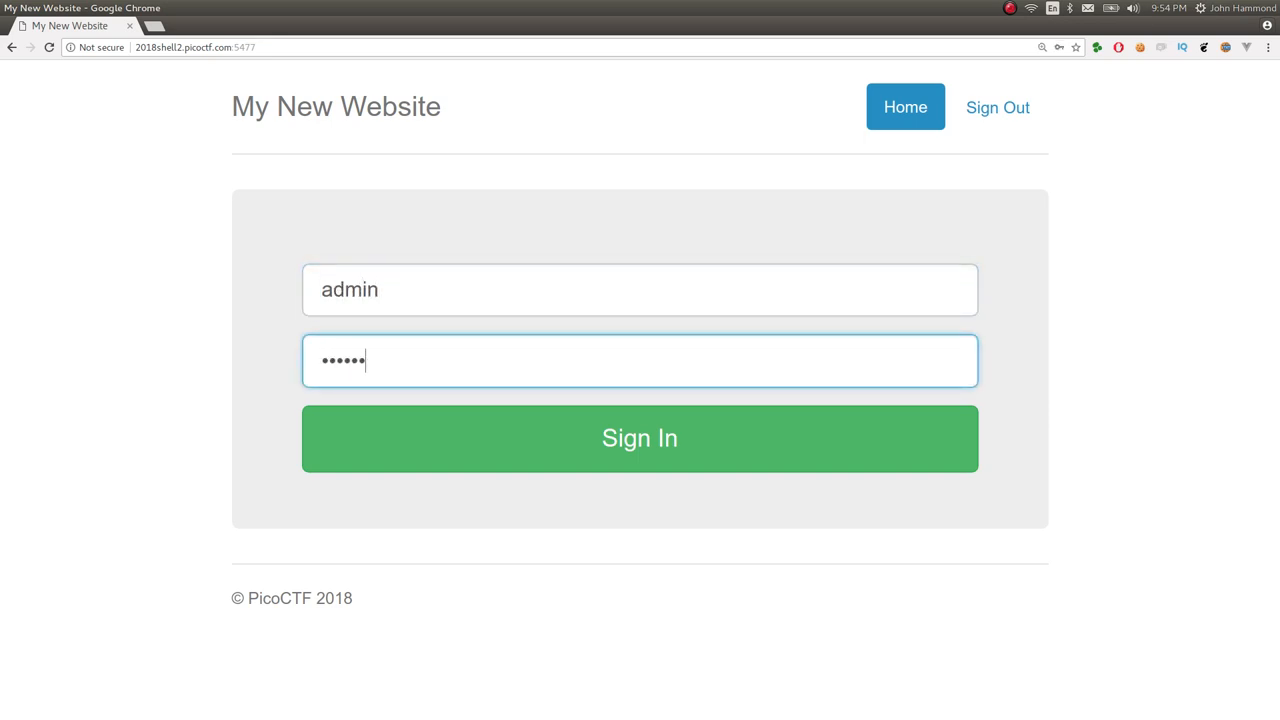
click(639, 438)
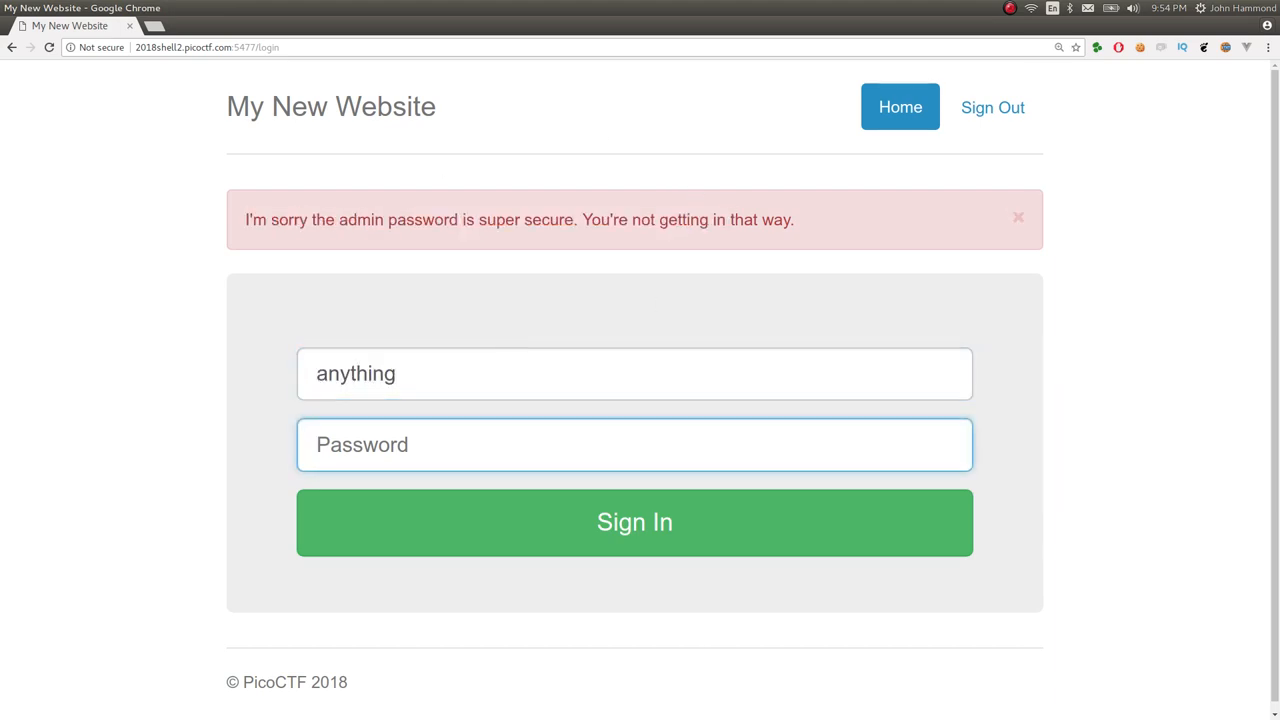
Sign in with username pleasesubscribe and a password instead
text(password)
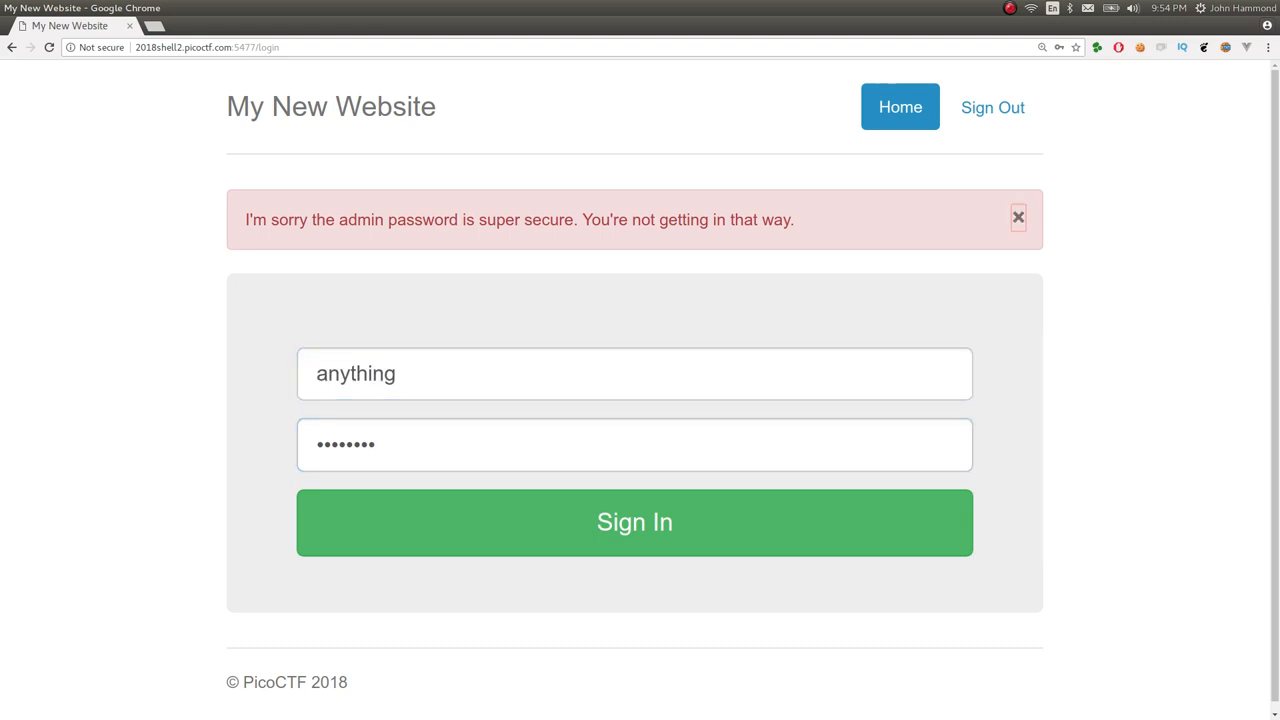
text(pleasesubscrib)
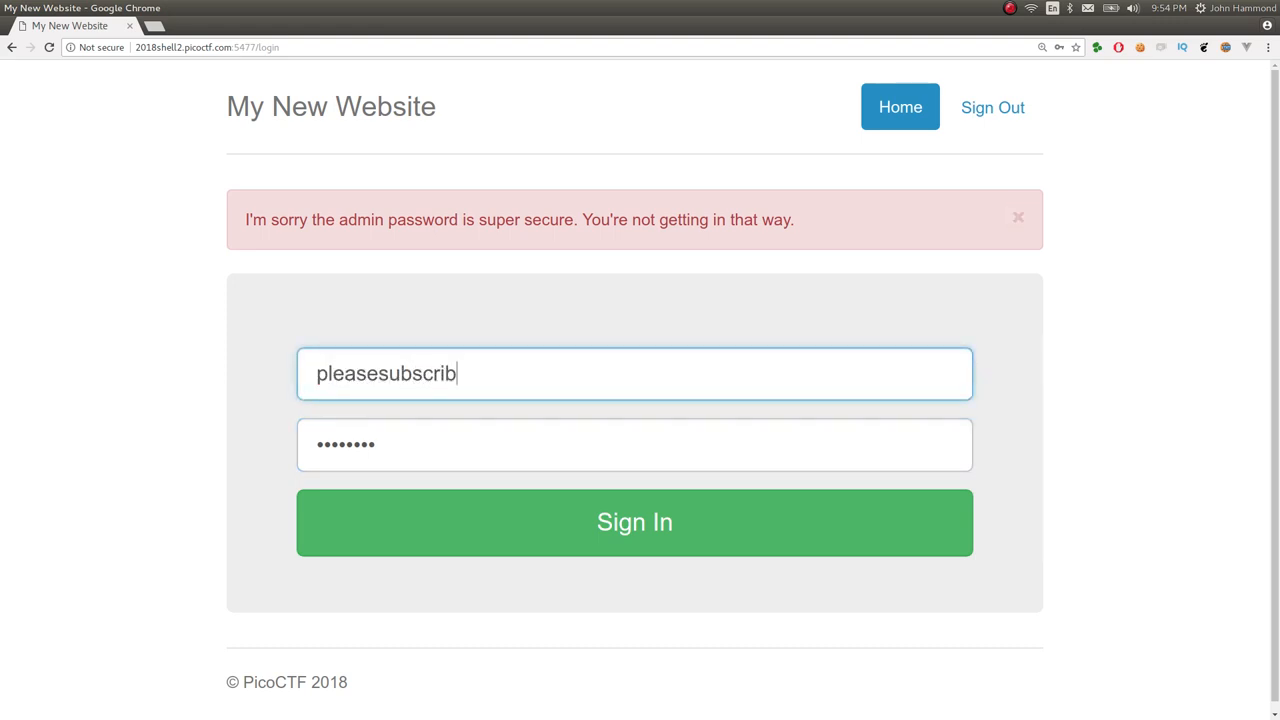
click(634, 522)
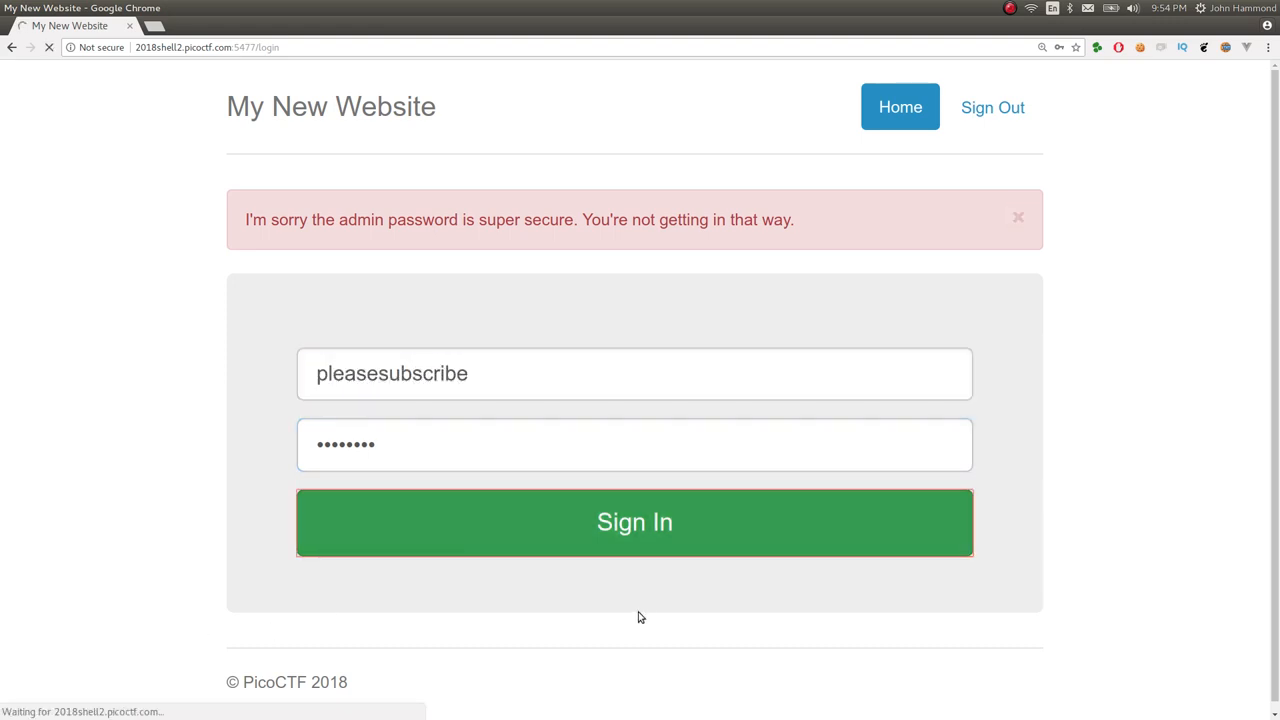
click(634, 521)
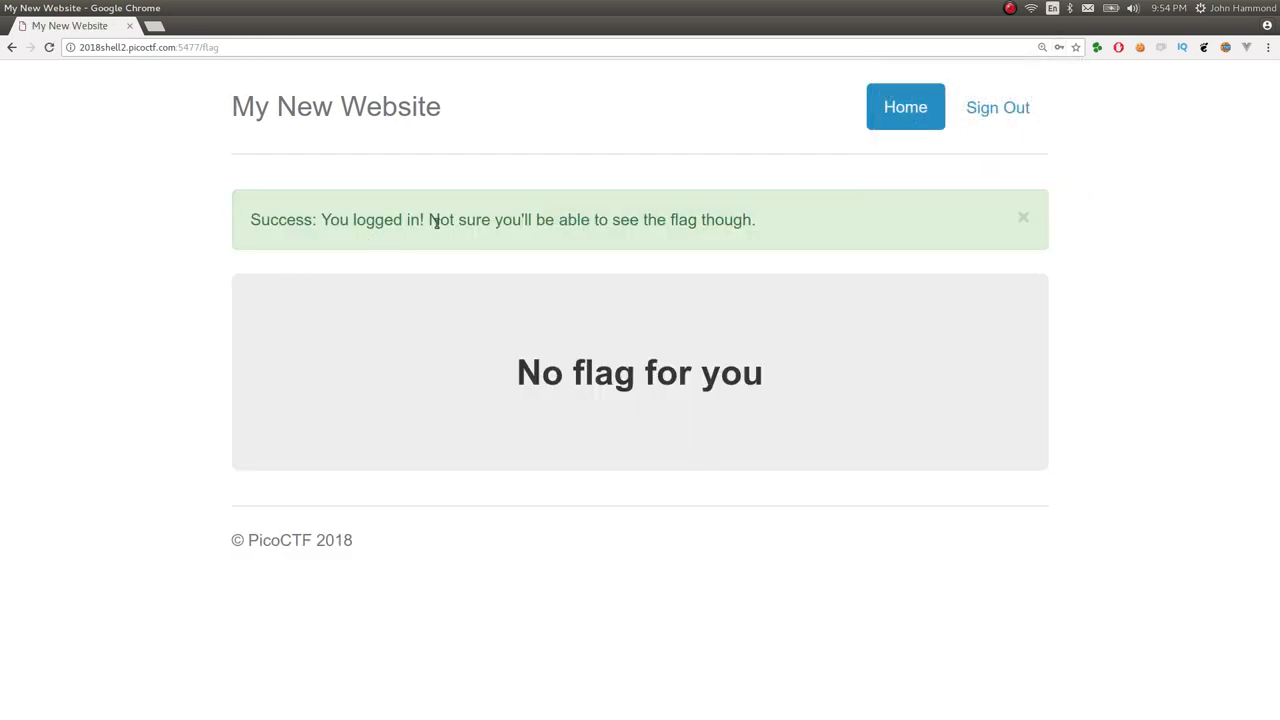
mouse_move(487, 378)
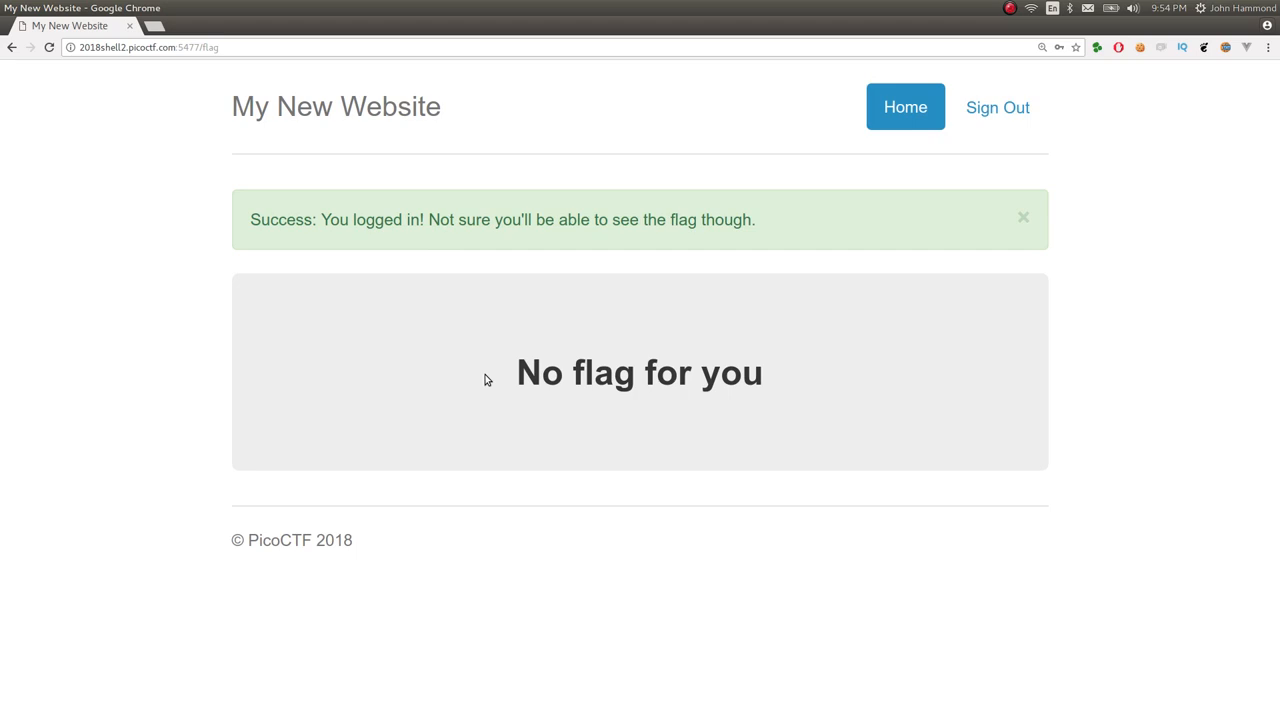
mouse_move(836, 461)
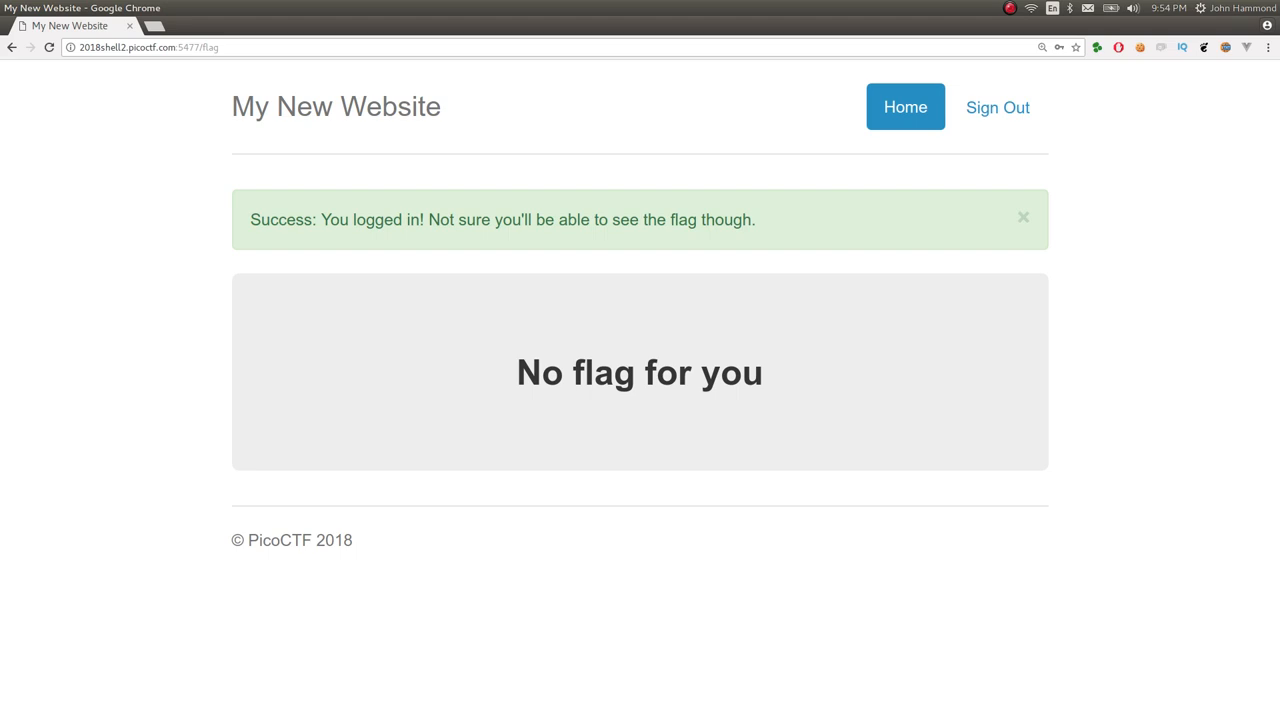
mouse_move(1083, 290)
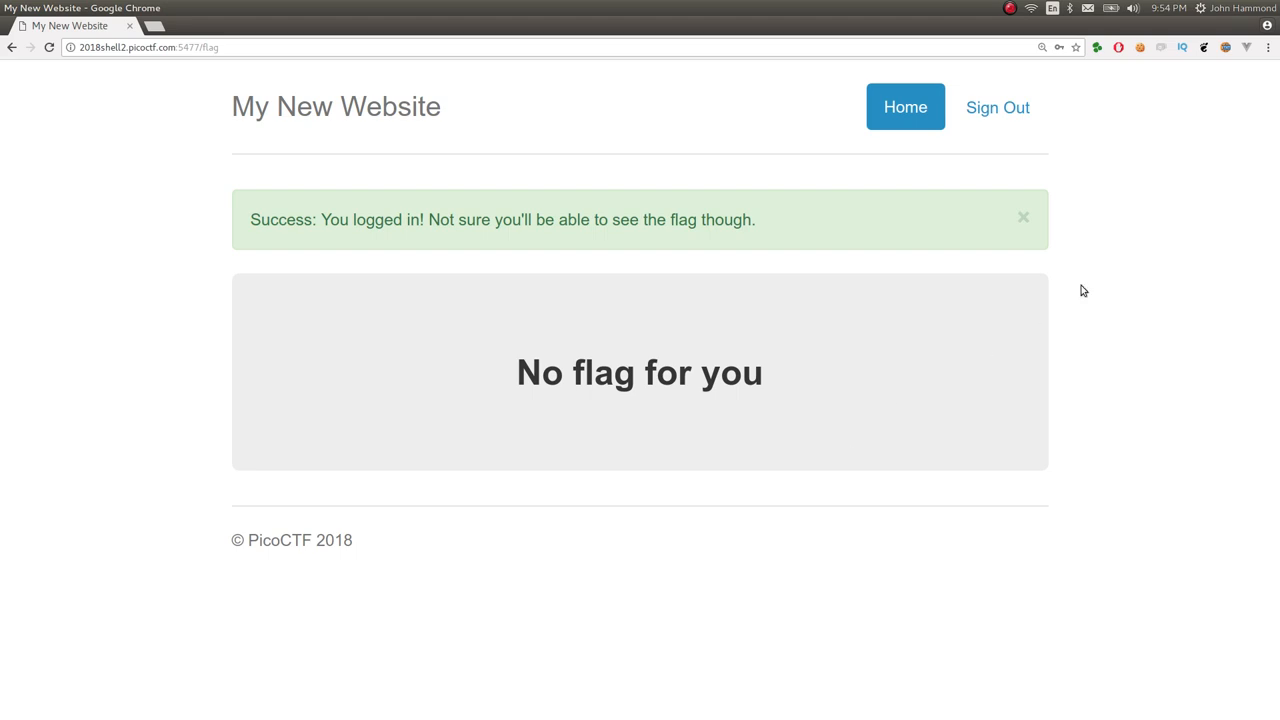
mouse_move(1137, 63)
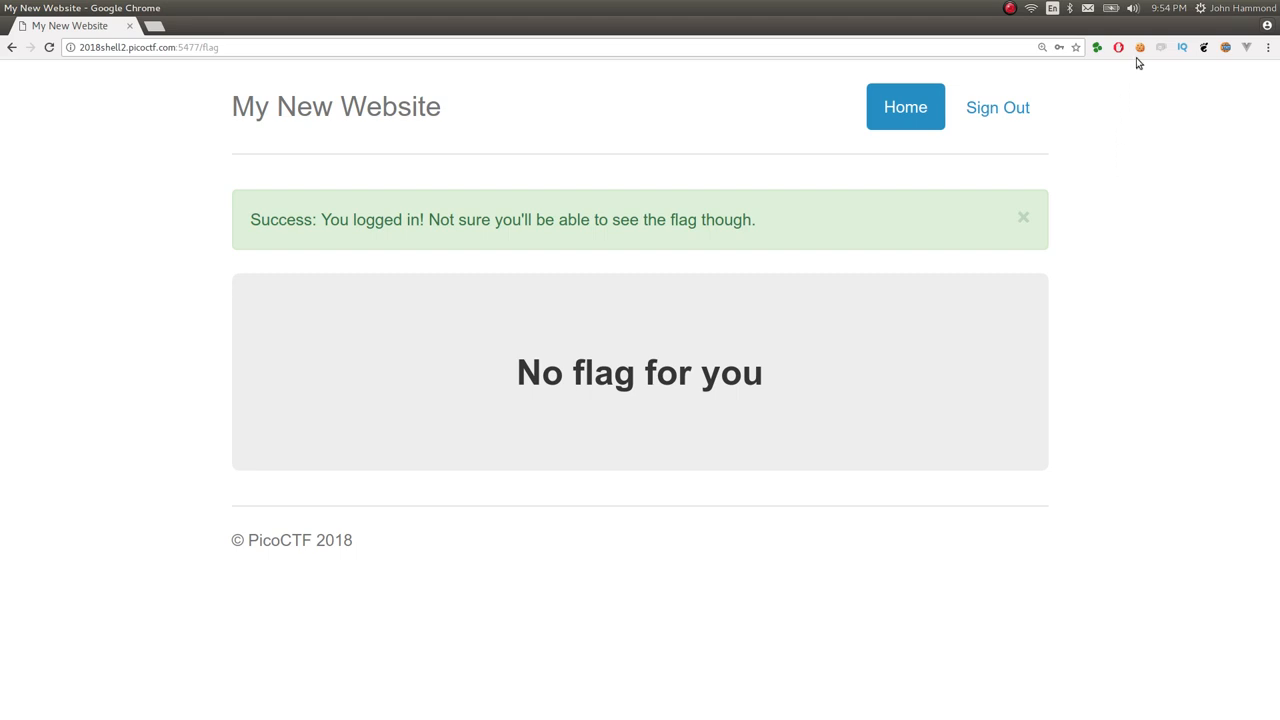
mouse_move(1115, 273)
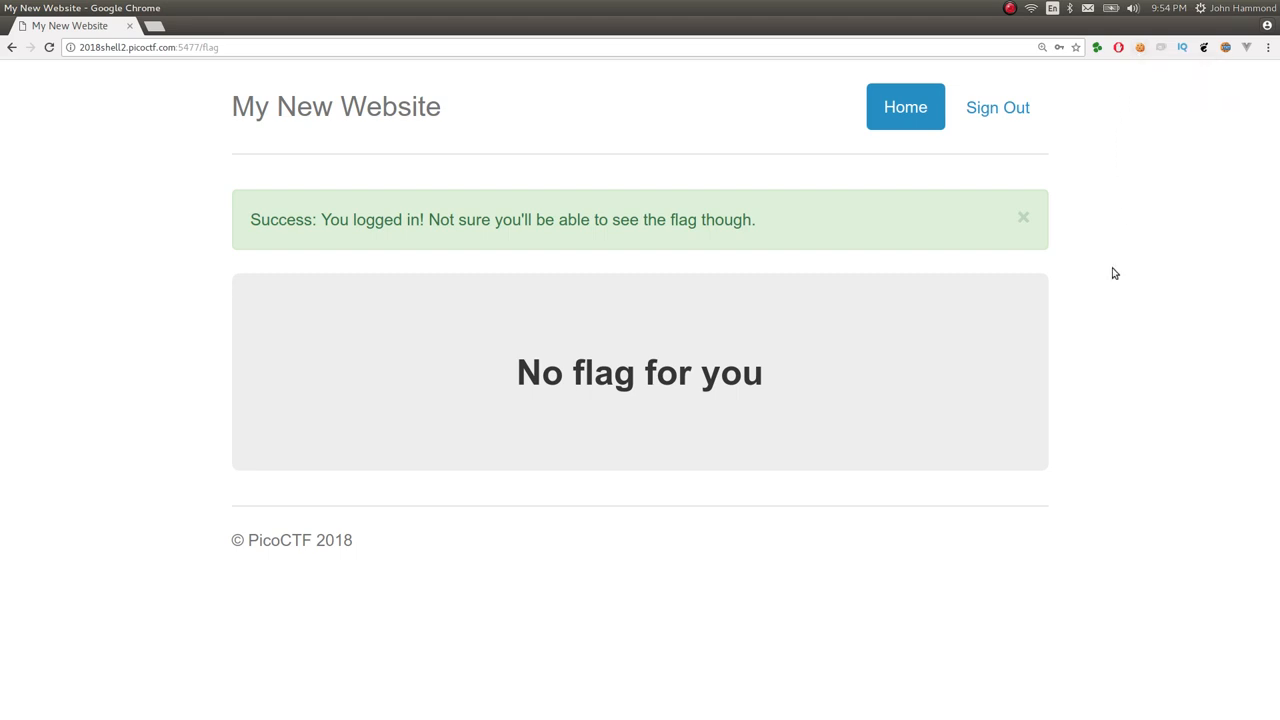
text(editthisco)
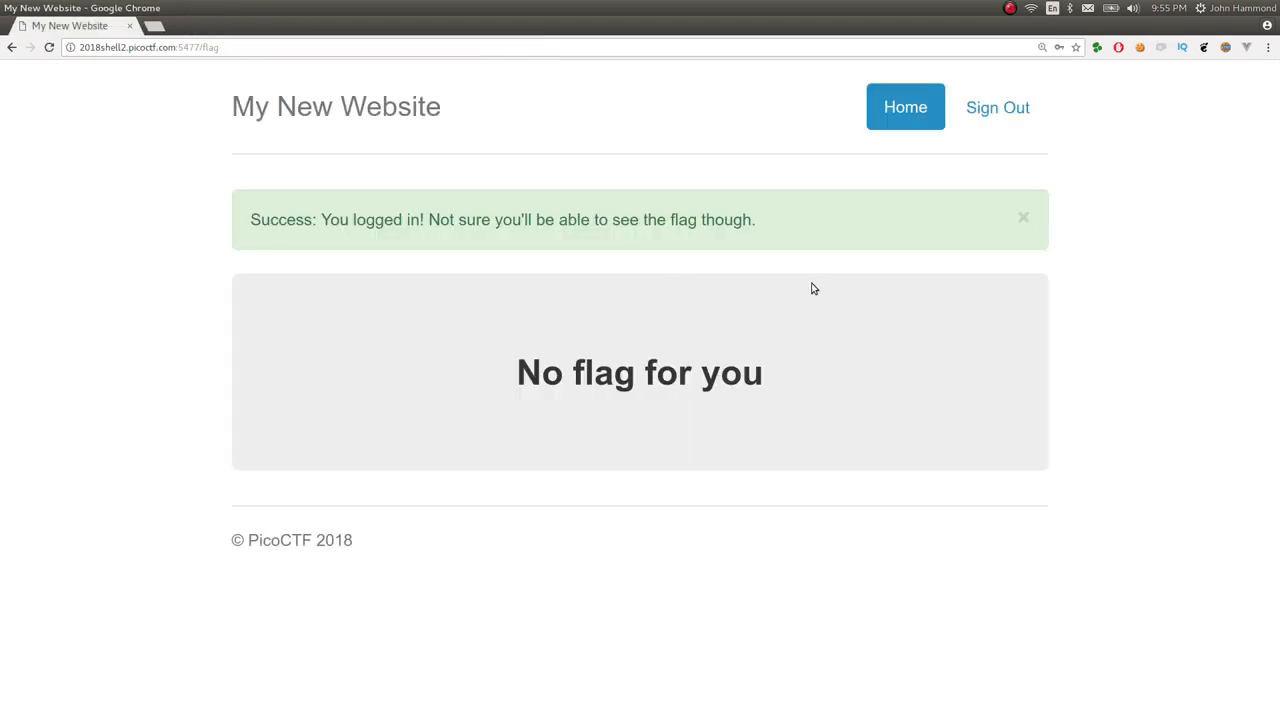
mouse_move(1140, 48)
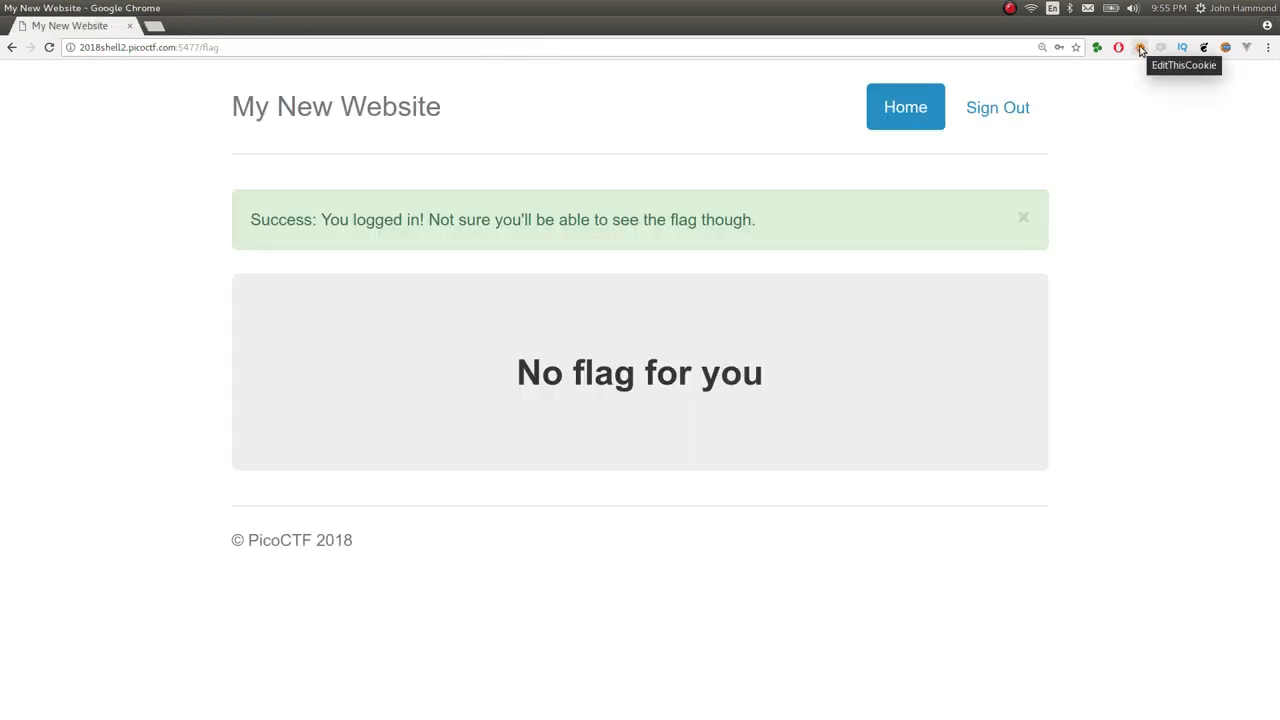
Change the admin cookie from False to True in EditThisCookie, then select the revealed flag
click(1140, 47)
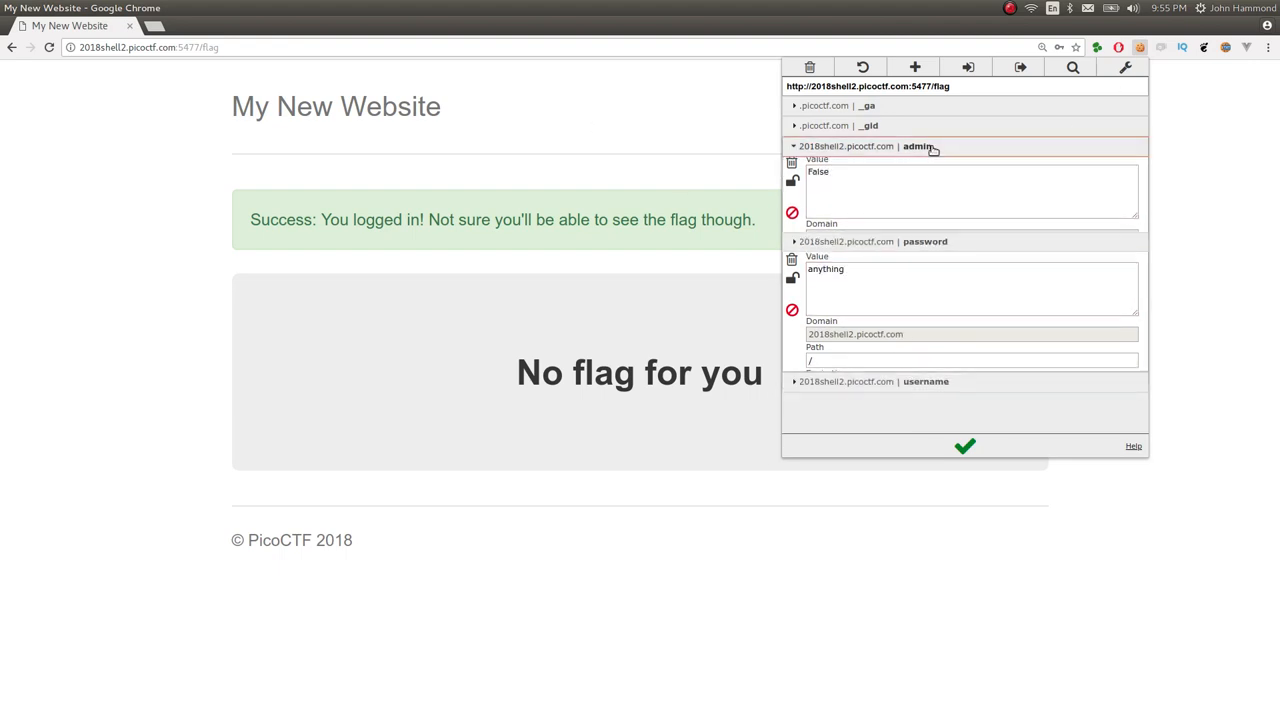
click(870, 176)
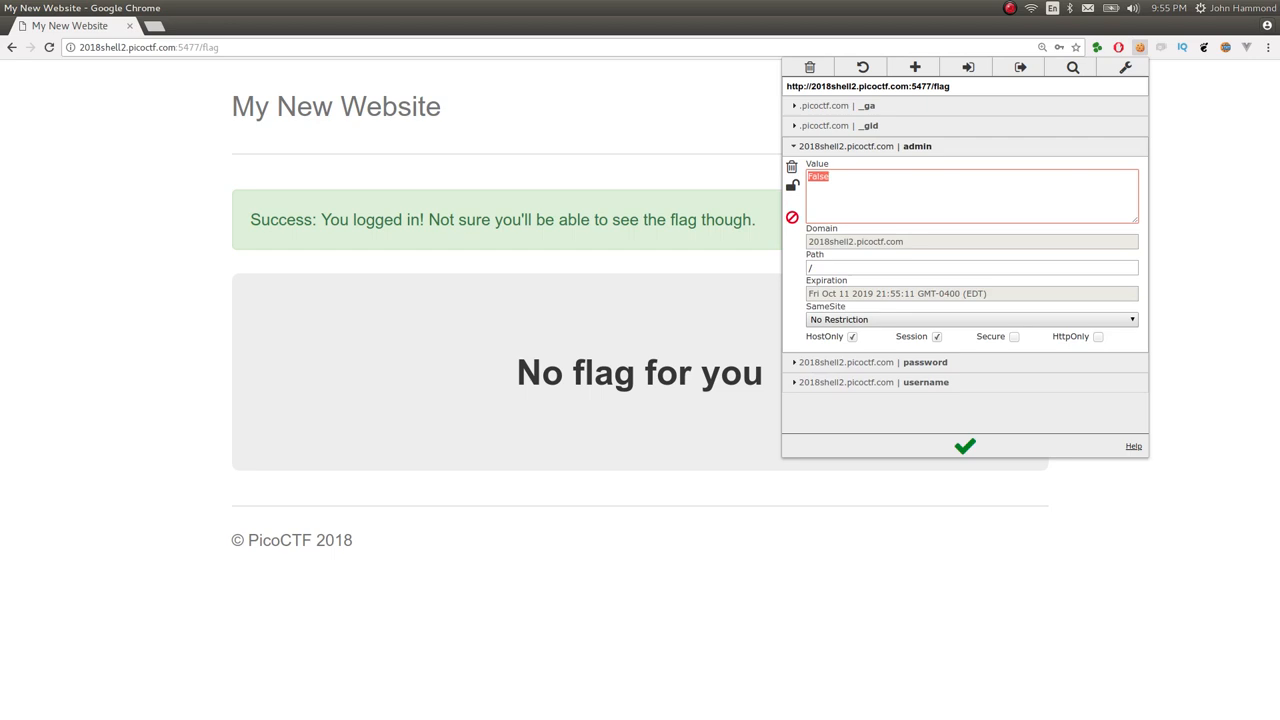
text(True)
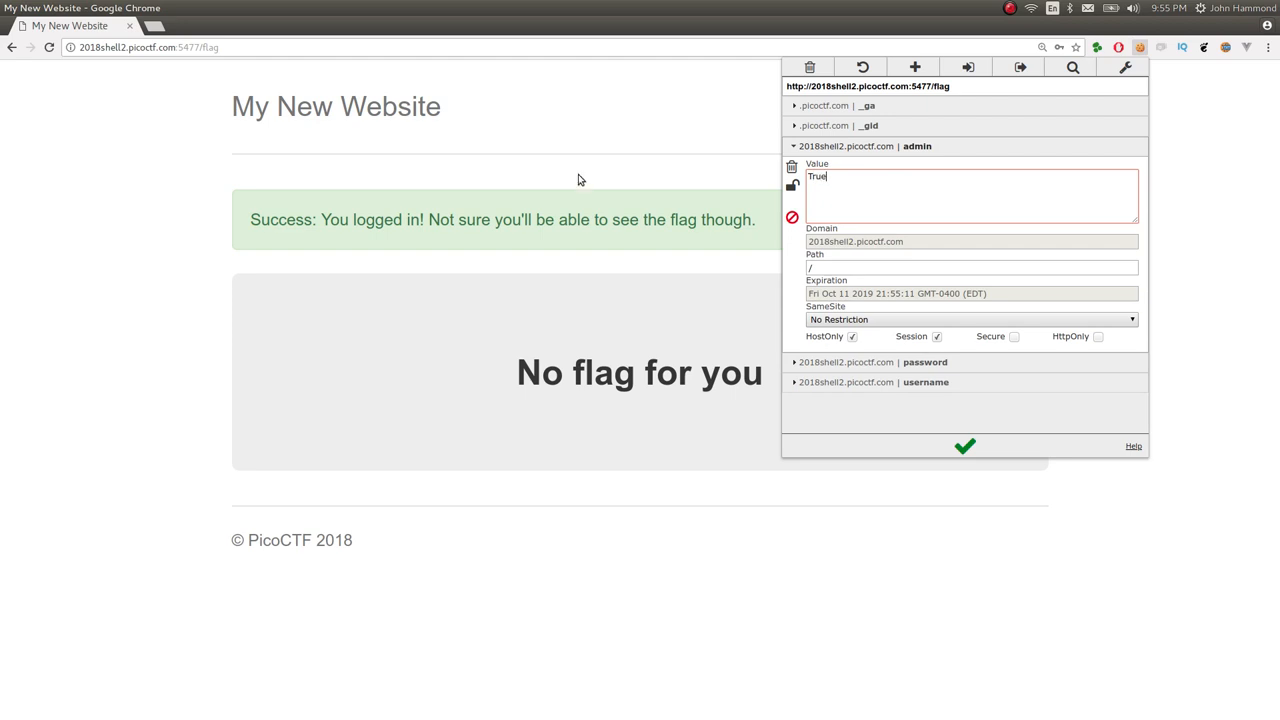
click(963, 446)
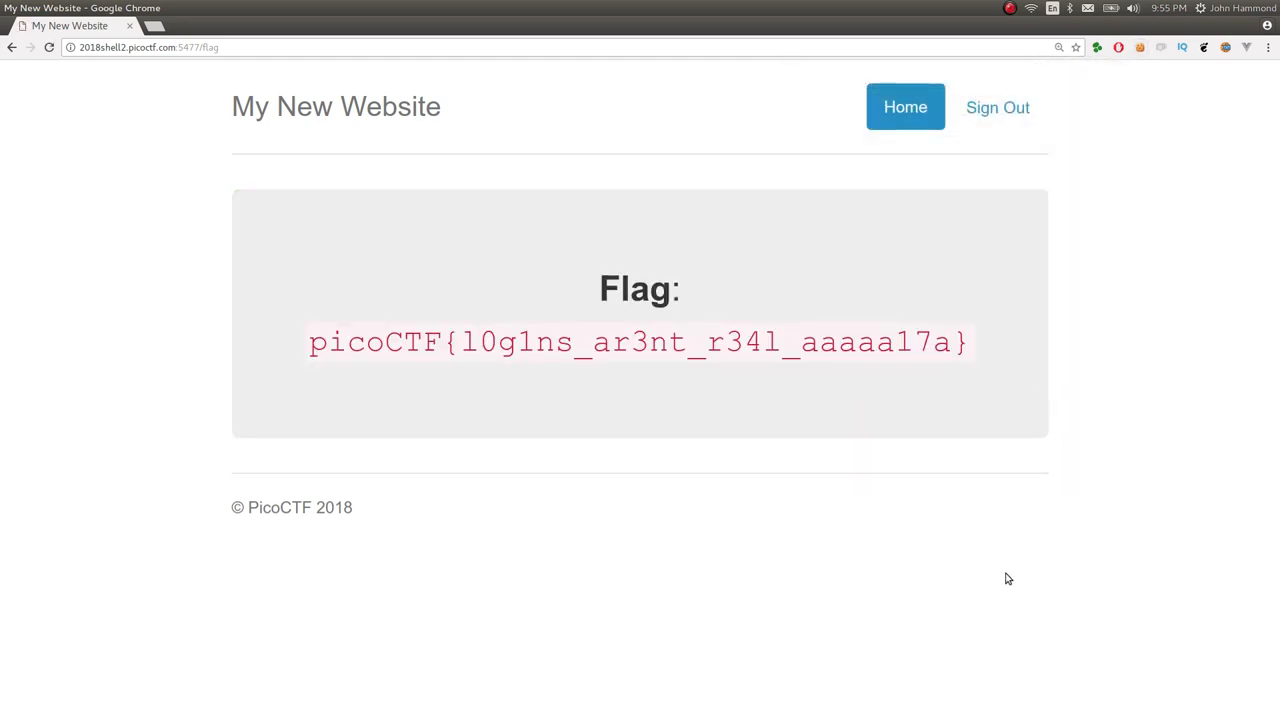
drag(309, 342, 967, 342)
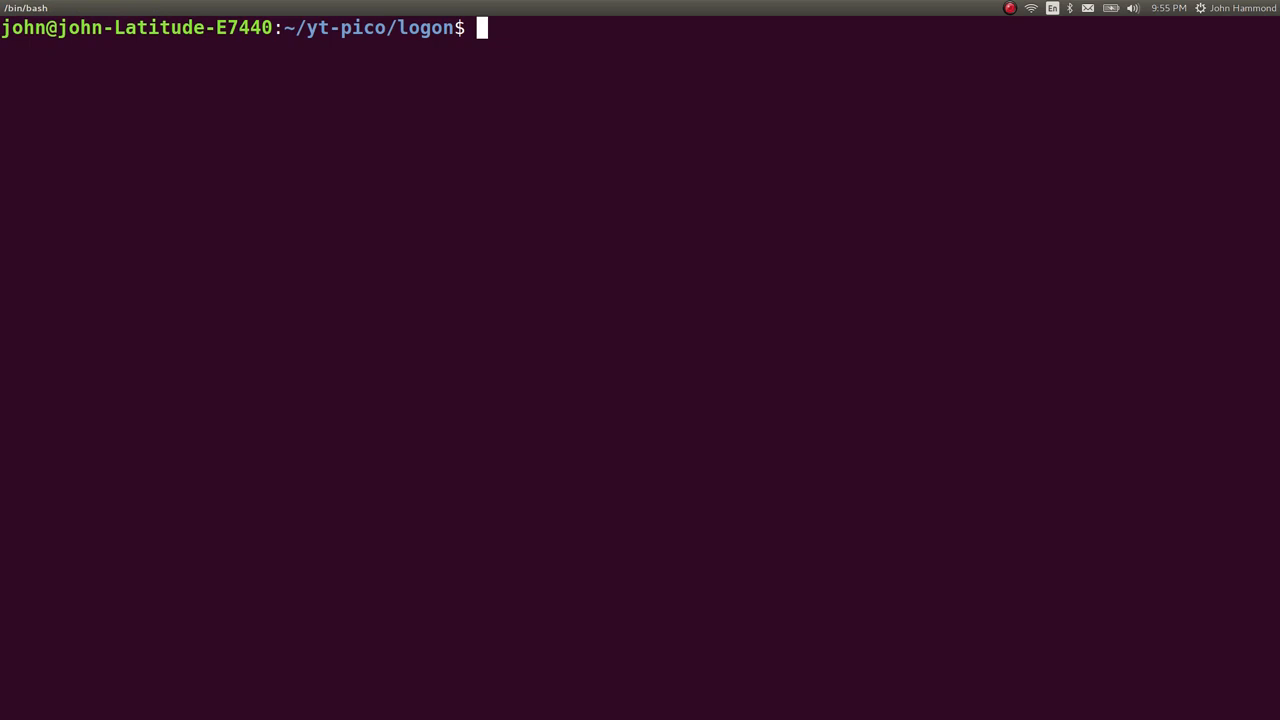
Begin a nano get_flag command in the logon folder
text(nano get)
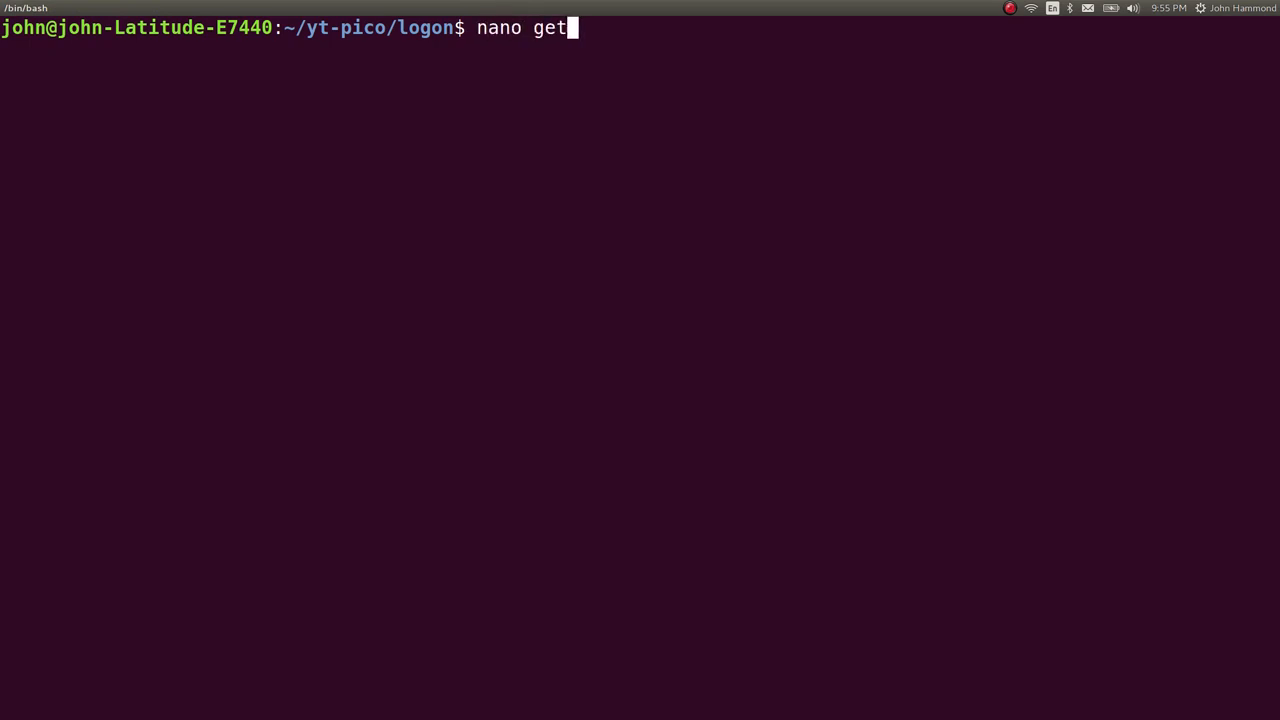
text(flag)
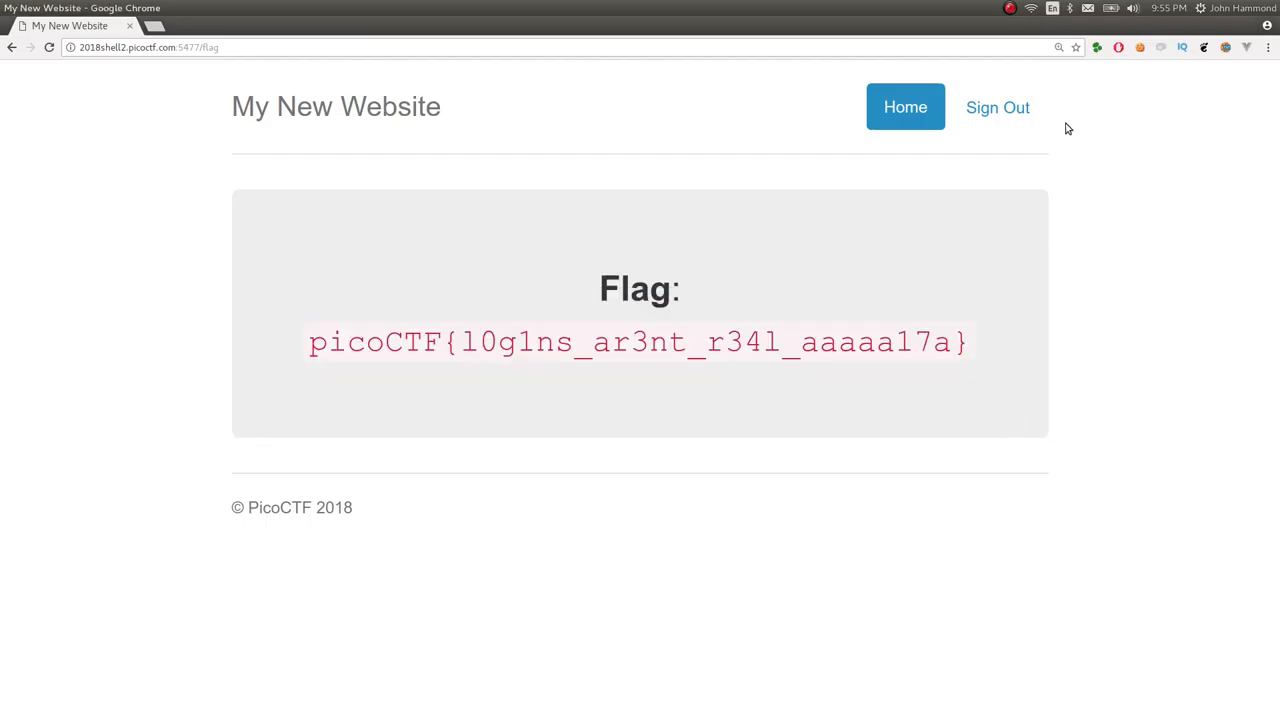
mouse_move(1174, 93)
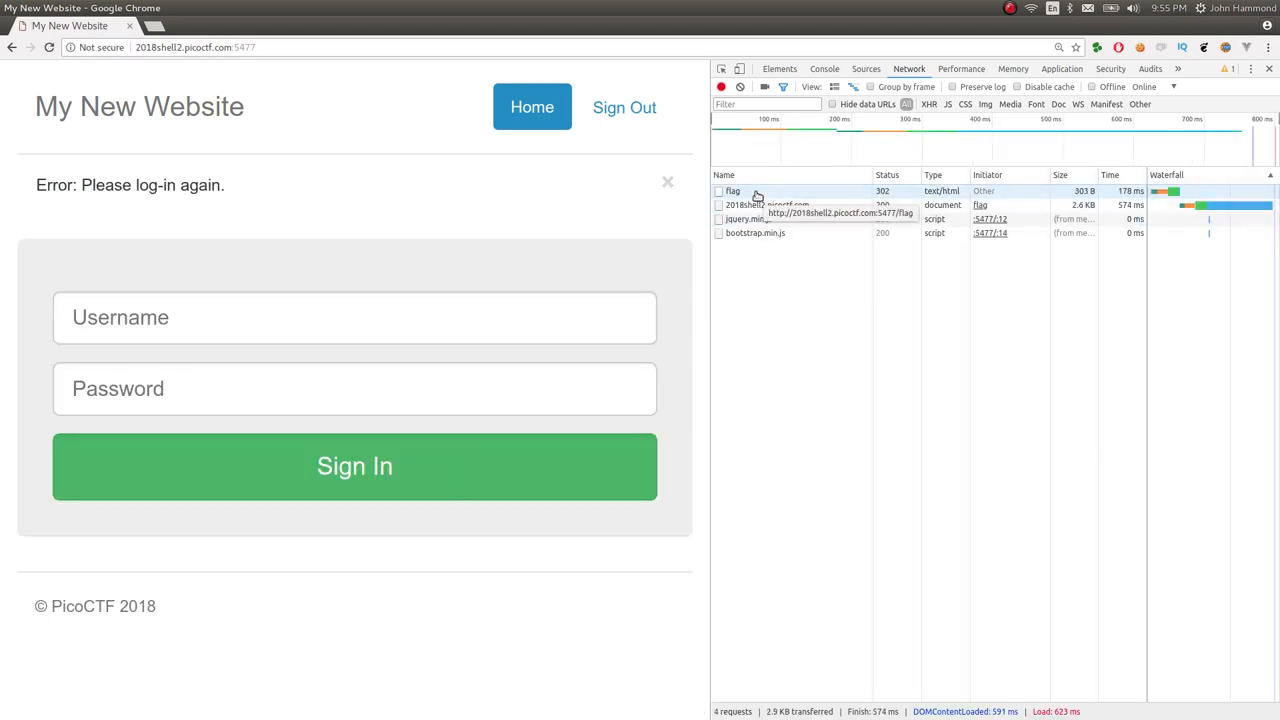
Sign in again with username admin to reach the flag page
click(767, 205)
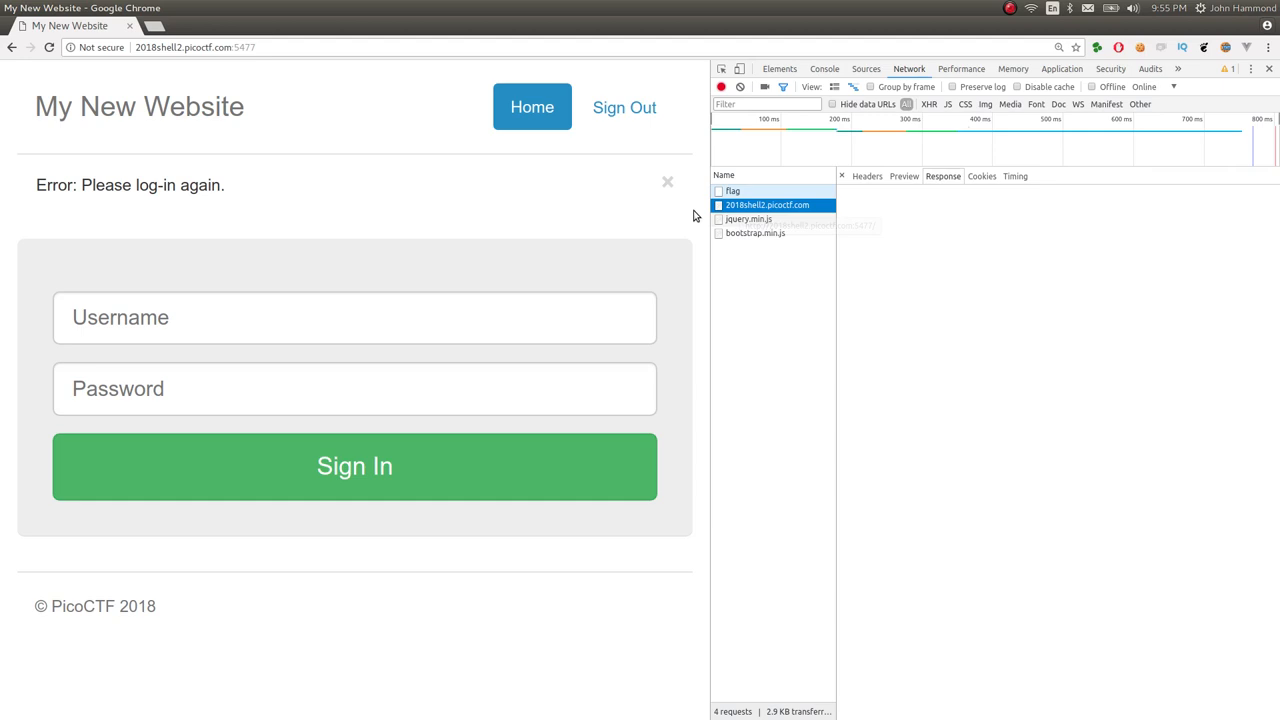
text(admin)
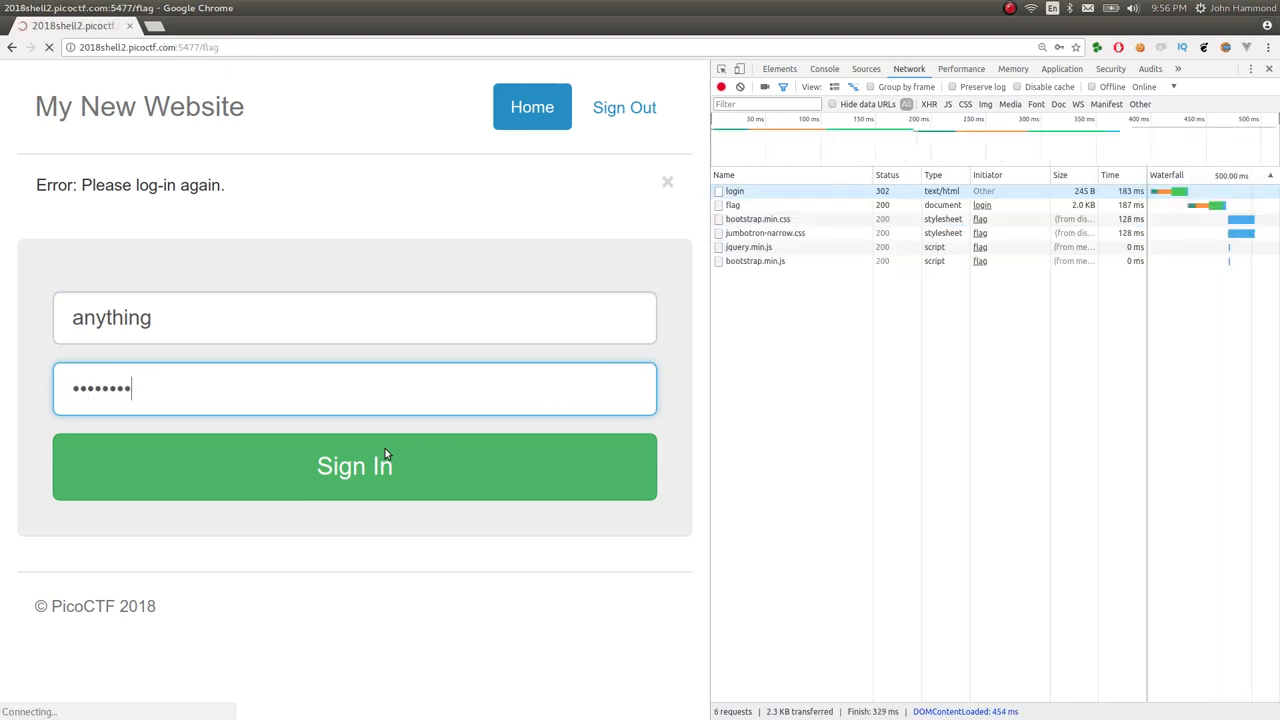
click(354, 466)
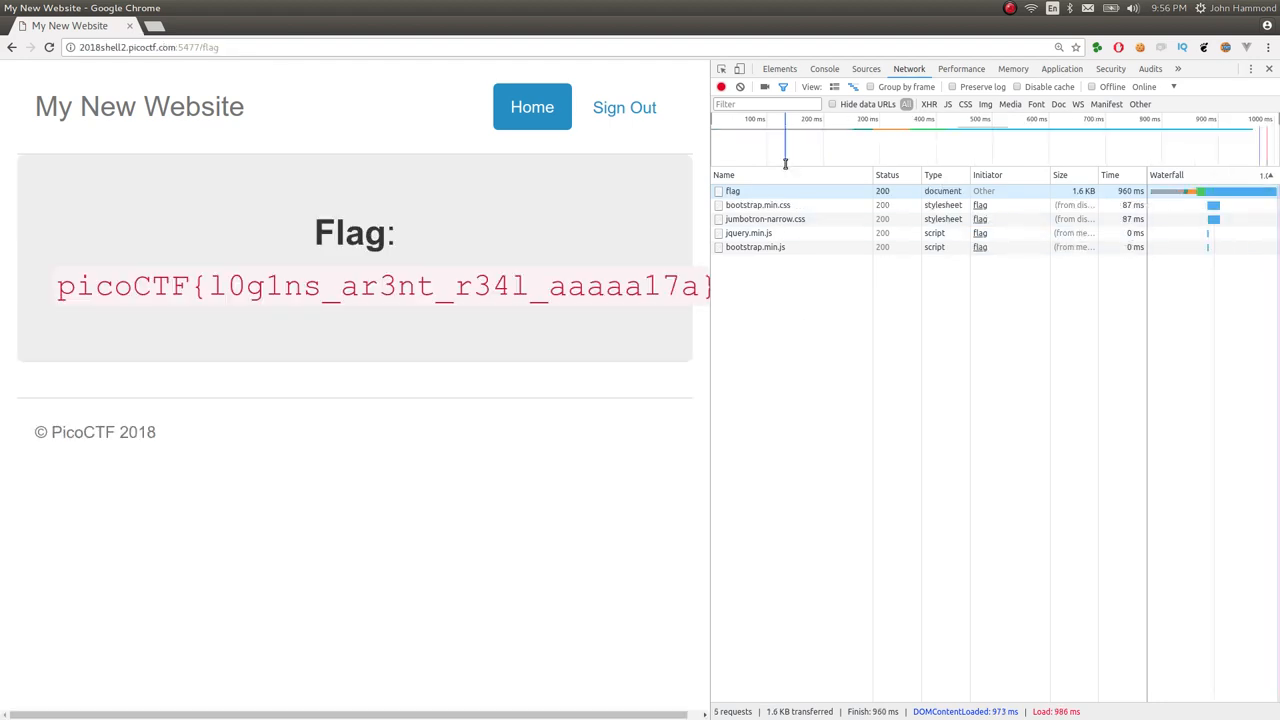
View the flag request's HTML response and copy the request as cURL
click(733, 191)
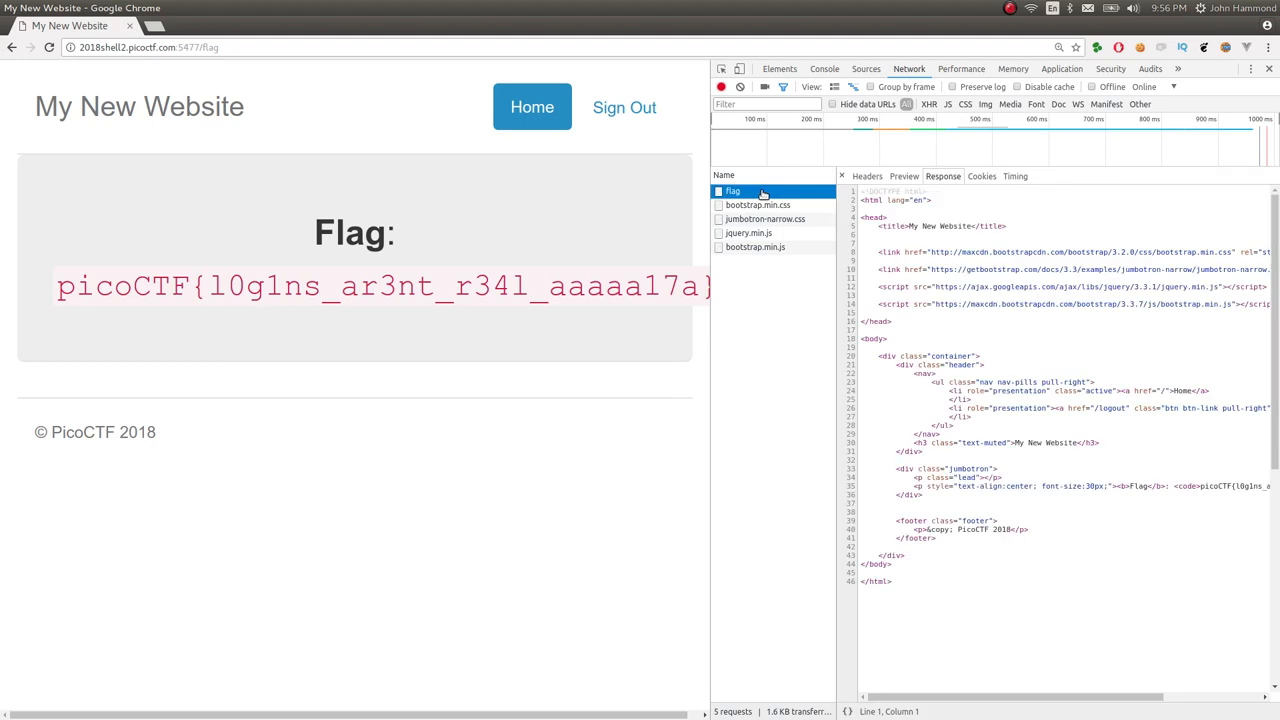
right_click(733, 191)
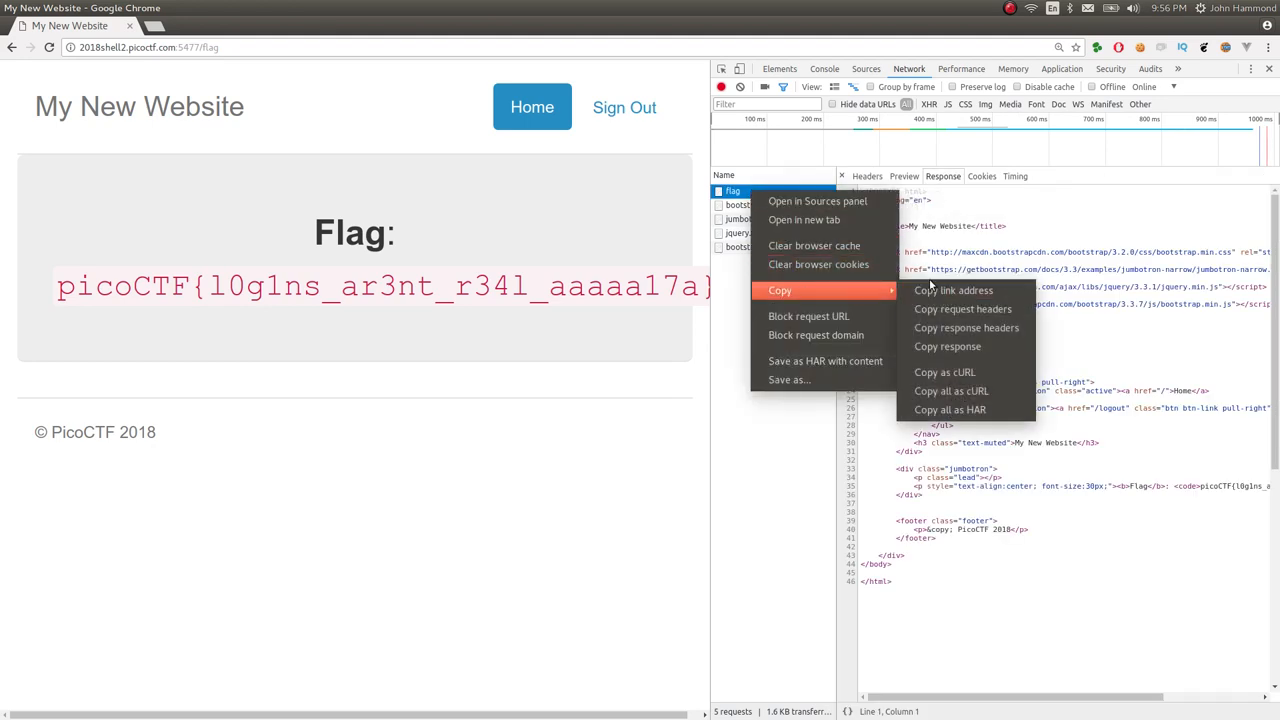
mouse_move(944, 372)
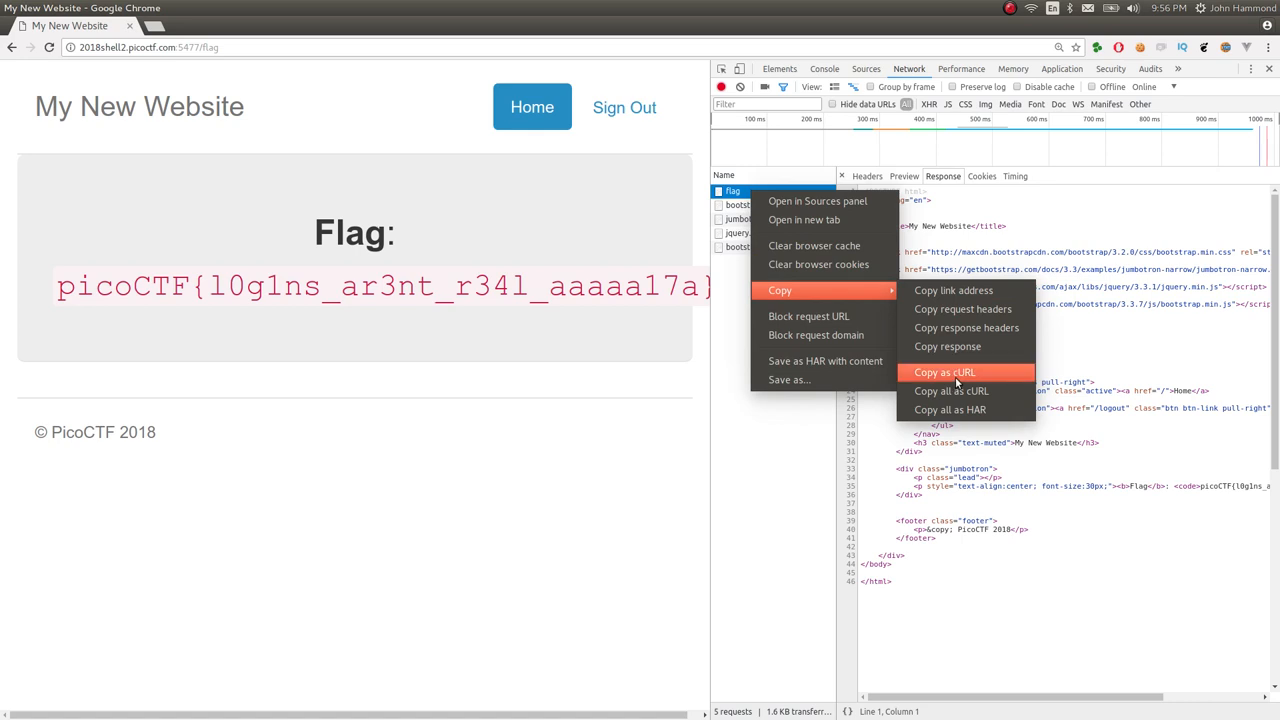
key(alt+Tab)
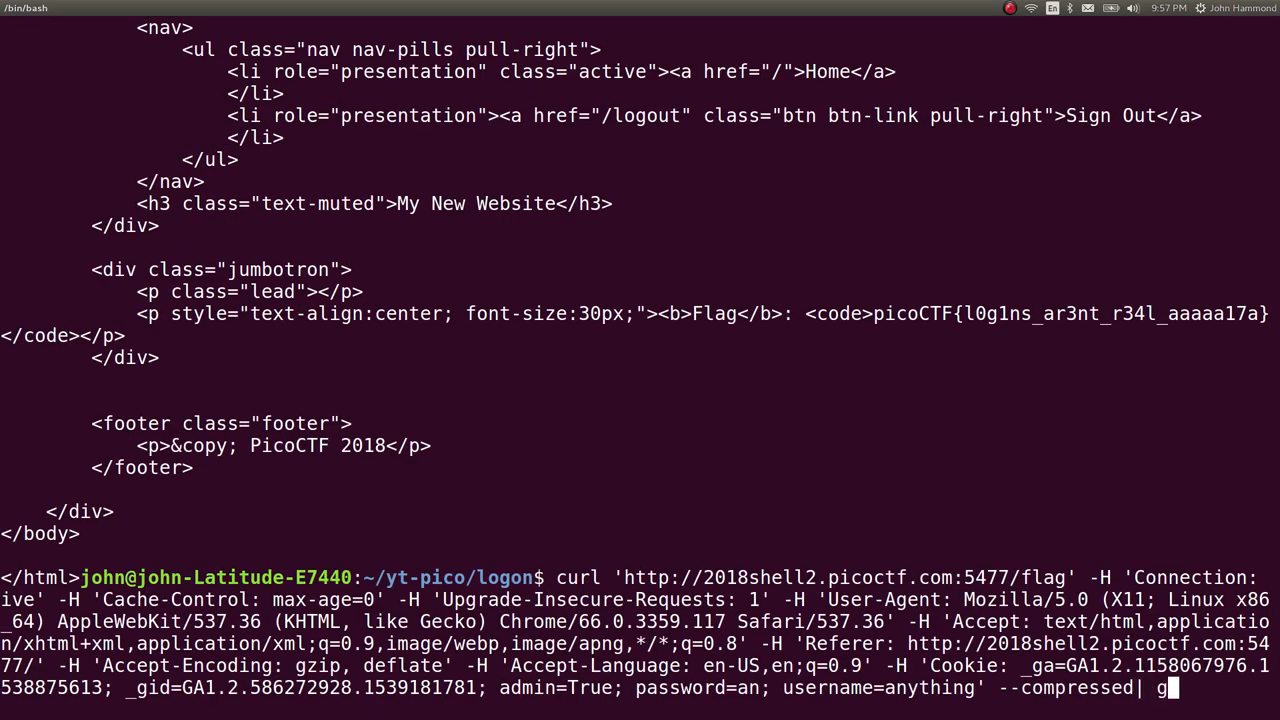
Pipe the curl command through grep -oE "picoCTF{.*}" --color=none, then start nano get_flag.sh
text(rep -oE ")
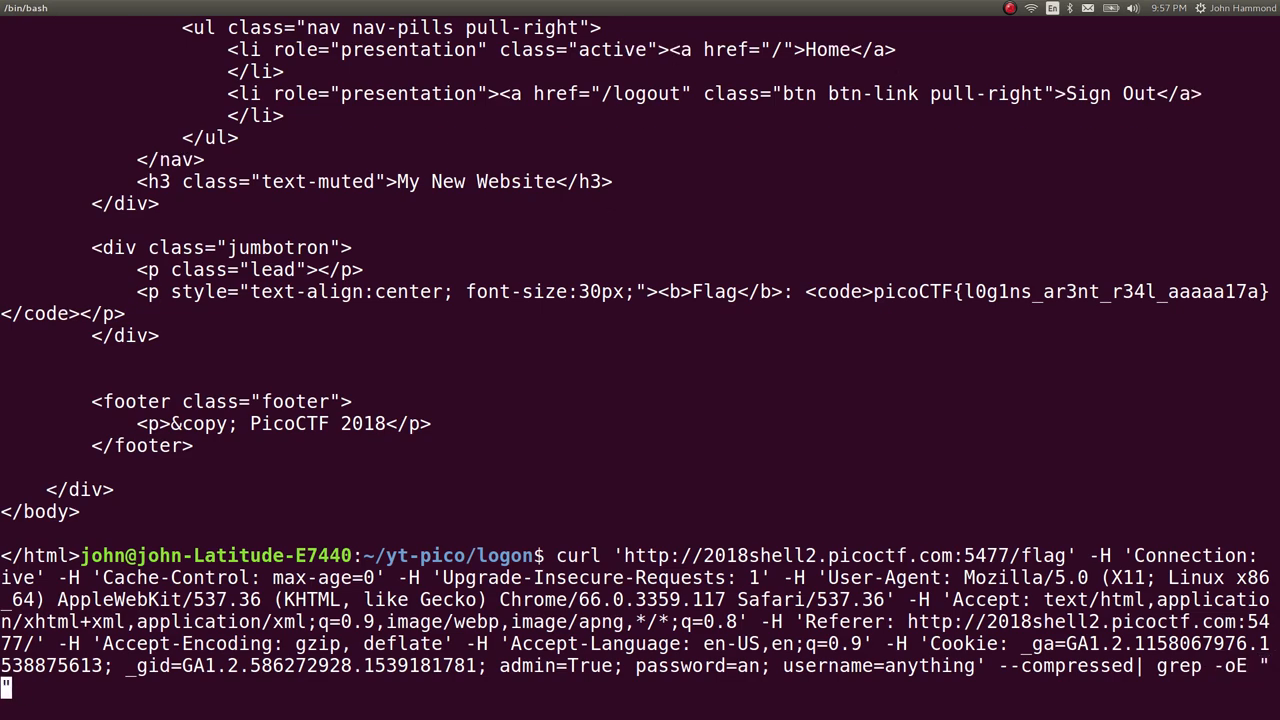
text(picoCTF{.*}")
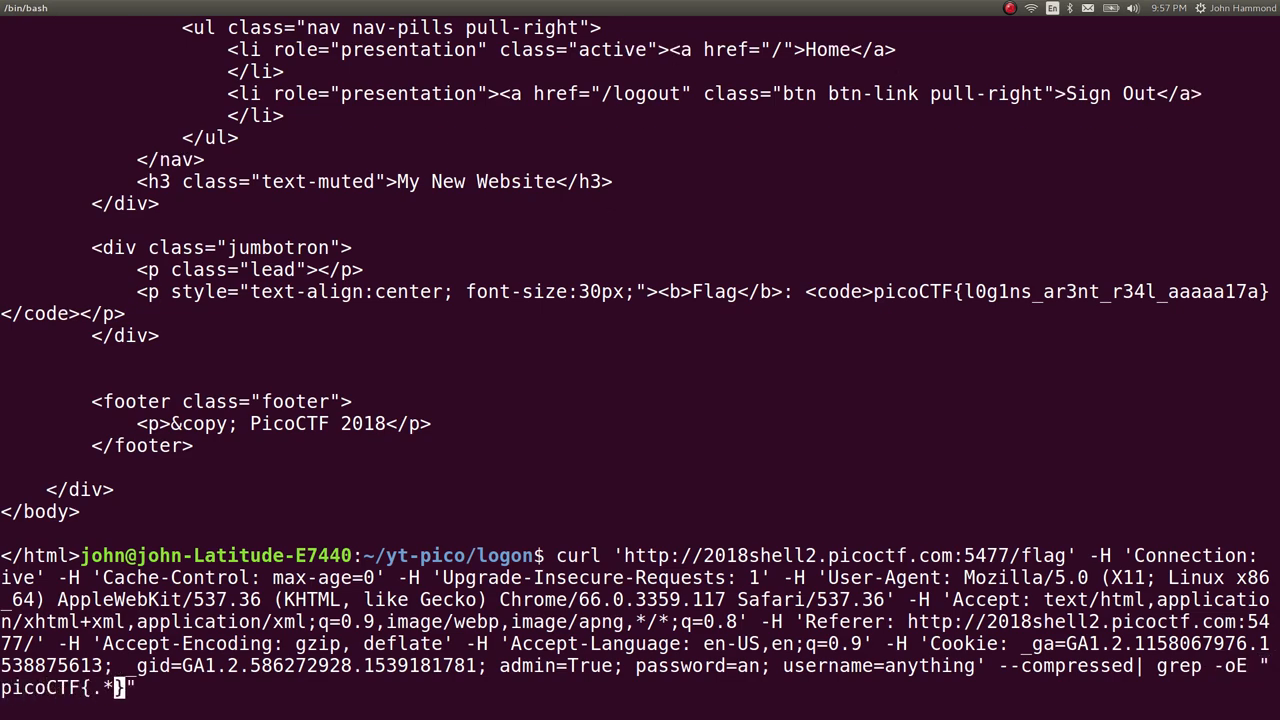
key(Return)
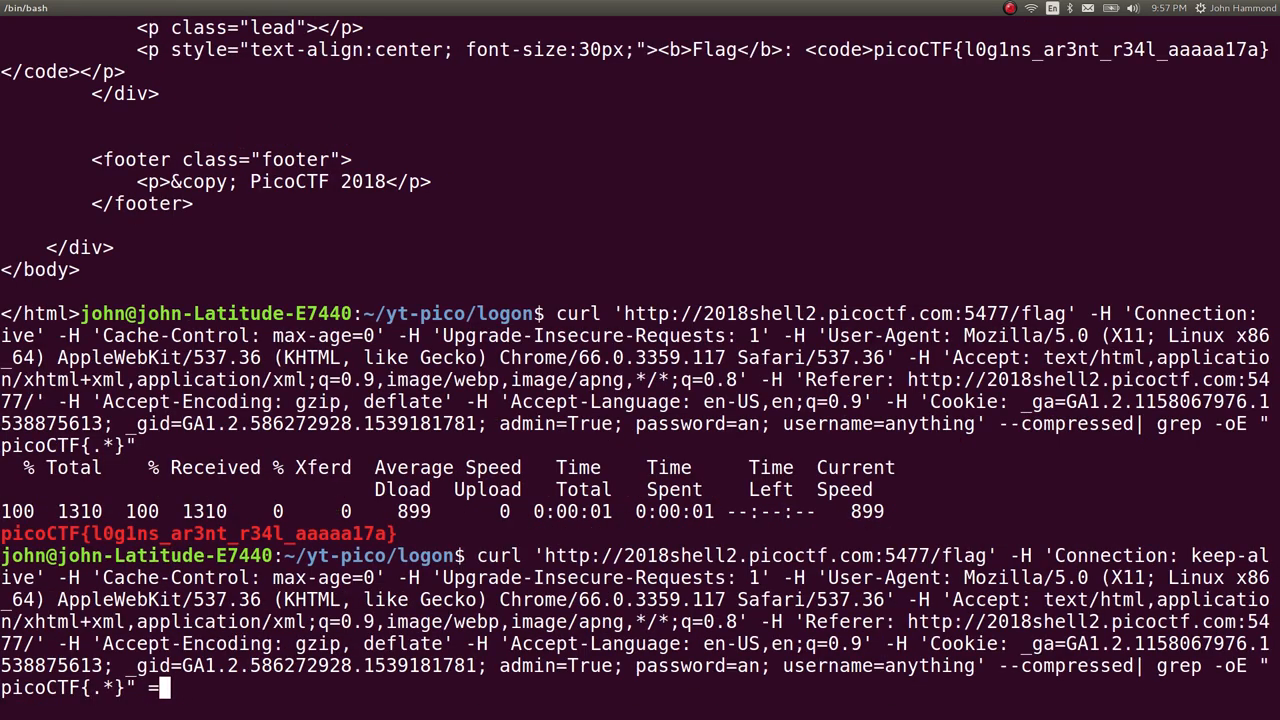
text(-color=)
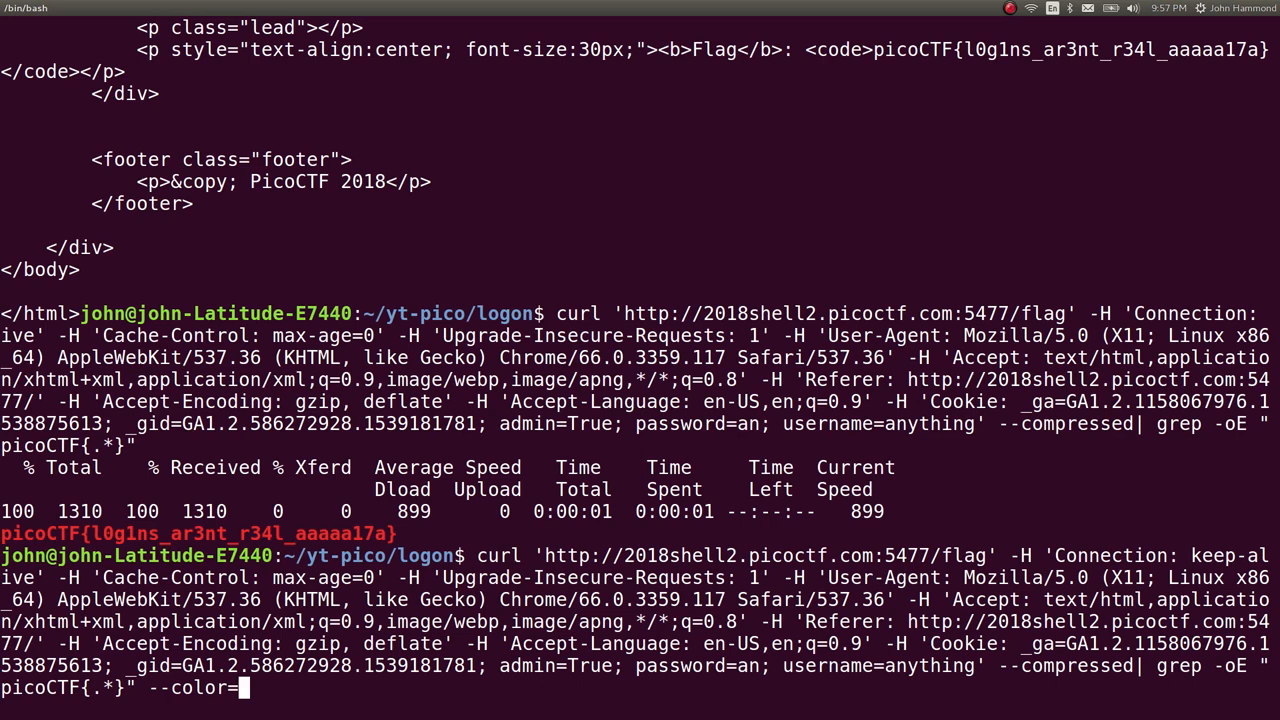
text(none)
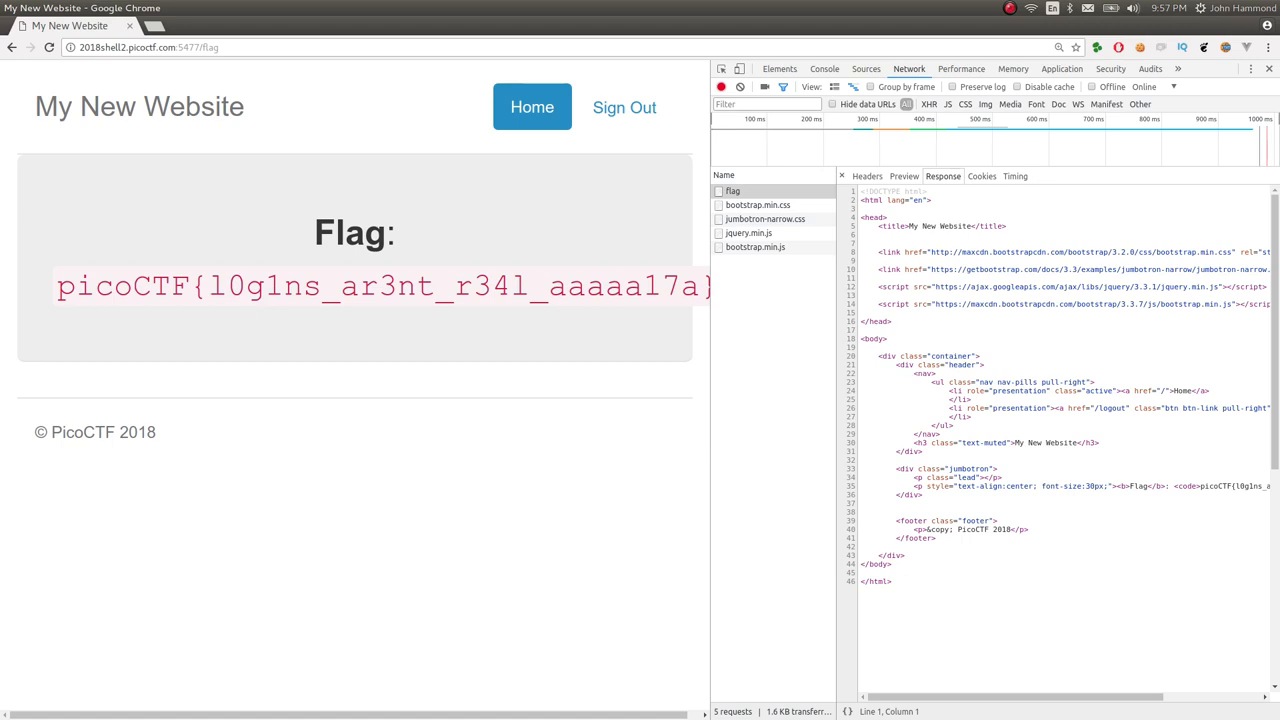
mouse_move(797, 267)
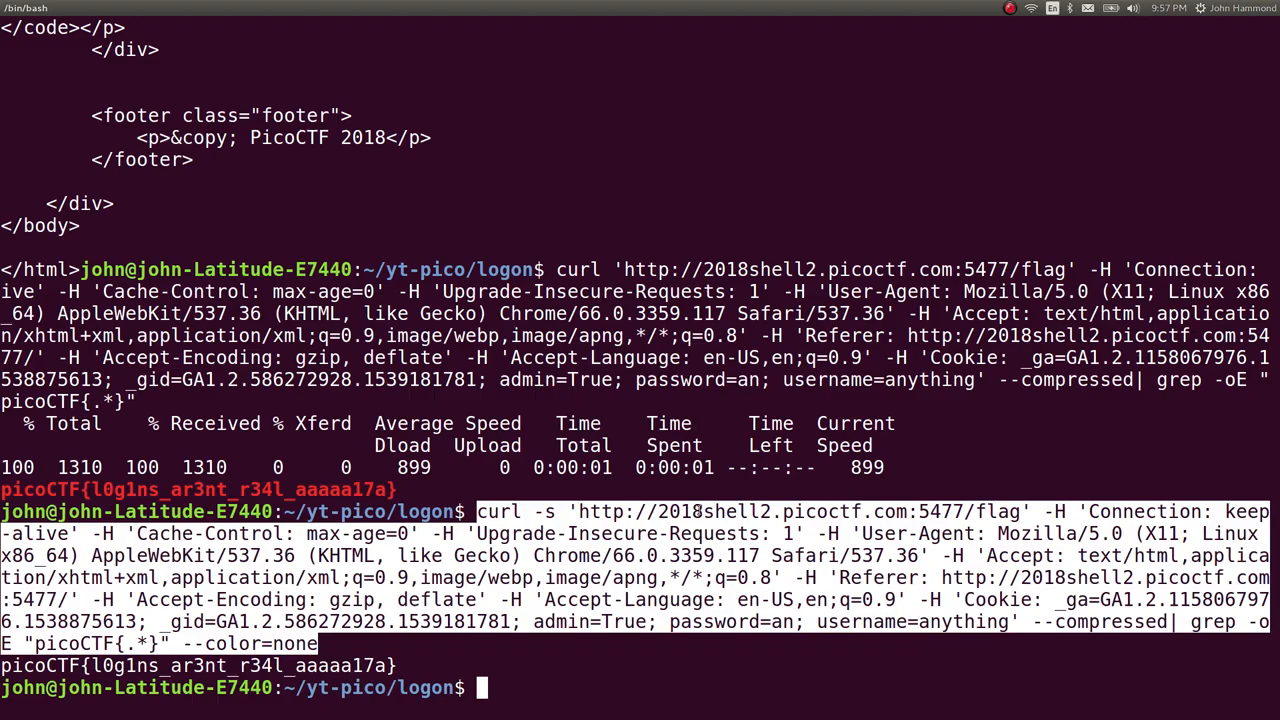
text(nano get)
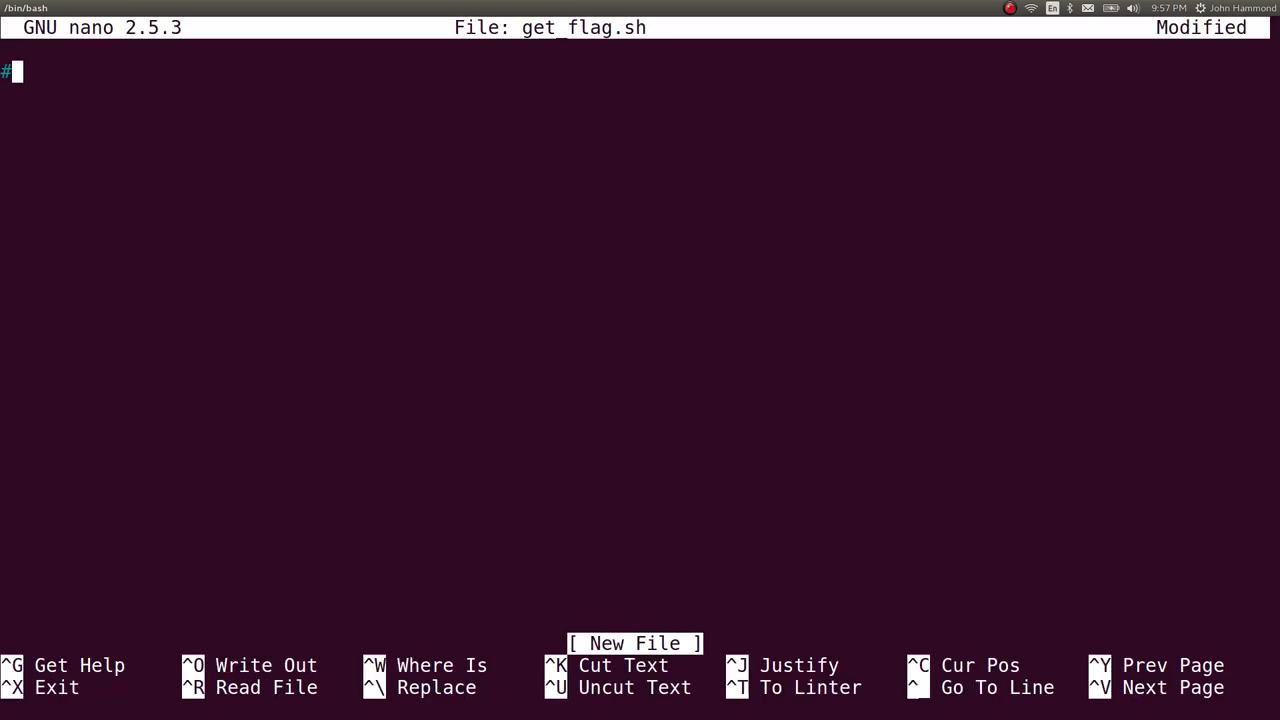
Write the #!/bin/bash curl pipeline into get_flag.sh, make it executable, and run it
text(!/bin/bash)
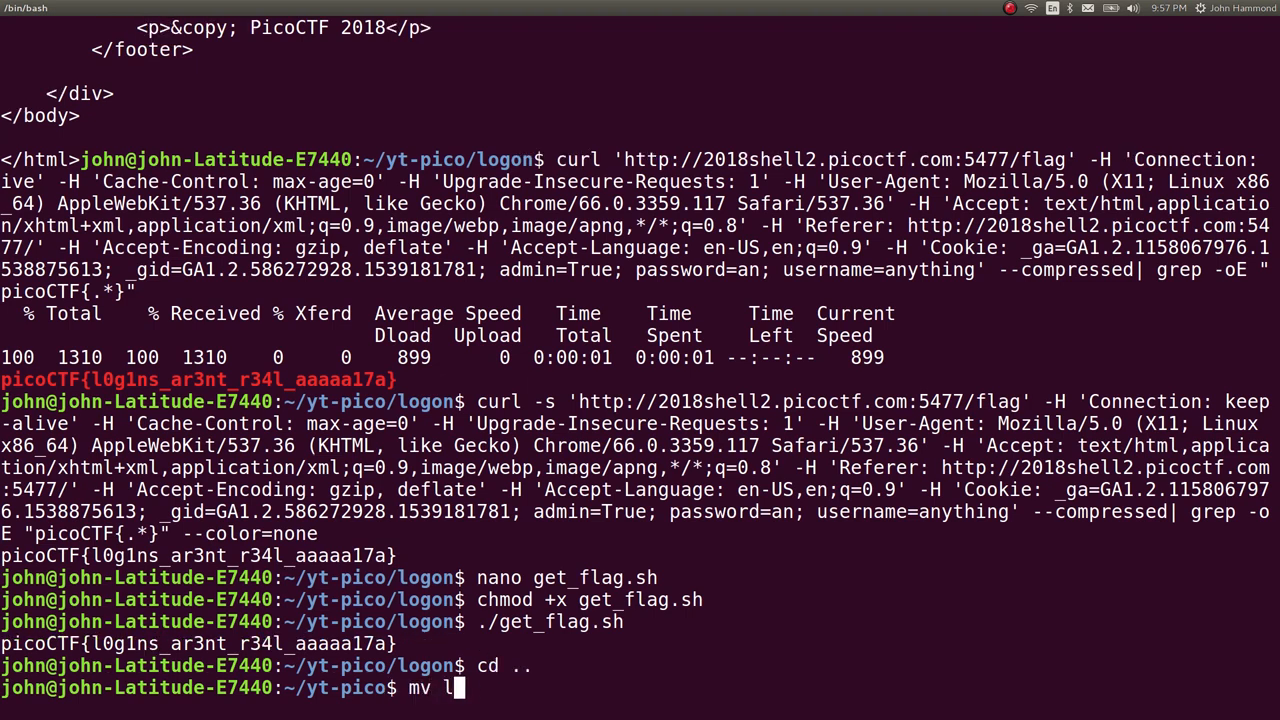
text(ogon{k_})
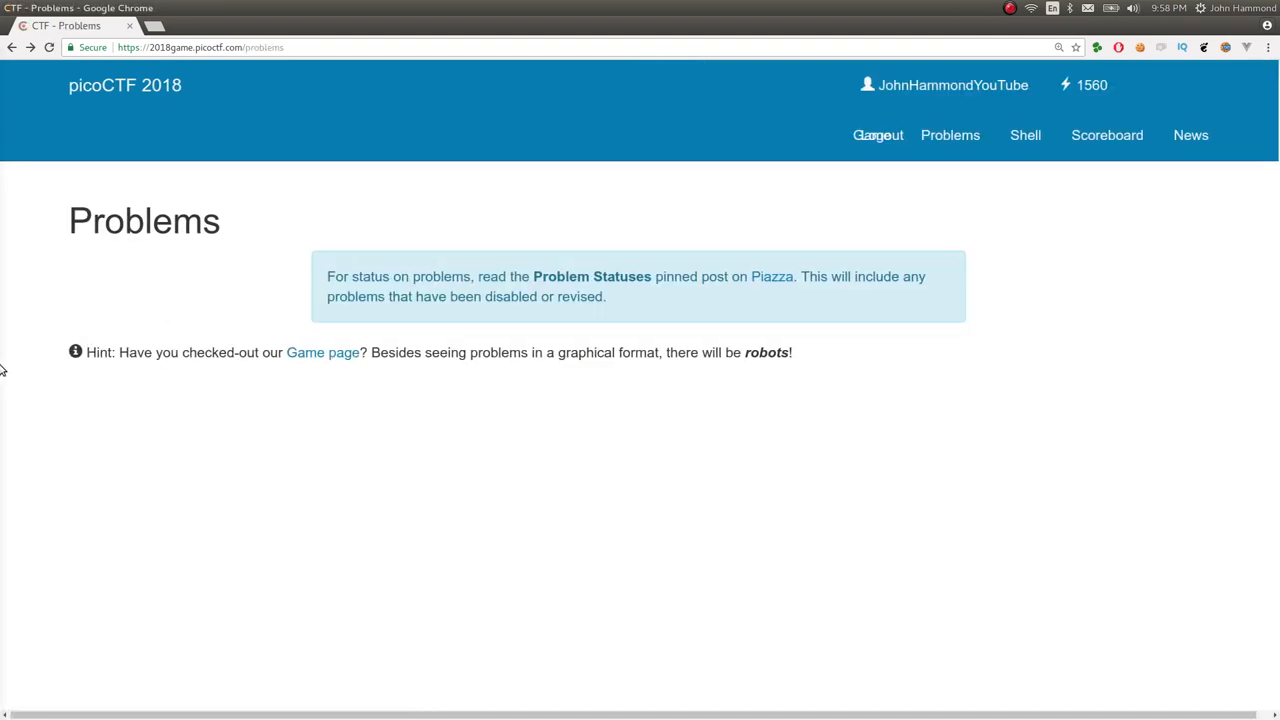
mouse_move(30, 351)
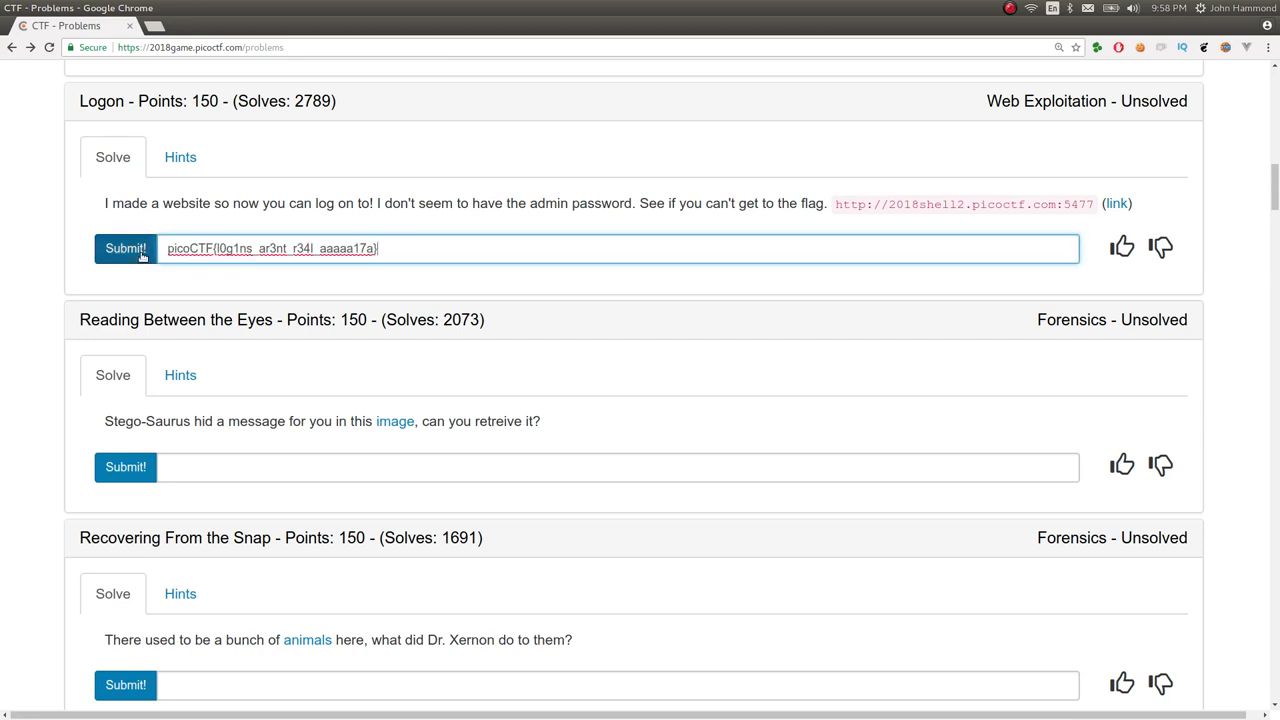
click(125, 248)
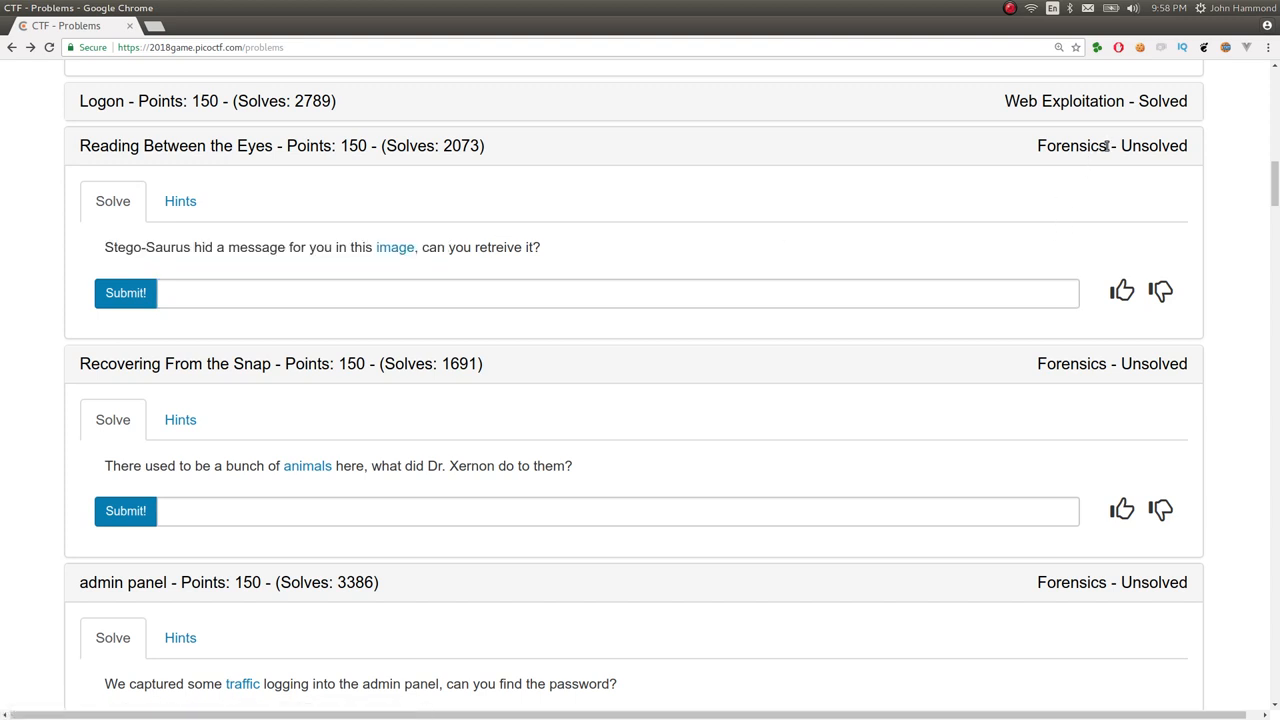
double_click(1071, 145)
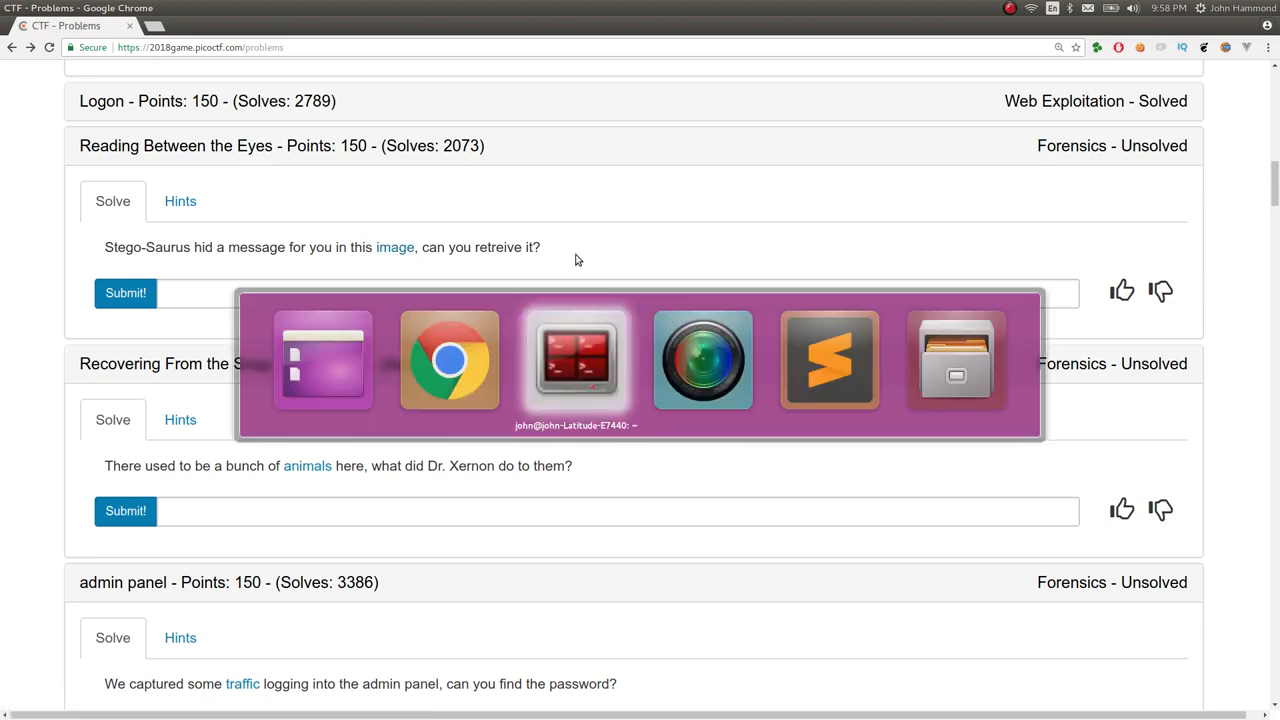
Enter reading_between_the_eyes, view husky.png with eog, and carve it with foremost
click(575, 360)
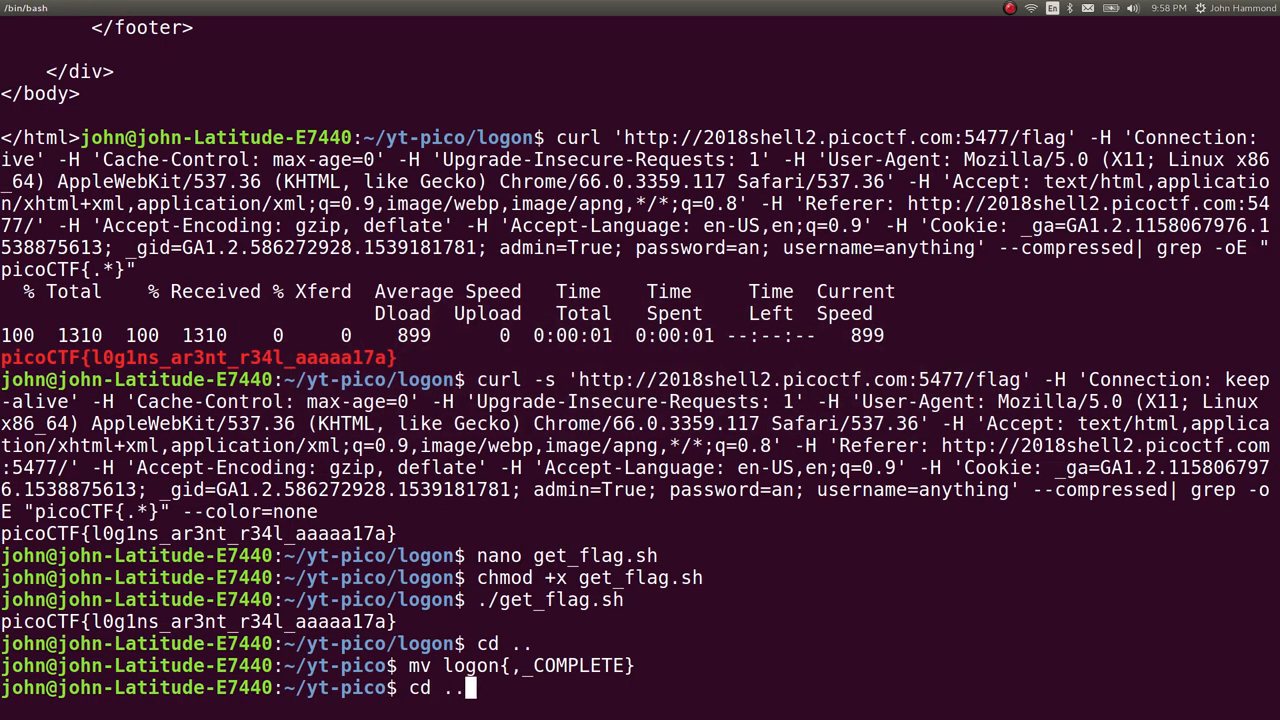
text(re)
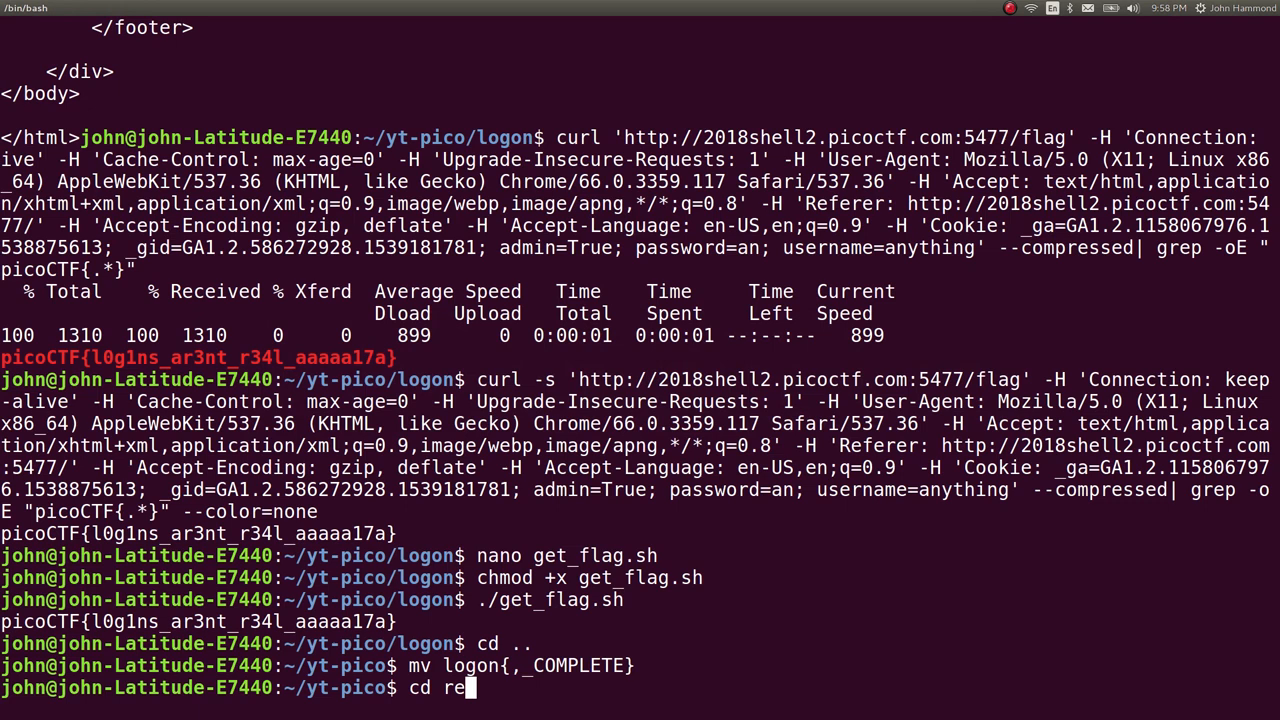
key(Return)
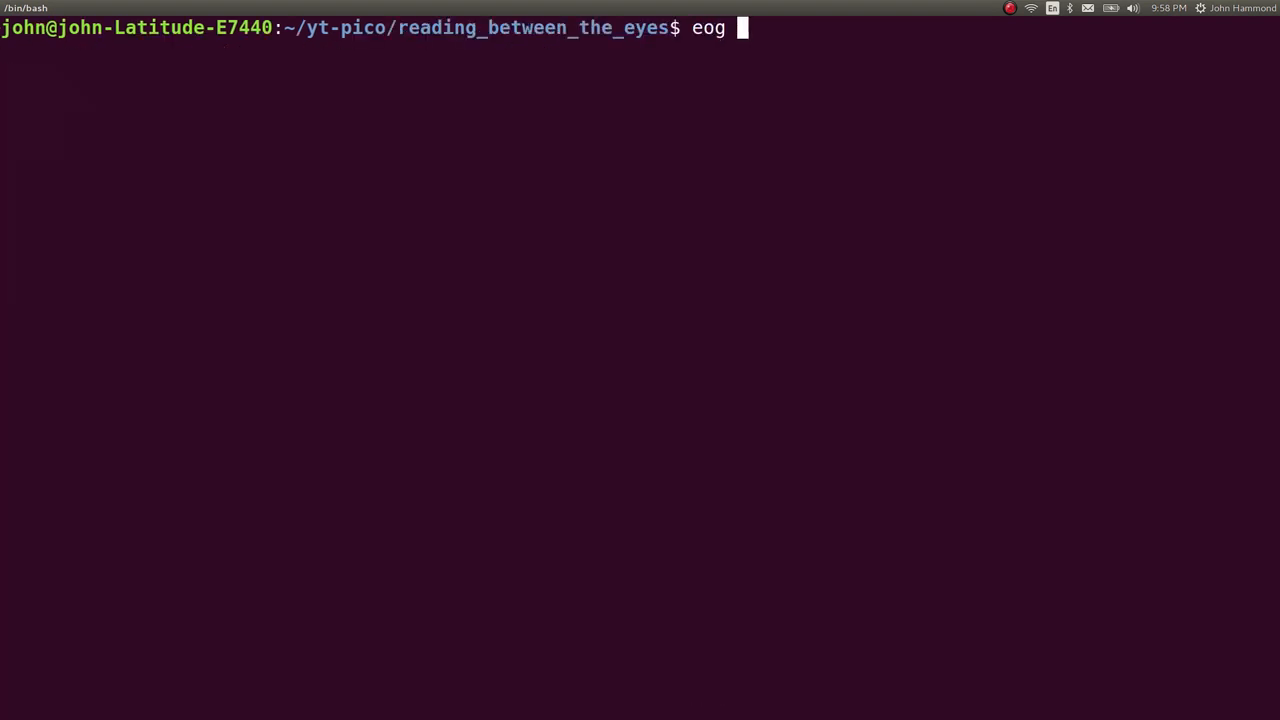
key(Return)
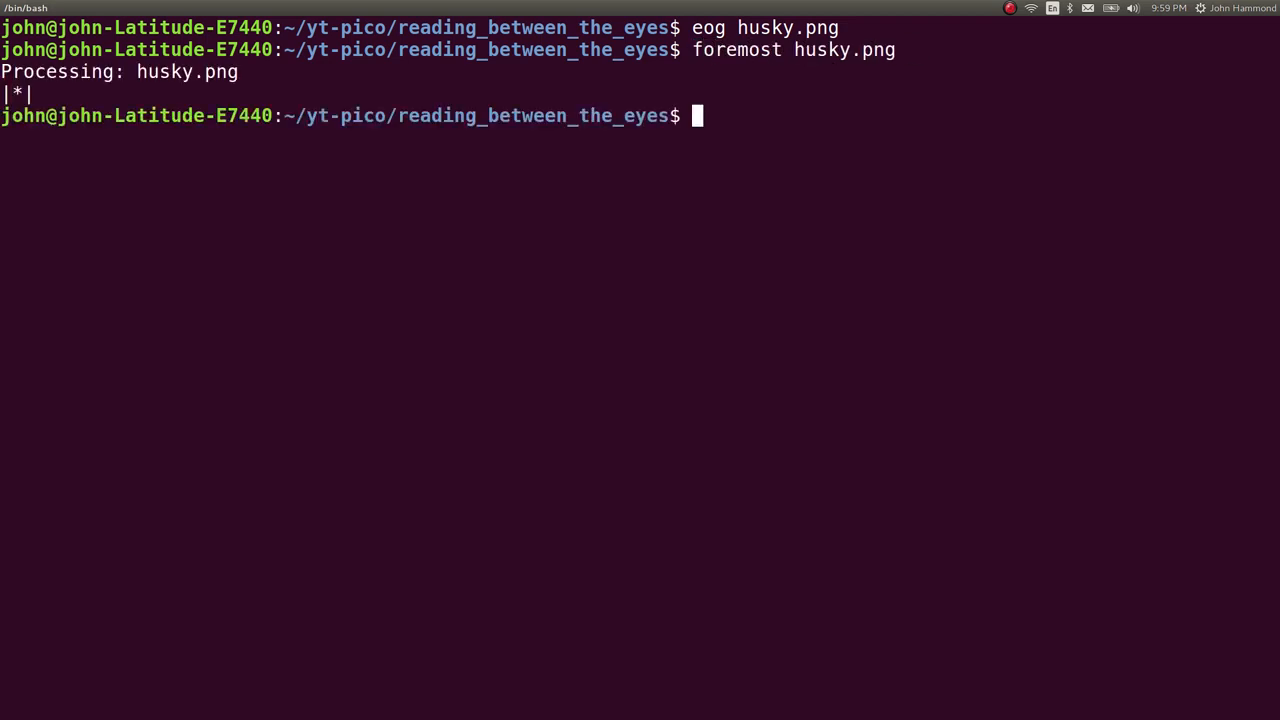
text(ls)
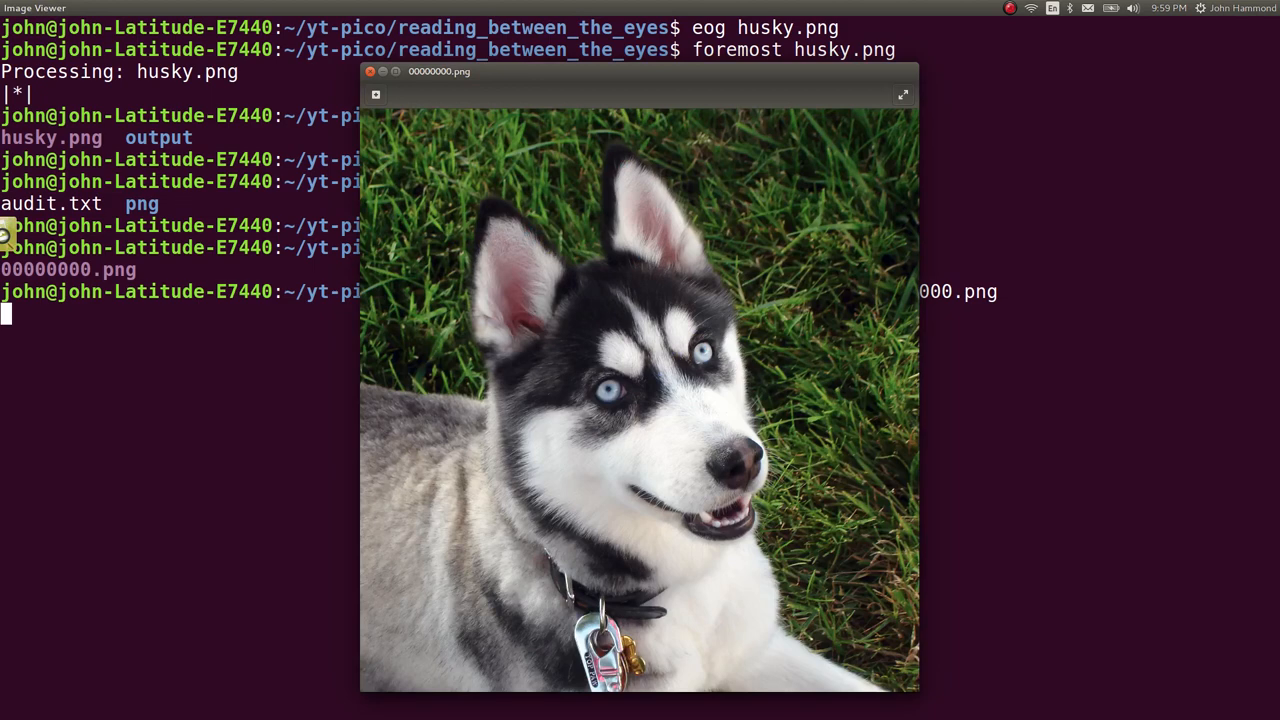
Close the recovered 00000000.png, then locate stegsolve.jar and copy it into this folder
click(369, 71)
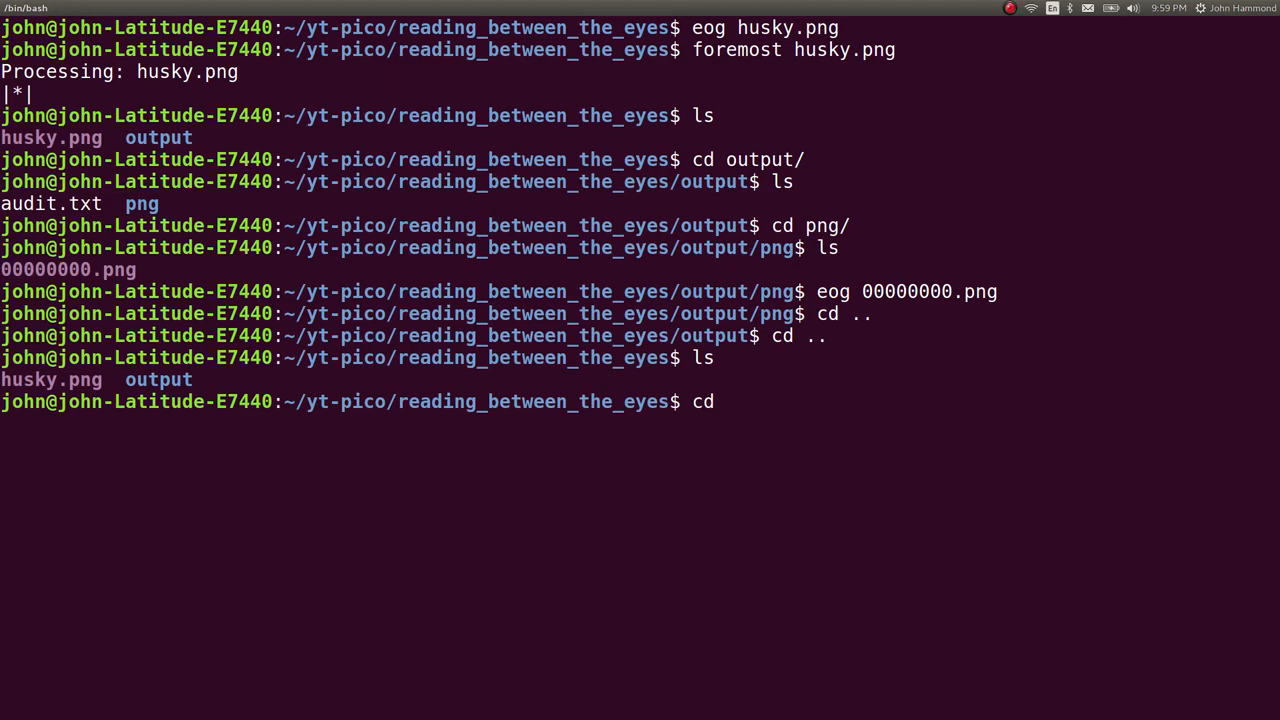
text(ocate stegs)
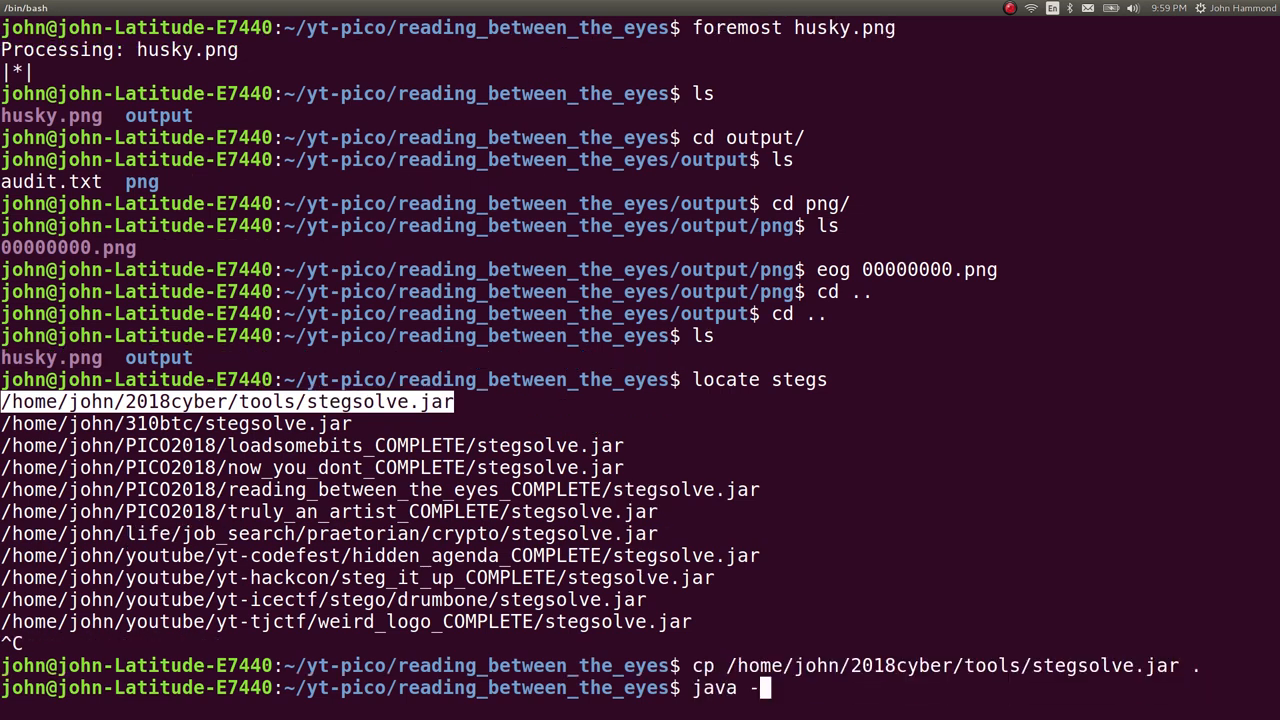
text(jar stegsolve.jar)
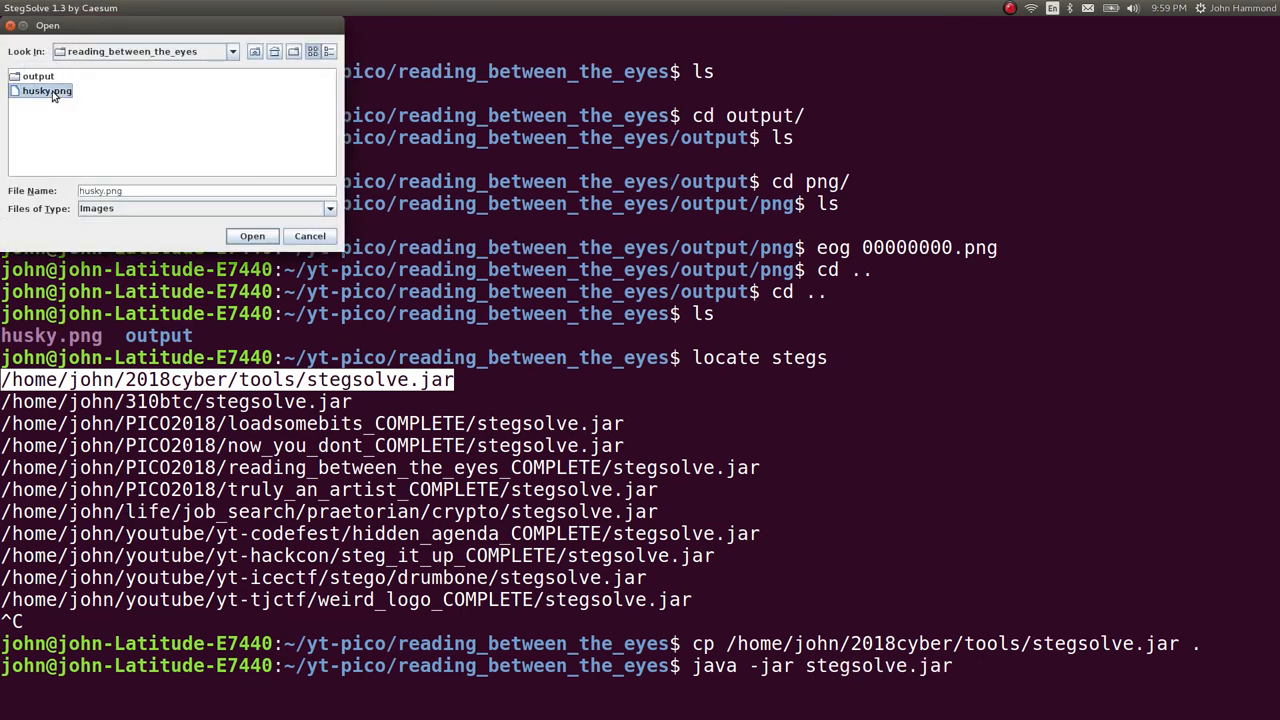
Load husky.png in StegSolve and step through colour inversion and alpha planes 7 and 6
click(252, 236)
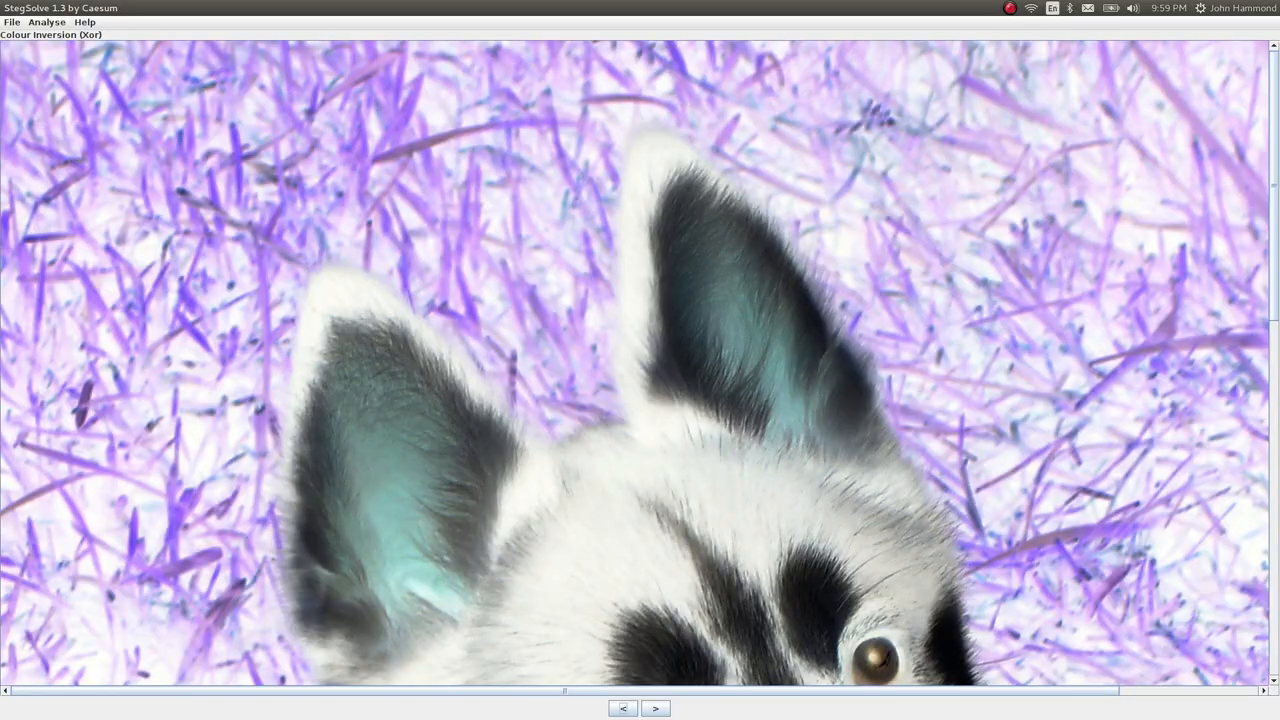
click(655, 708)
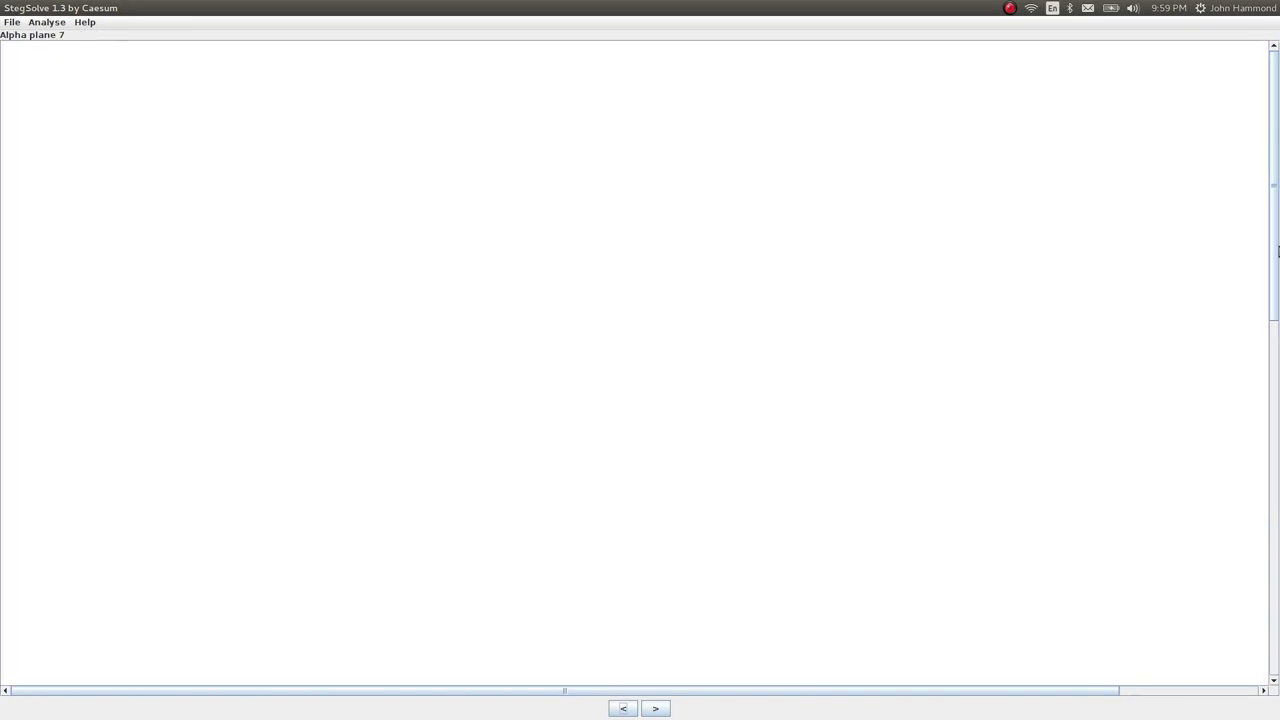
click(622, 708)
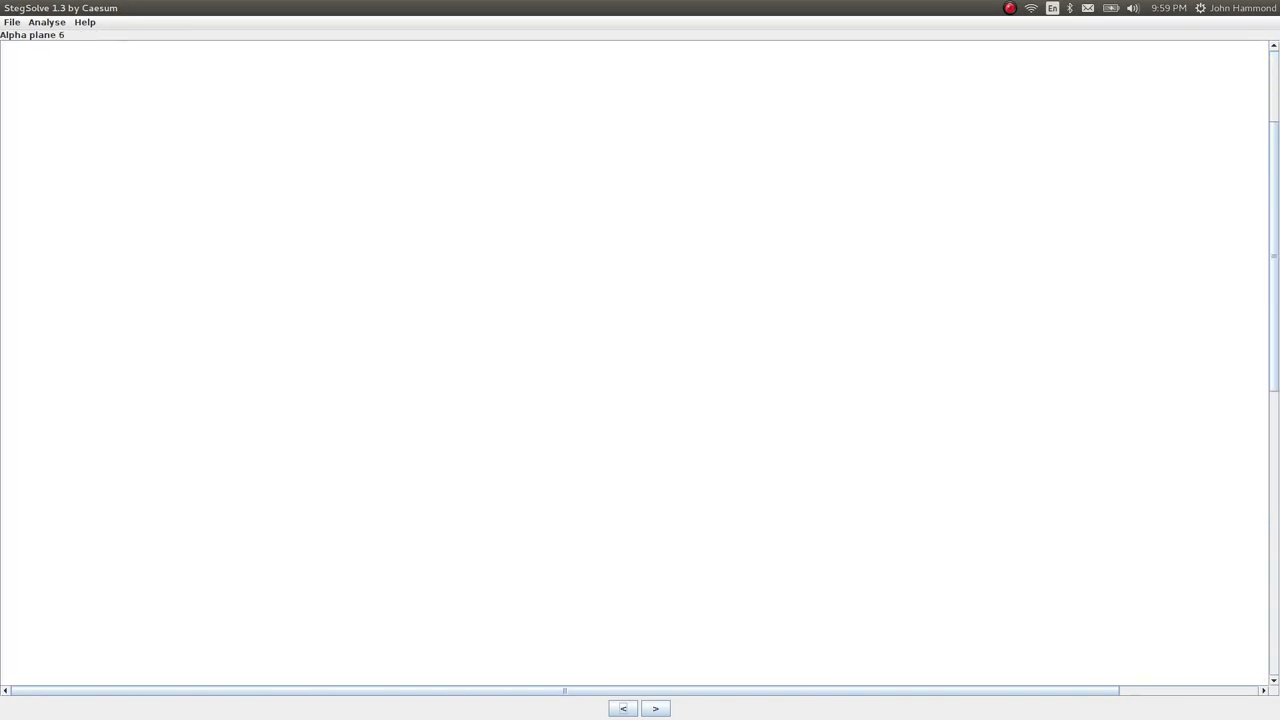
click(622, 708)
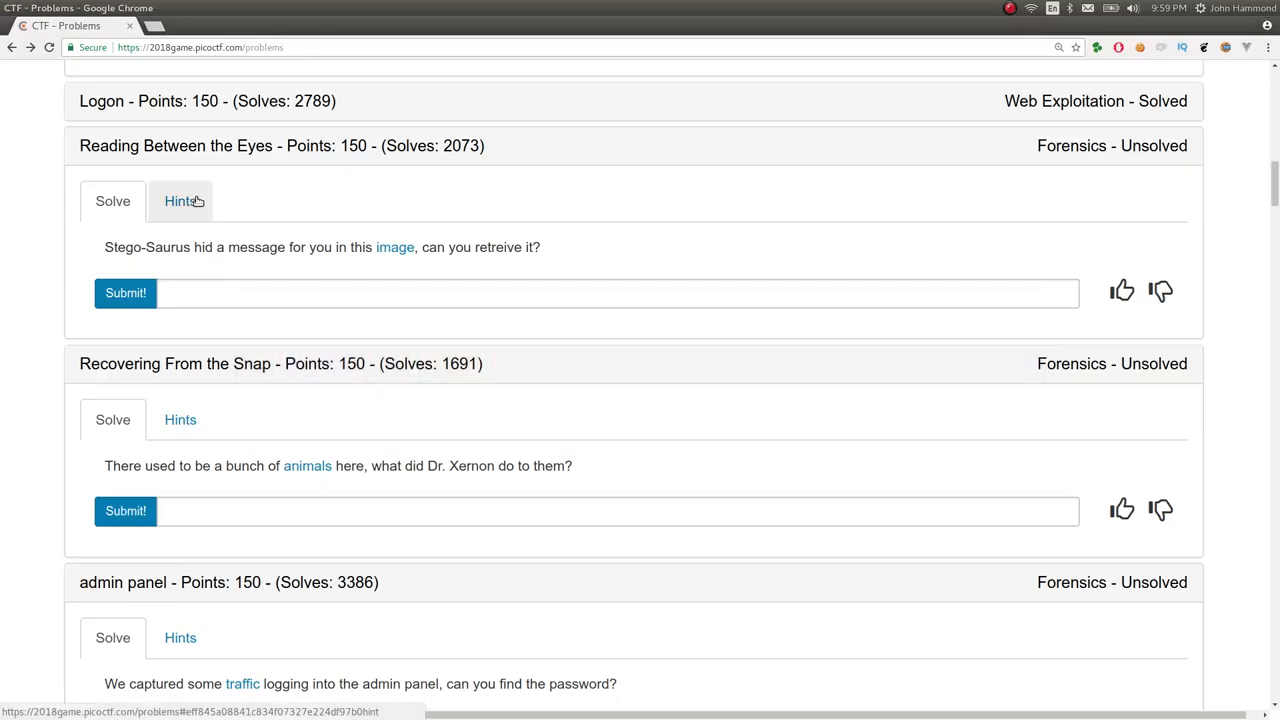
Reveal the Reading Between the Eyes hint, then read the zsteg GitHub README
click(180, 201)
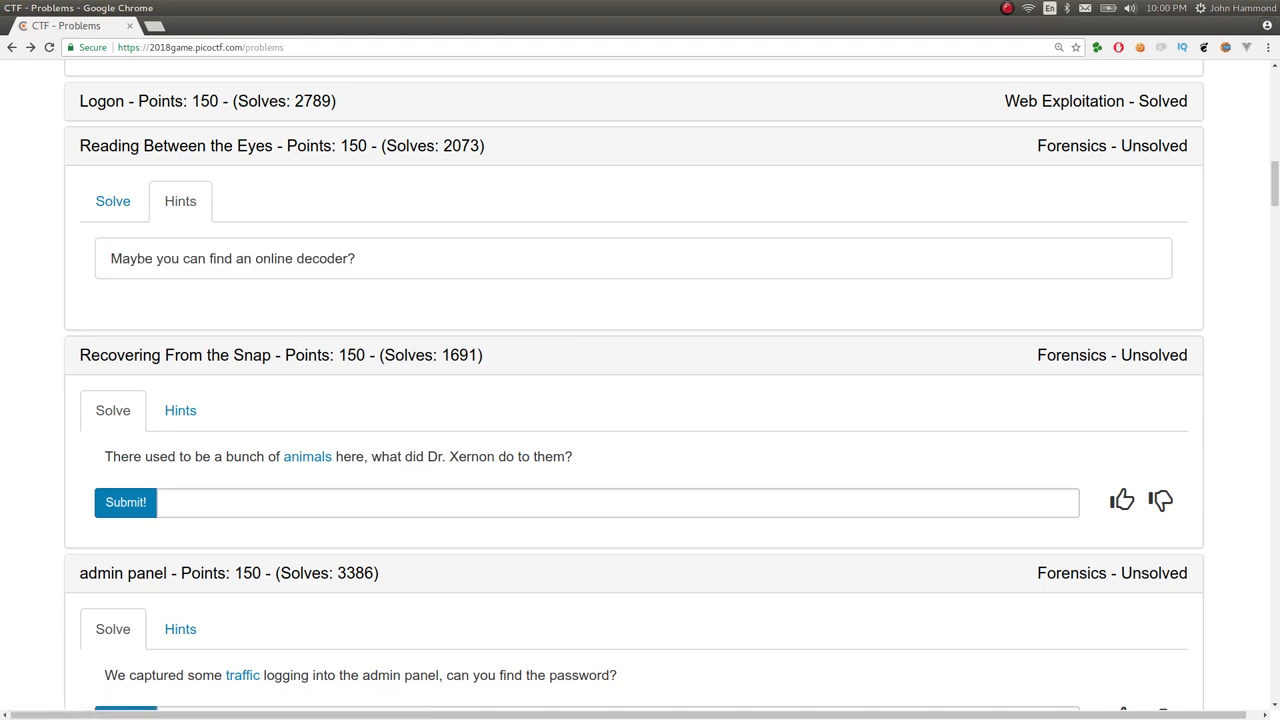
click(112, 201)
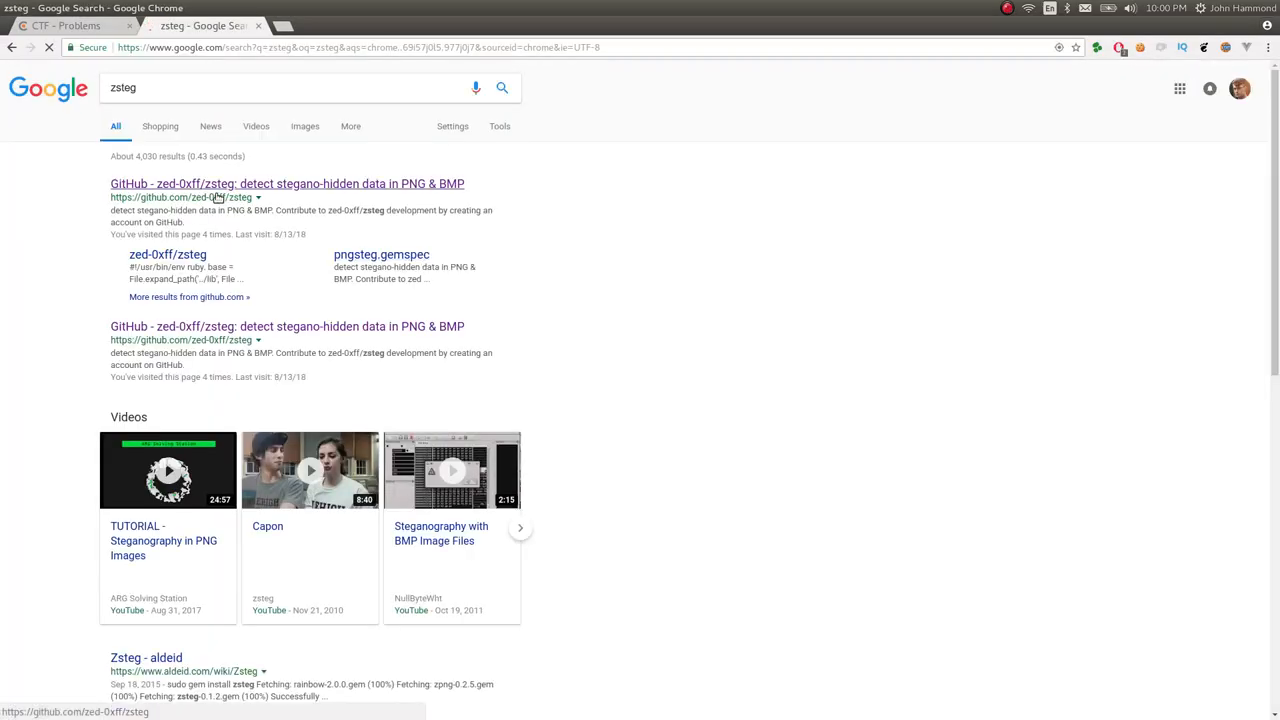
click(287, 183)
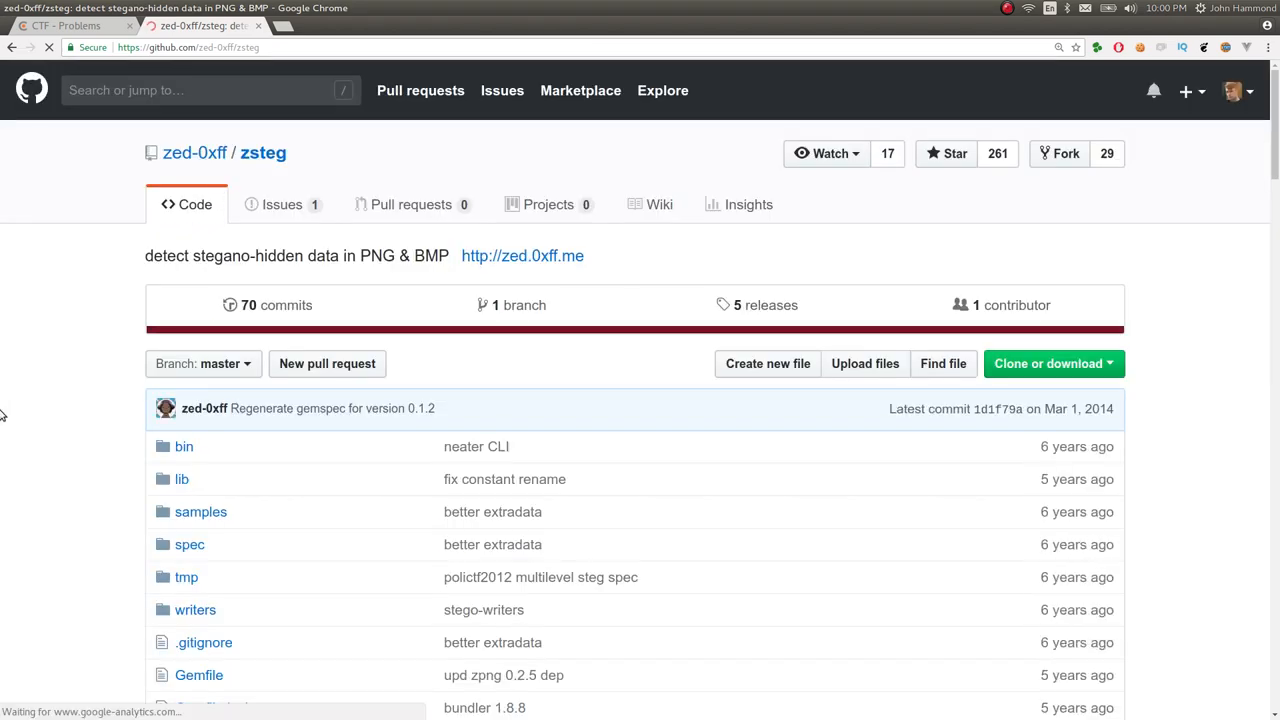
scroll(down, 3)
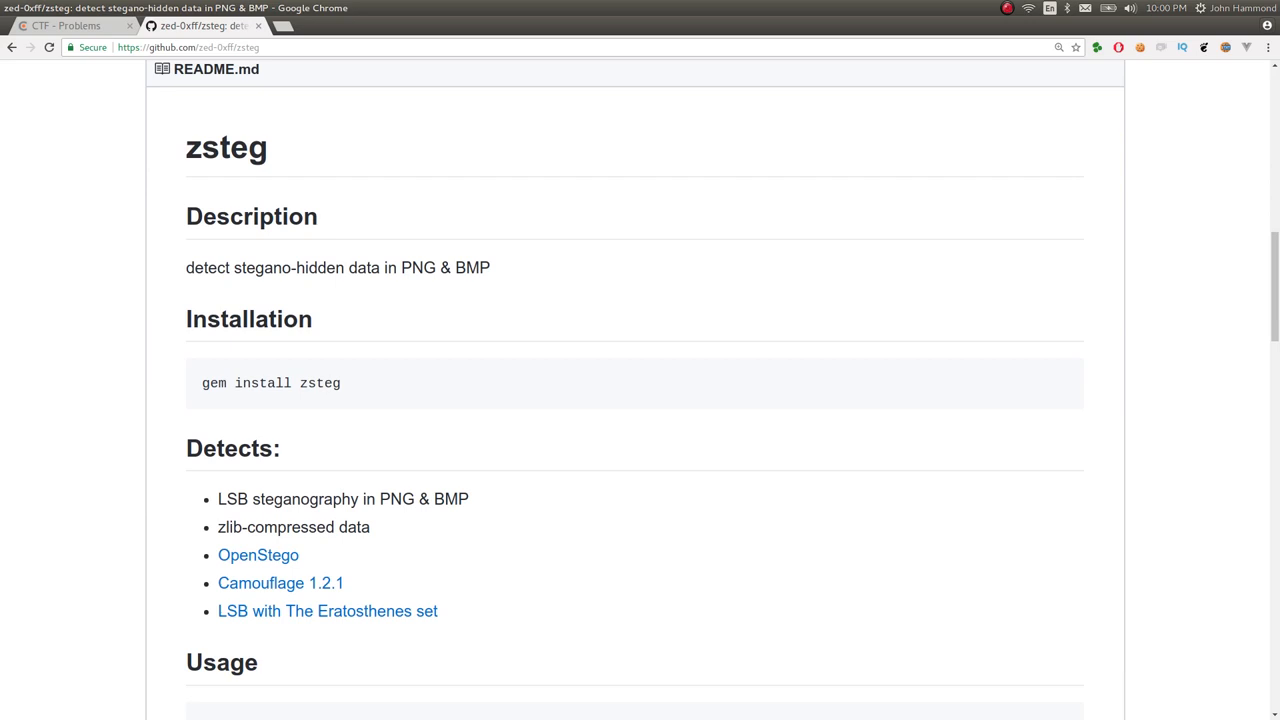
scroll(down, 3)
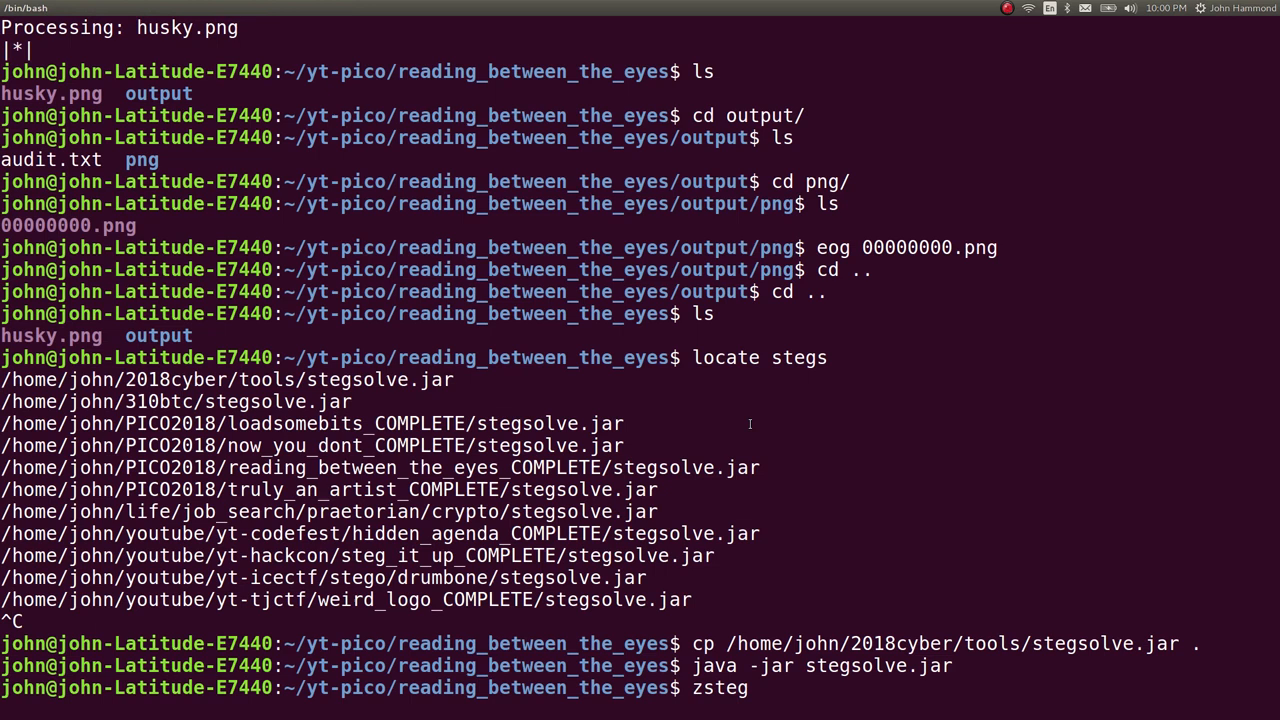
Extract picoCTF{r34d1ng_b37w33n_7h3_by73s} from husky.png with zsteg, grep pico and cut, then start get_flag.sh in nano
text(husky.png)
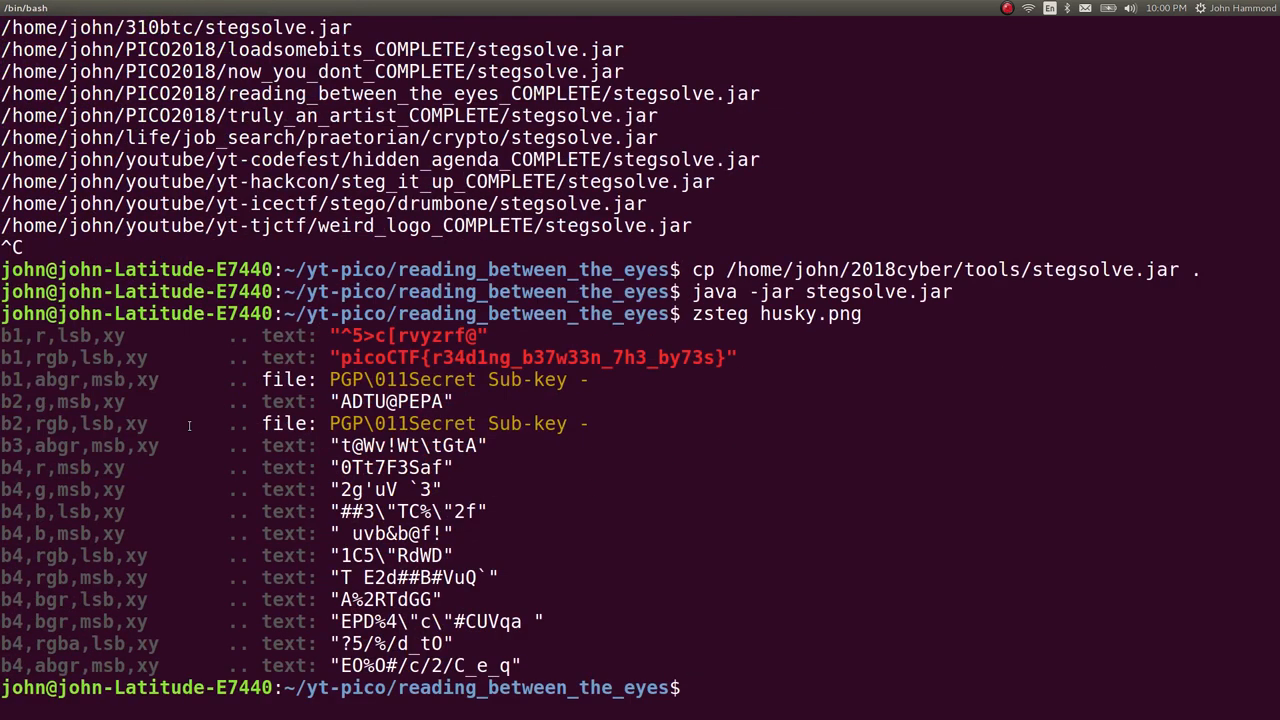
double_click(378, 357)
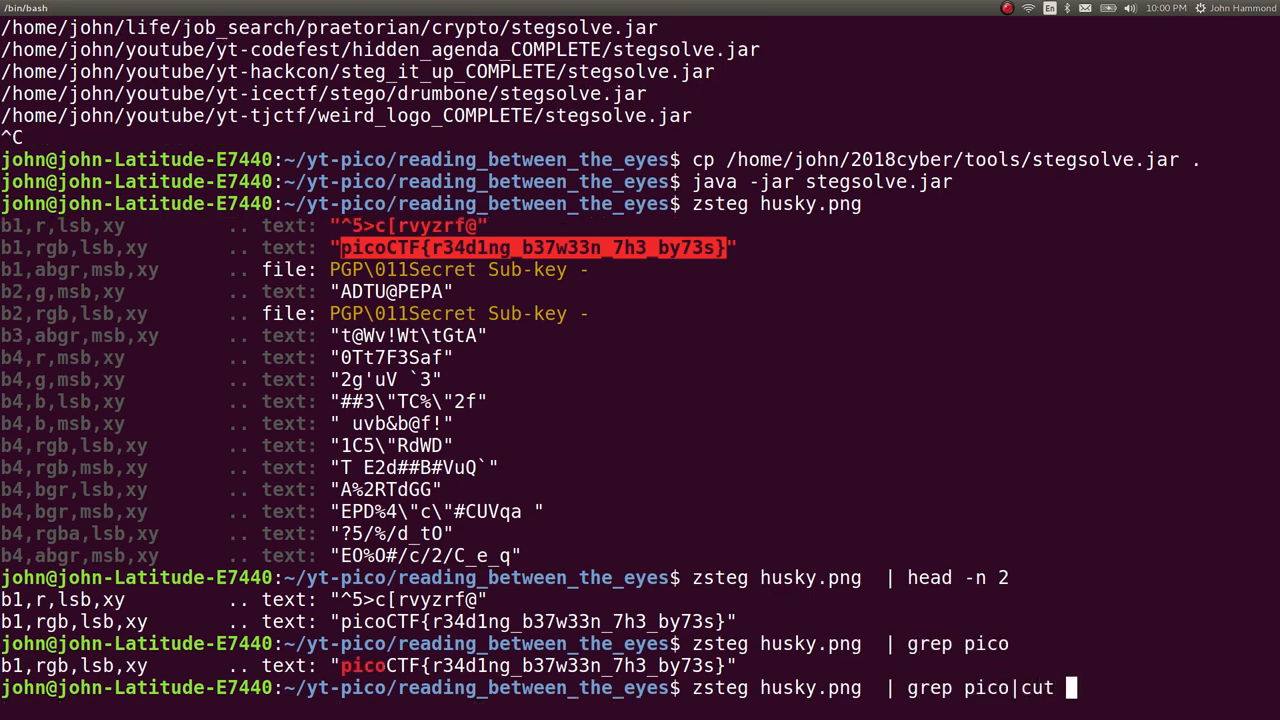
text(-d)
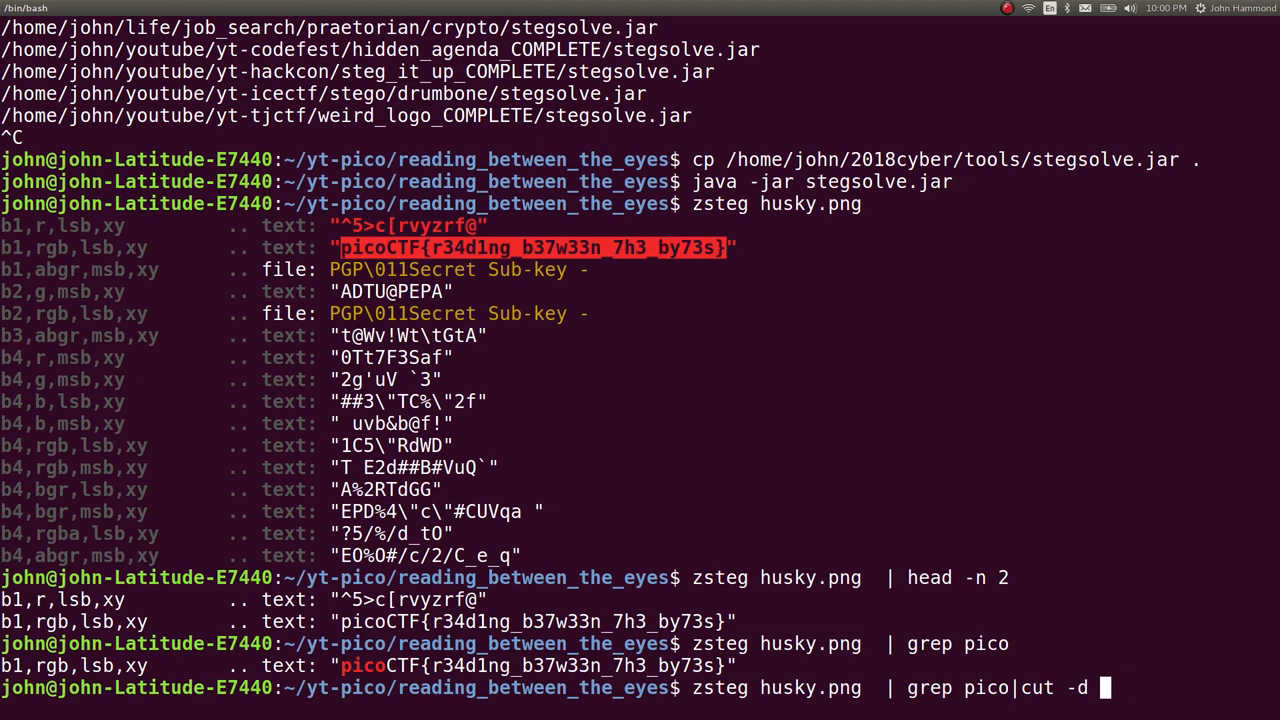
text('"' -f2)
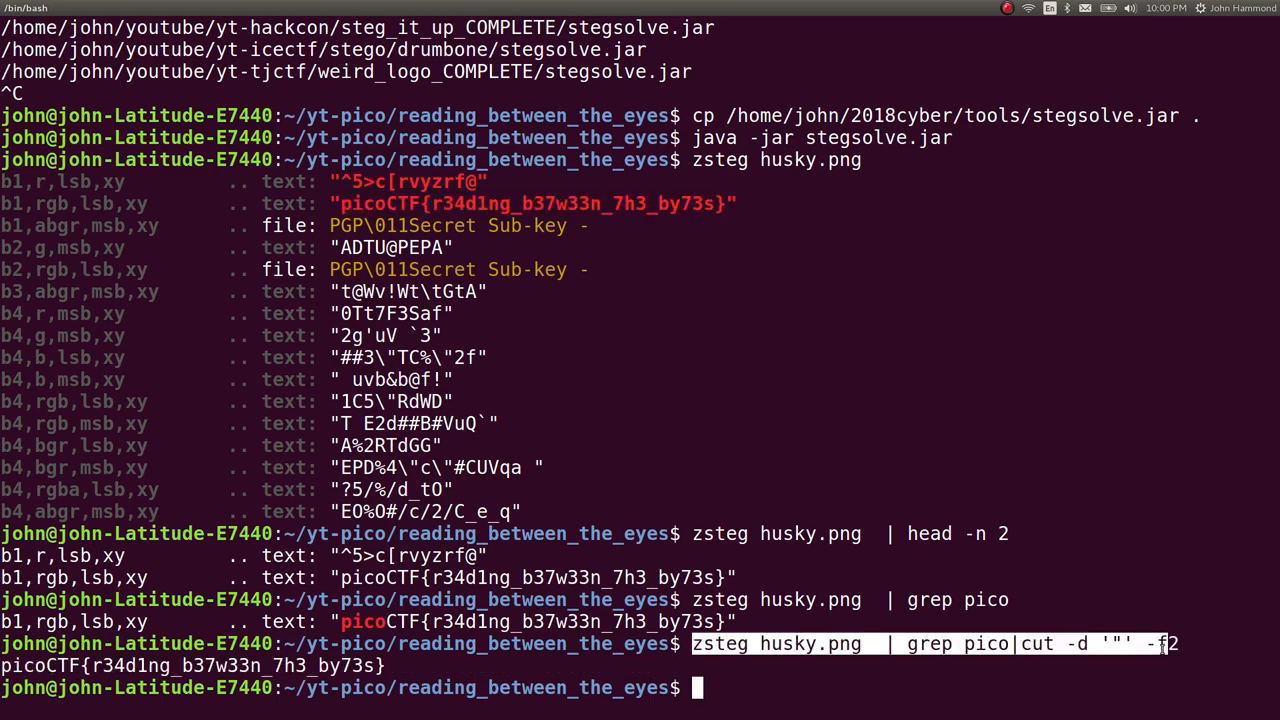
text(nano get)
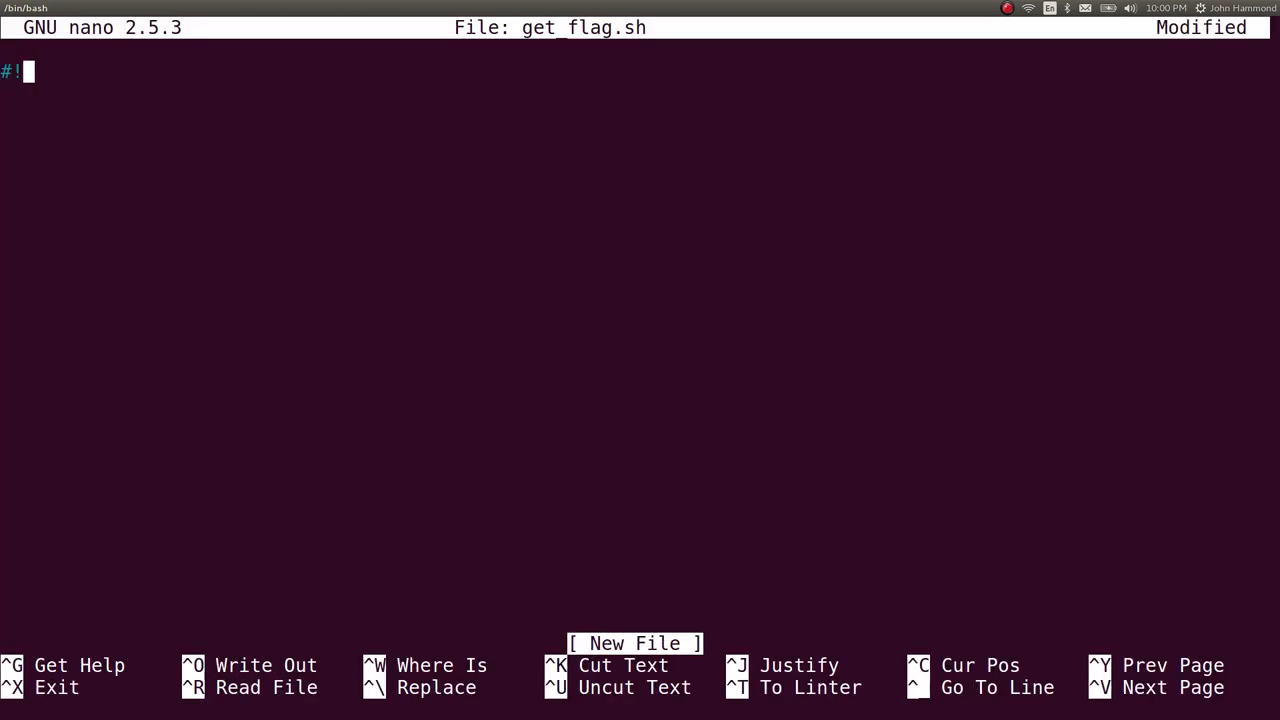
Write get_flag.sh with a /bin/bash shebang, chmod +x it, and pipe its output to xclip
text(/bin/bash)
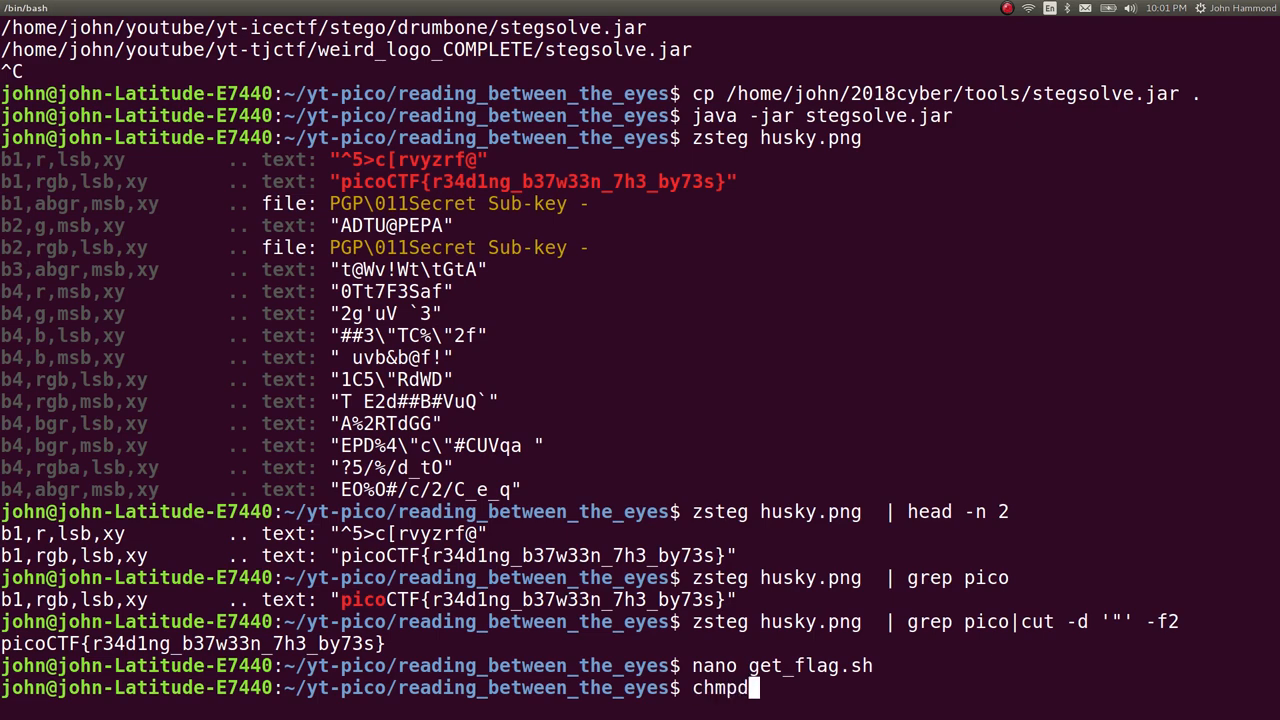
text(+x get_flag.sh)
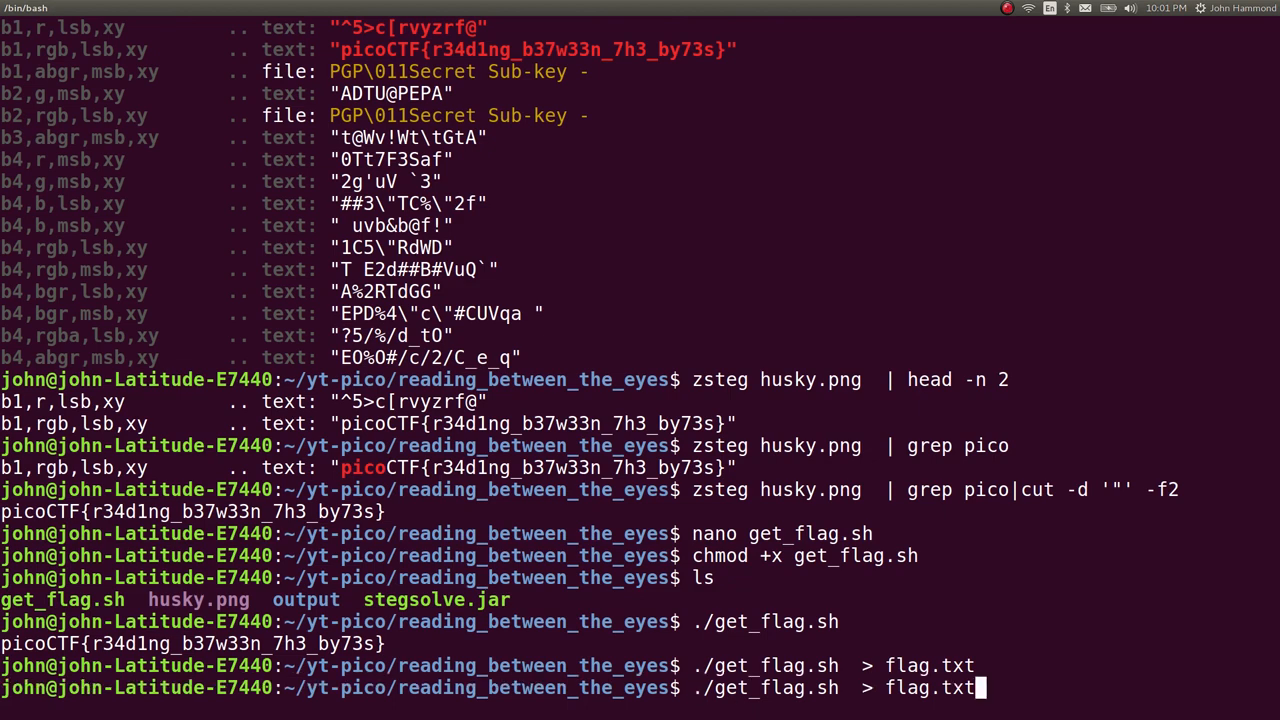
text(|xcl)
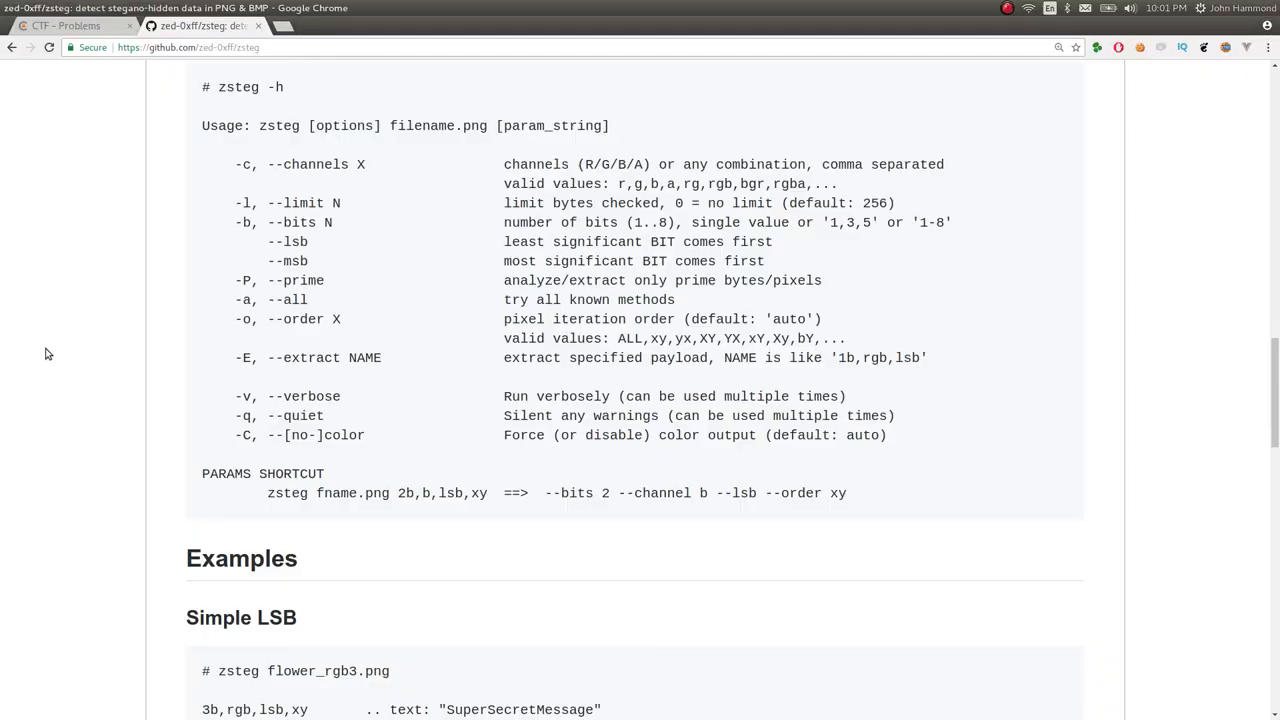
Submit the flag for Reading Between the Eyes on the CTF Problems page
click(70, 25)
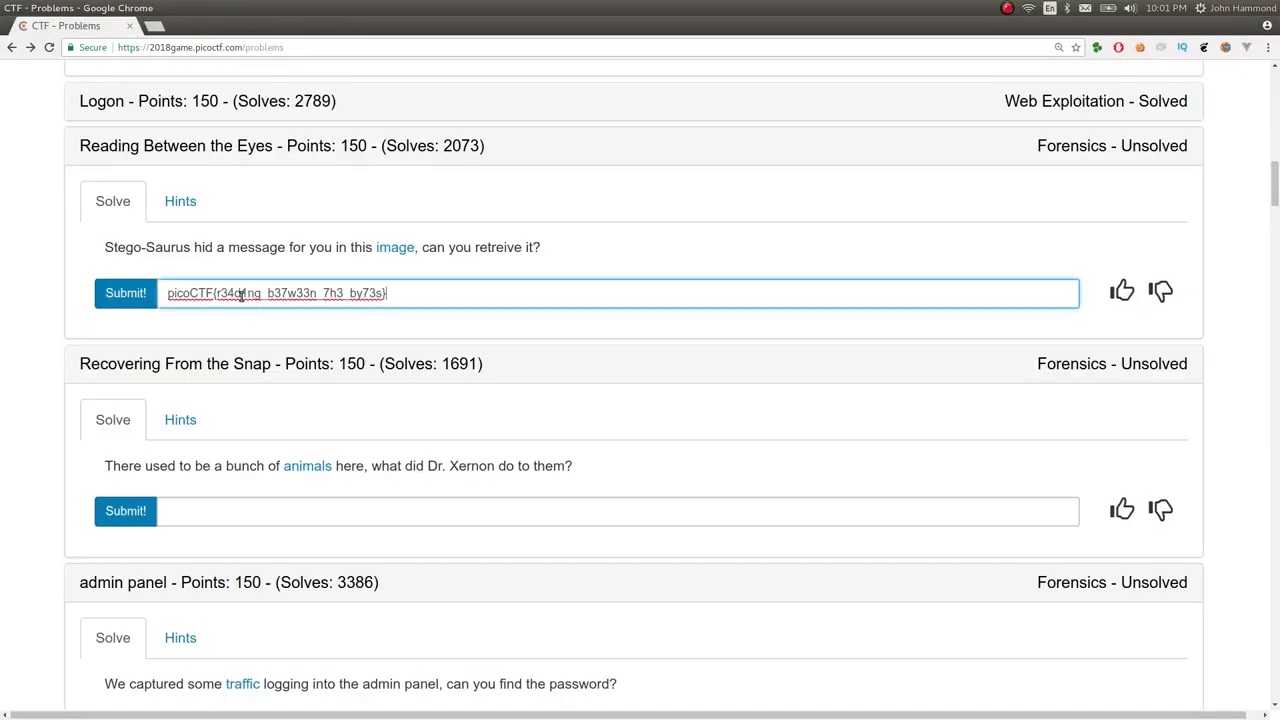
click(125, 293)
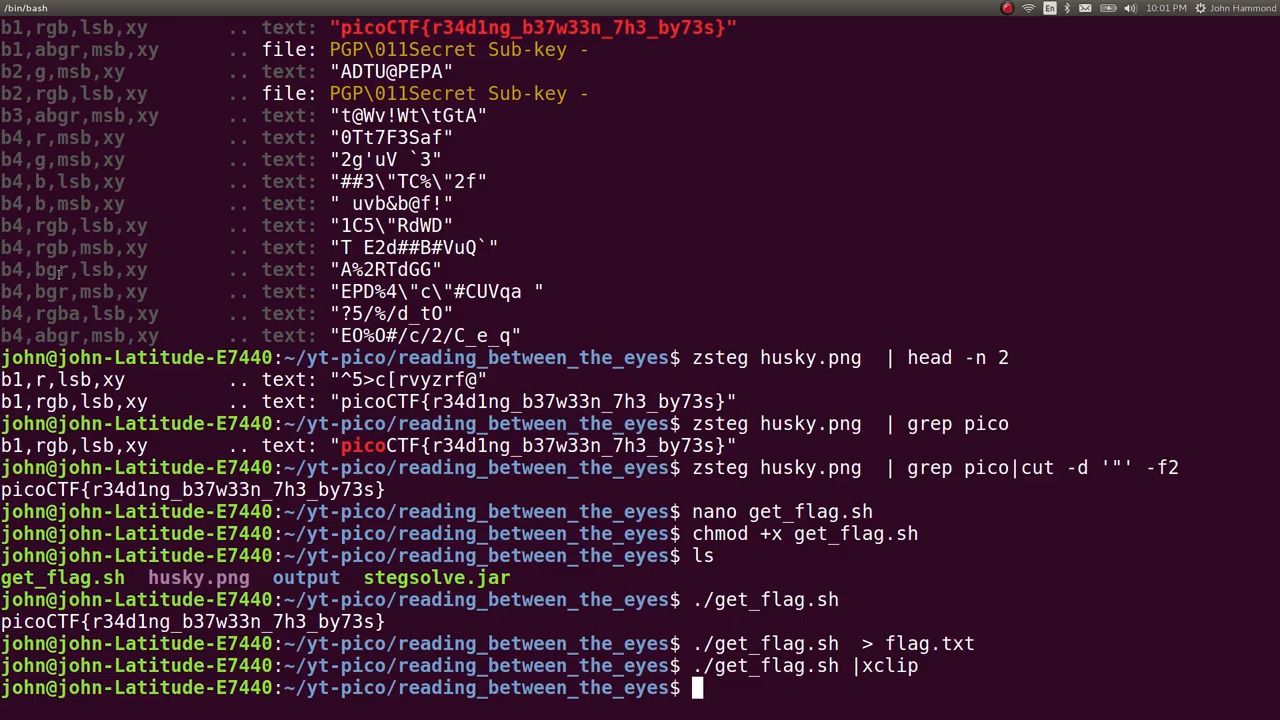
Rename reading_between_the_eyes to reading_between_the_eyes_COMPLETE with mv
text(mv reading_between_the_eyes{)
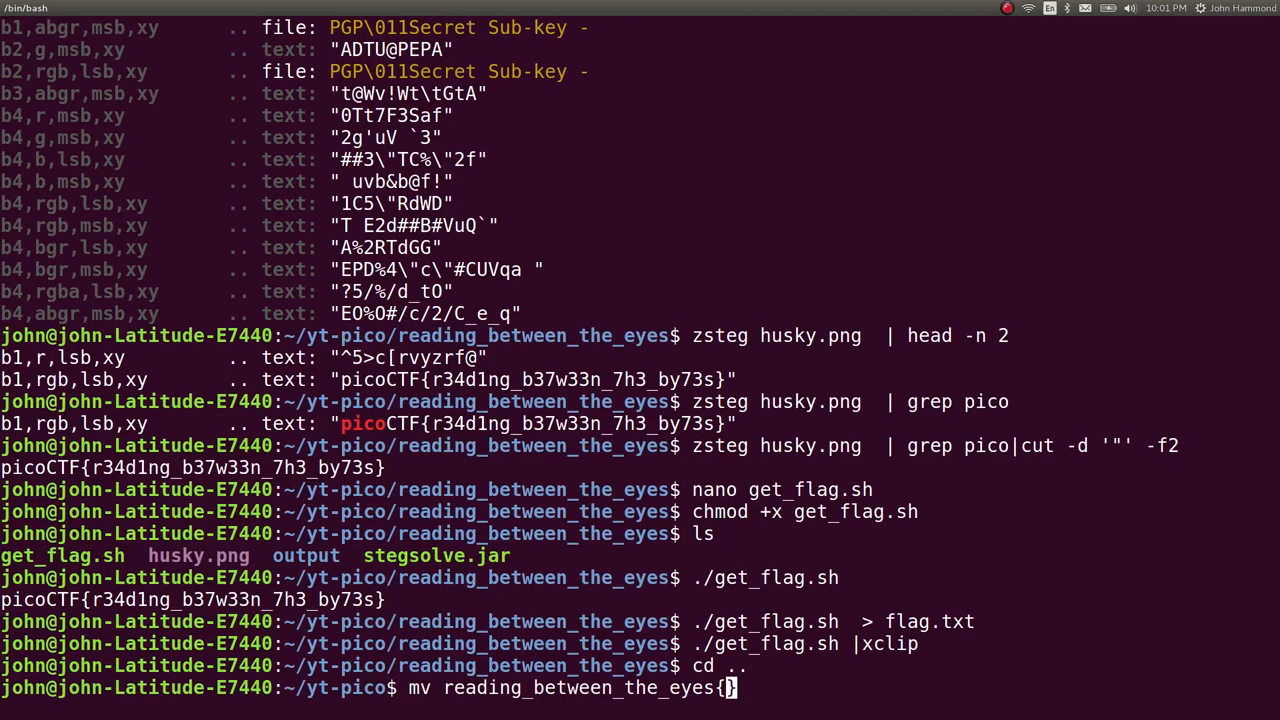
text(,_COMPLETE)
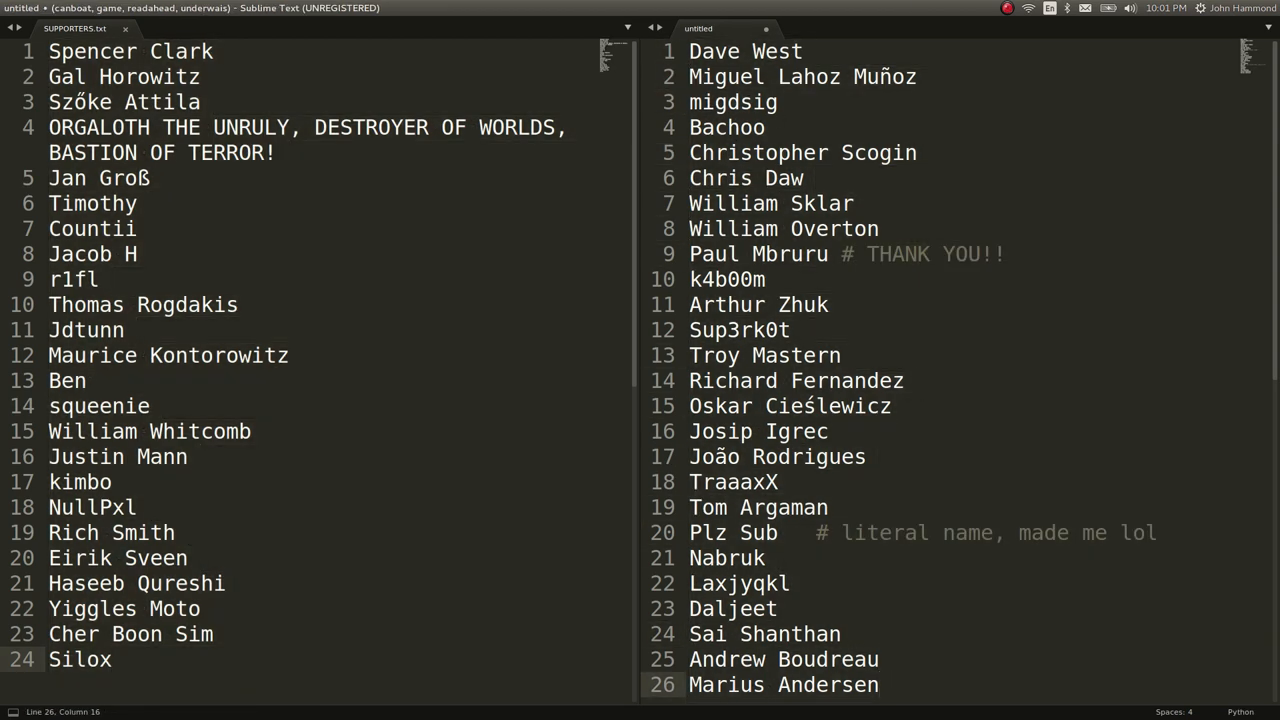
drag(843, 633, 880, 685)
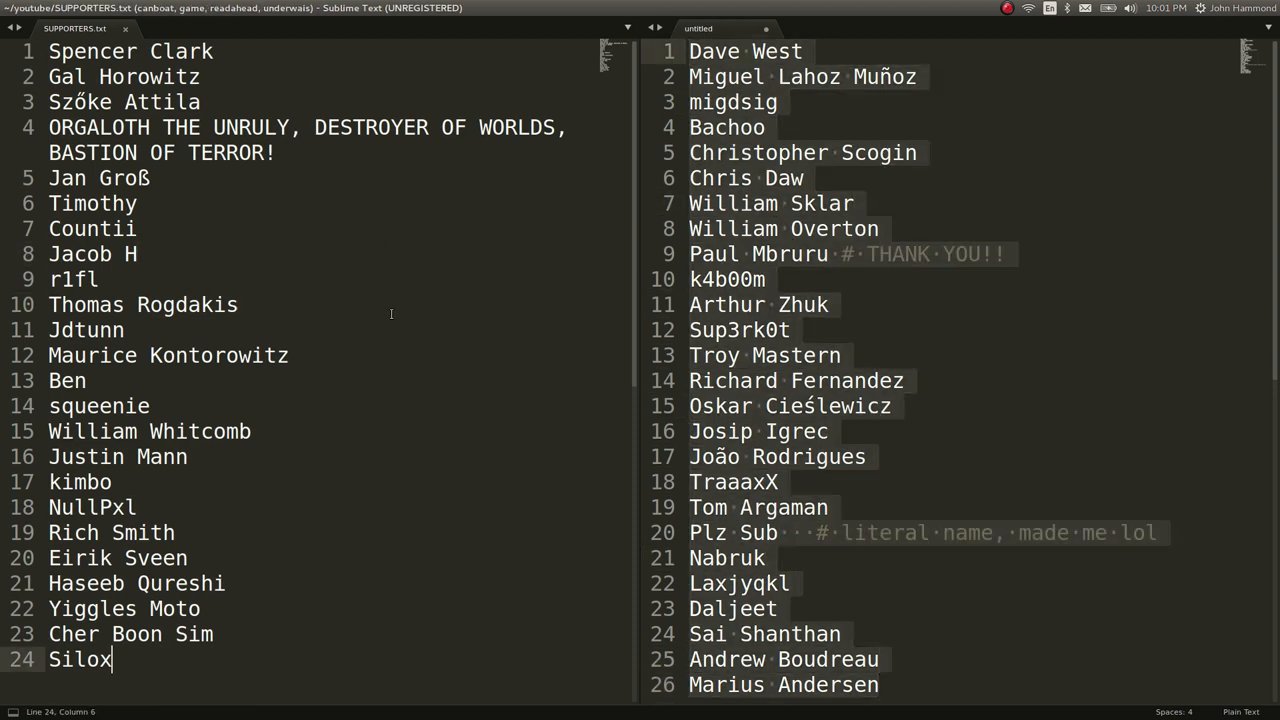
text(djvipdjv please subscr)
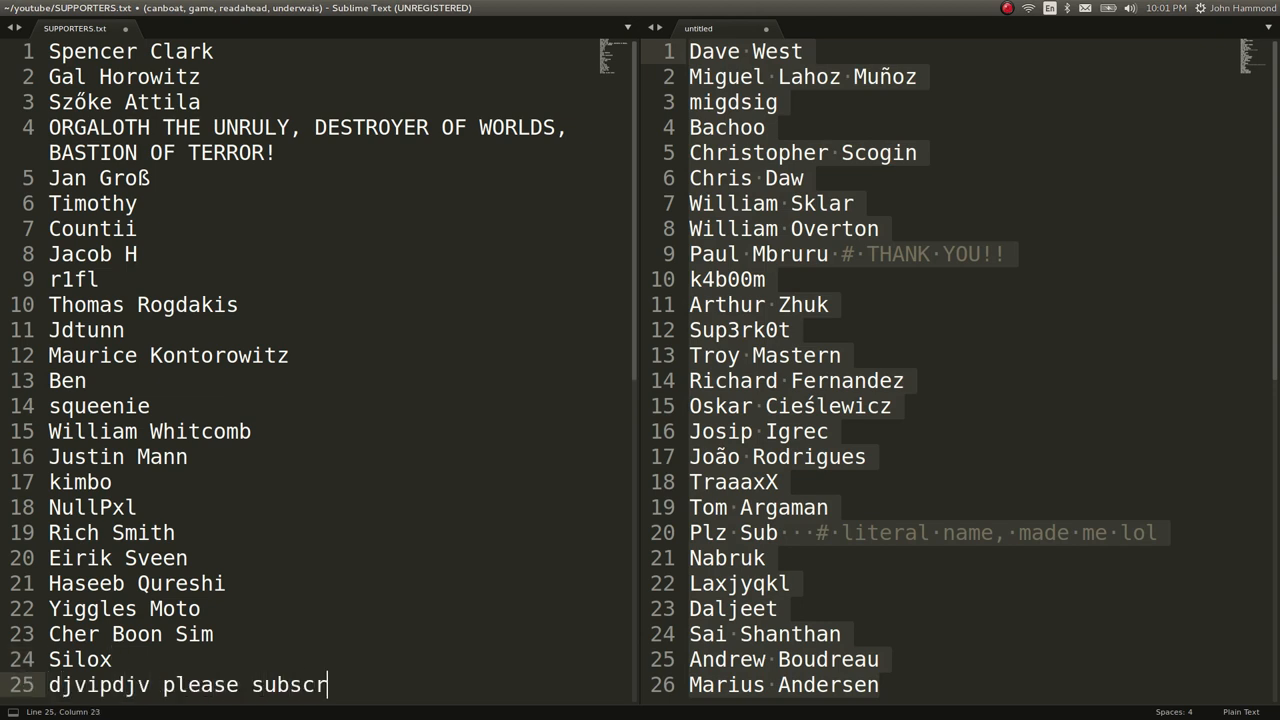
text(ibe vhsvuow)
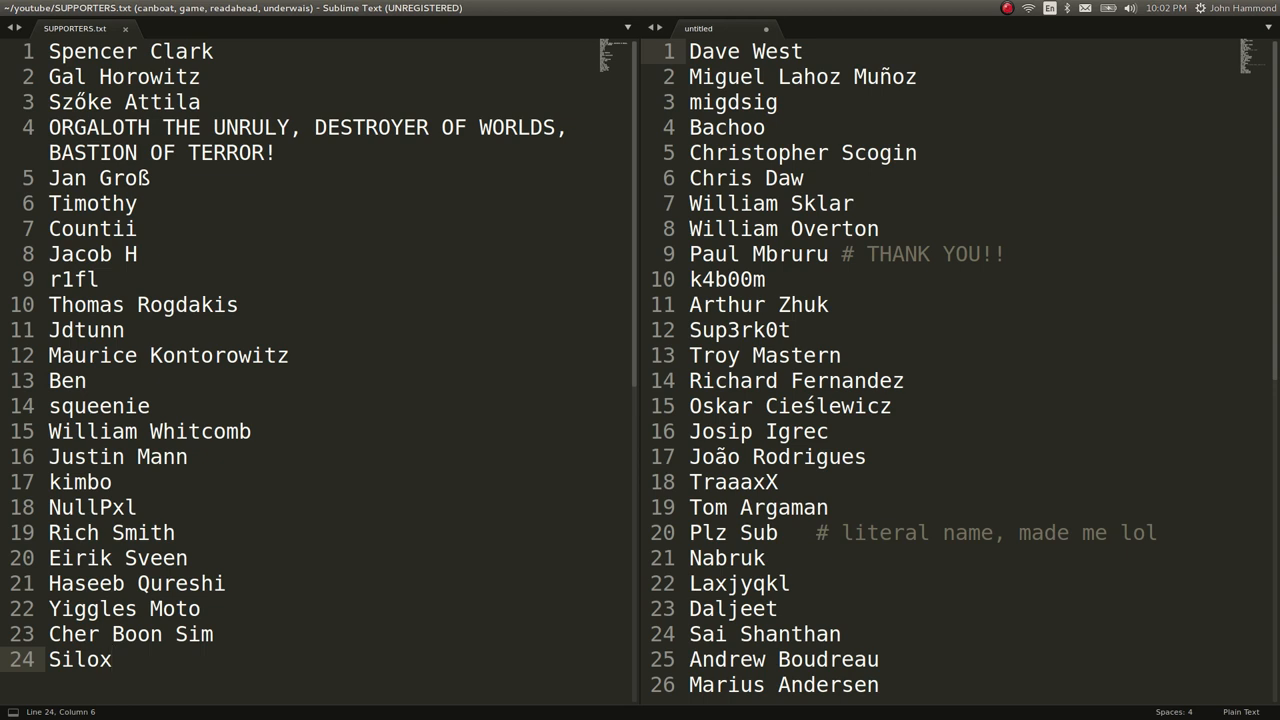
click(113, 659)
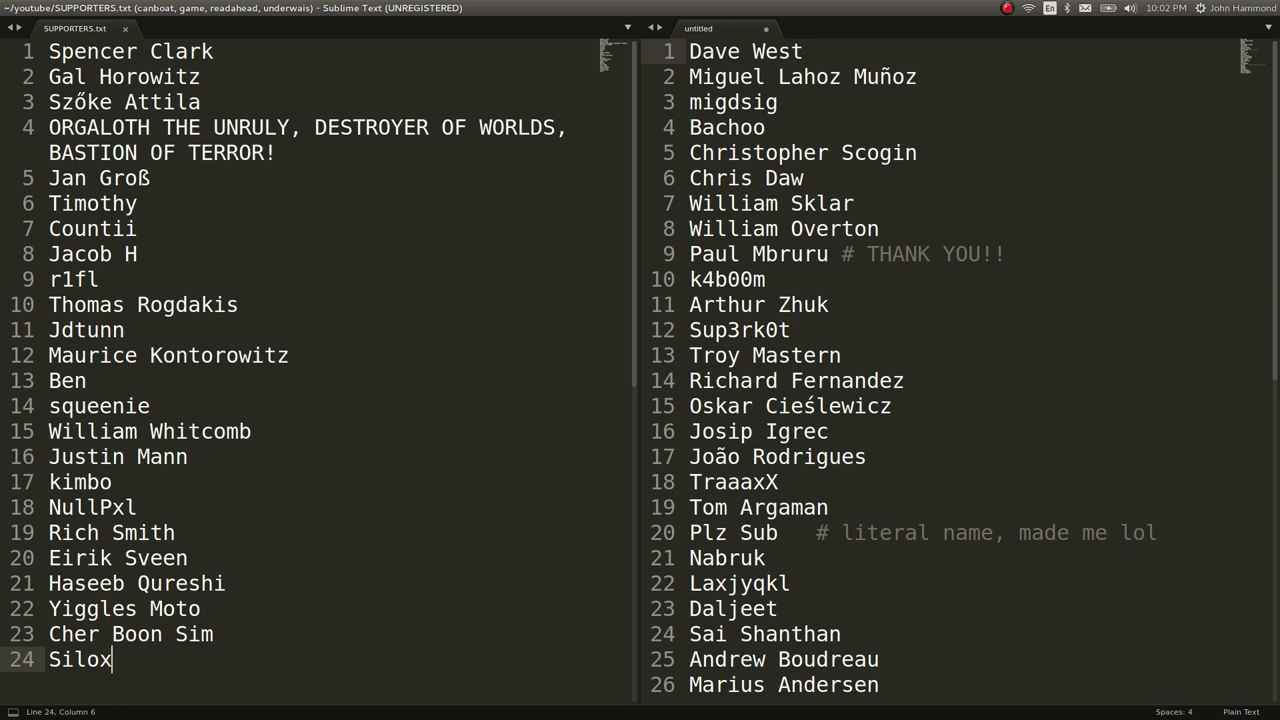